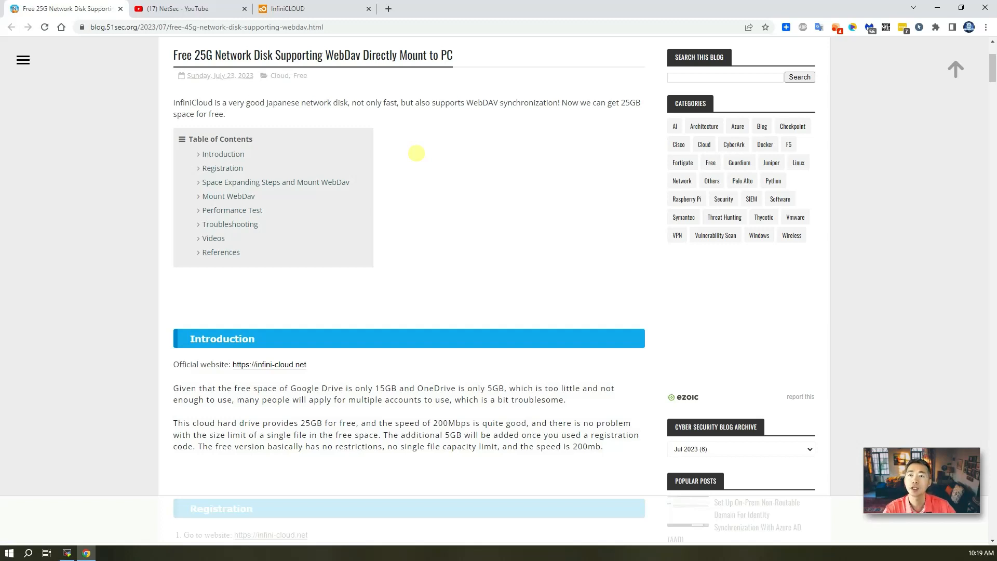
pyautogui.moveTo(409, 155)
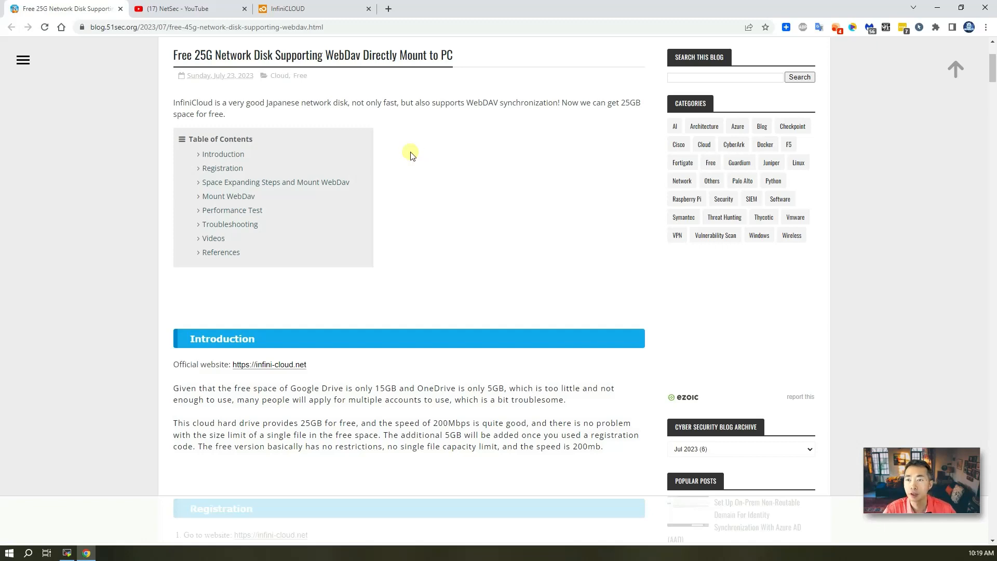
# Review the infini-cloud.net page and start creating a new free account.
pyautogui.click(187, 9)
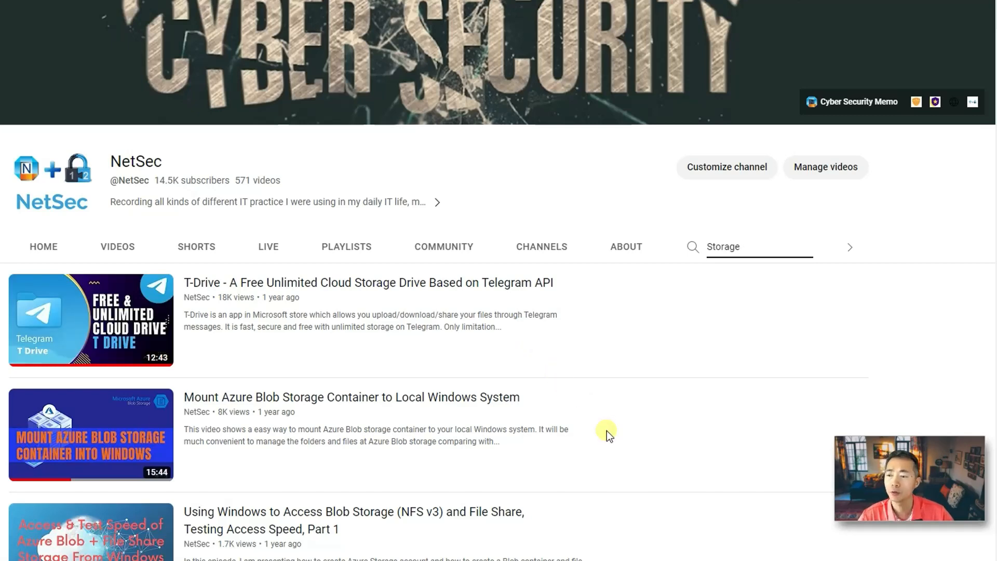
pyautogui.scroll(-3)
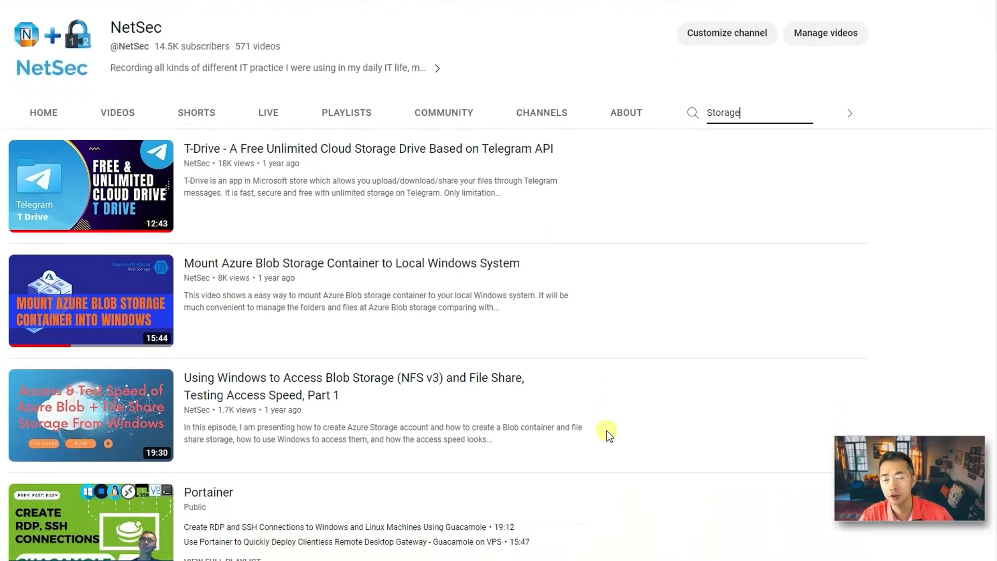
pyautogui.scroll(-3)
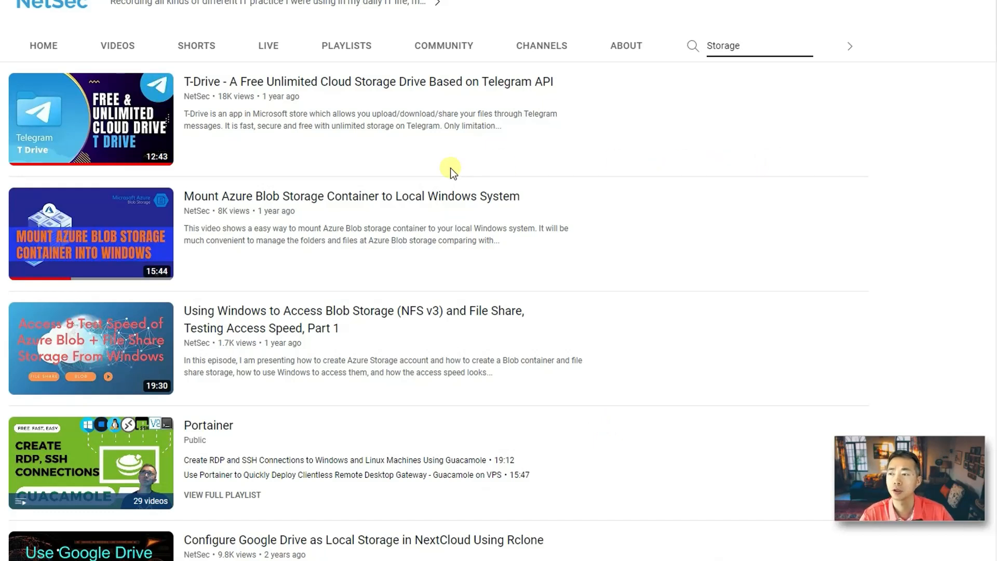
pyautogui.moveTo(609, 281)
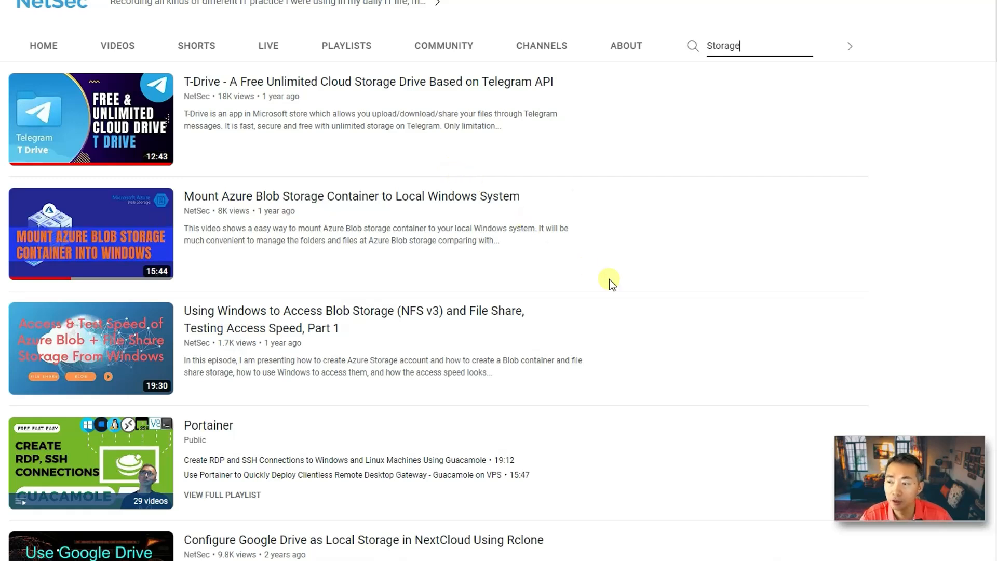
pyautogui.moveTo(604, 266)
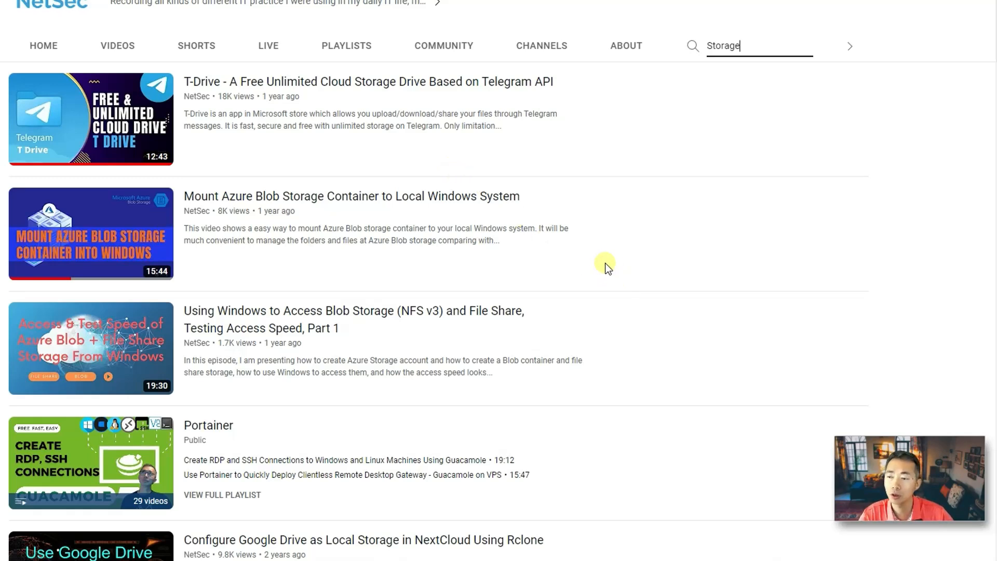
pyautogui.scroll(-3)
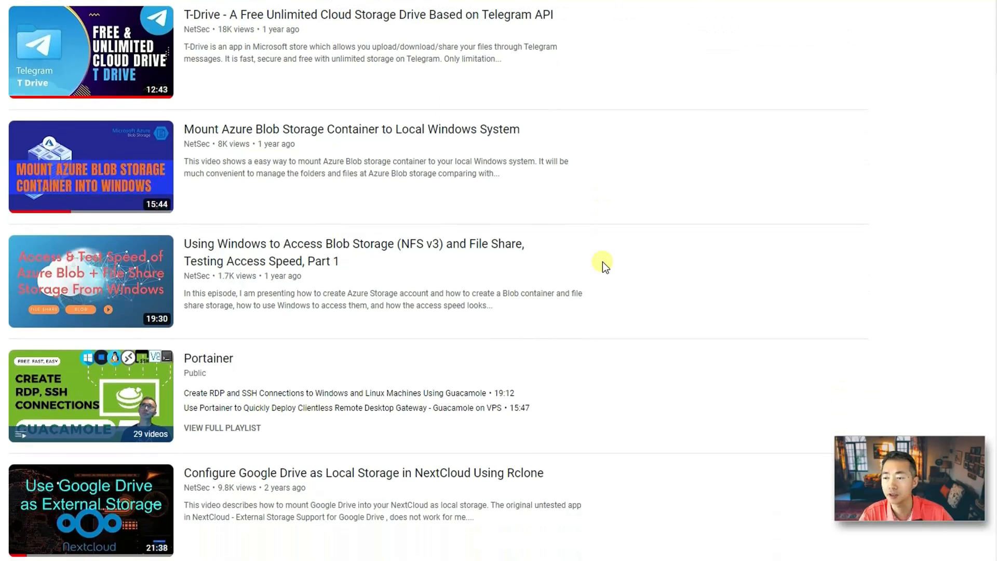
pyautogui.moveTo(641, 332)
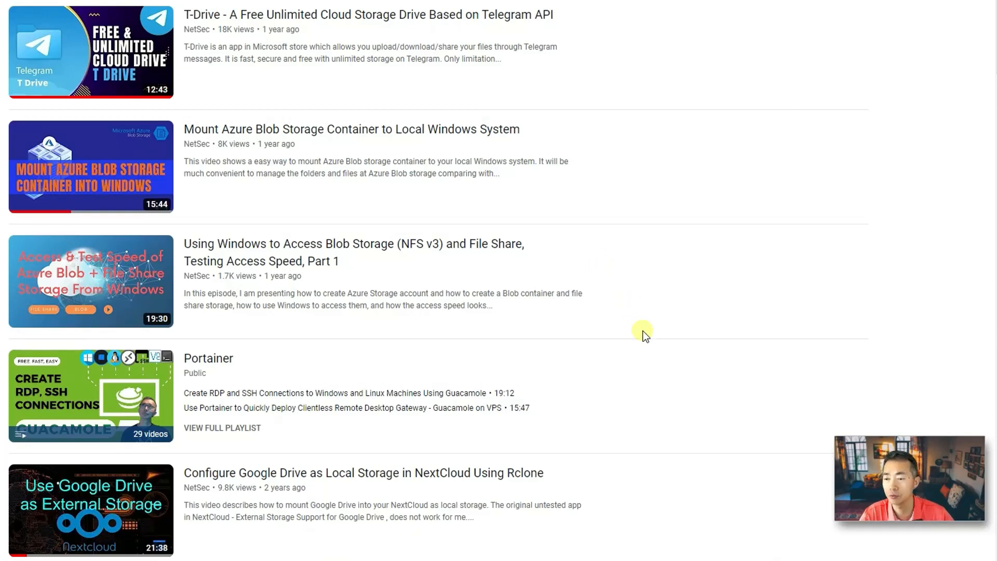
pyautogui.scroll(-3)
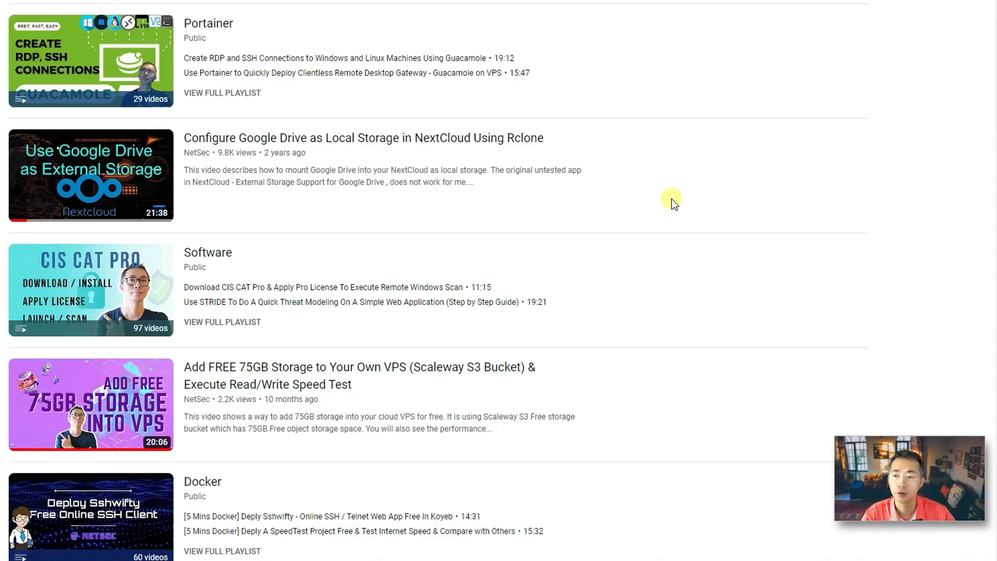
pyautogui.scroll(-3)
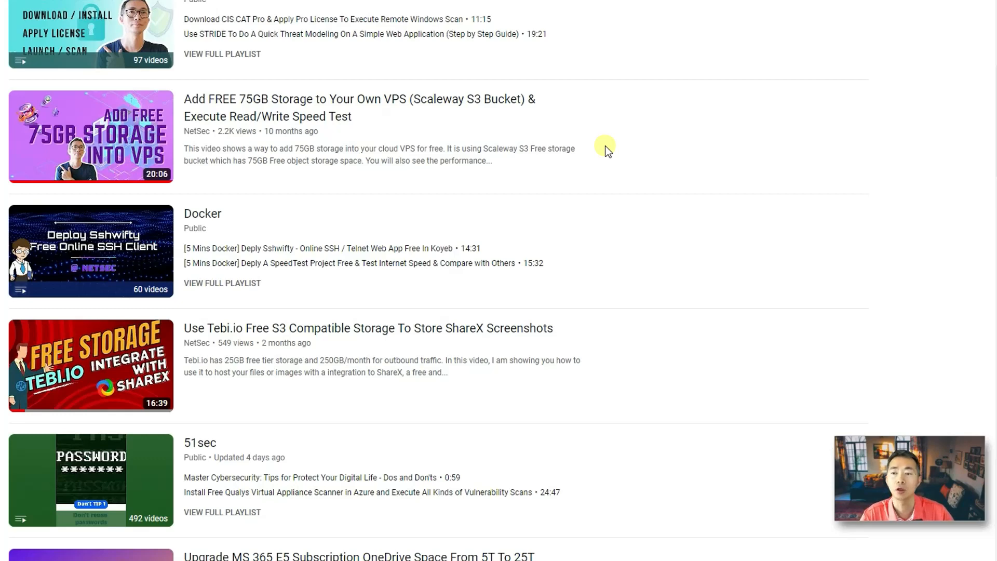
pyautogui.scroll(-3)
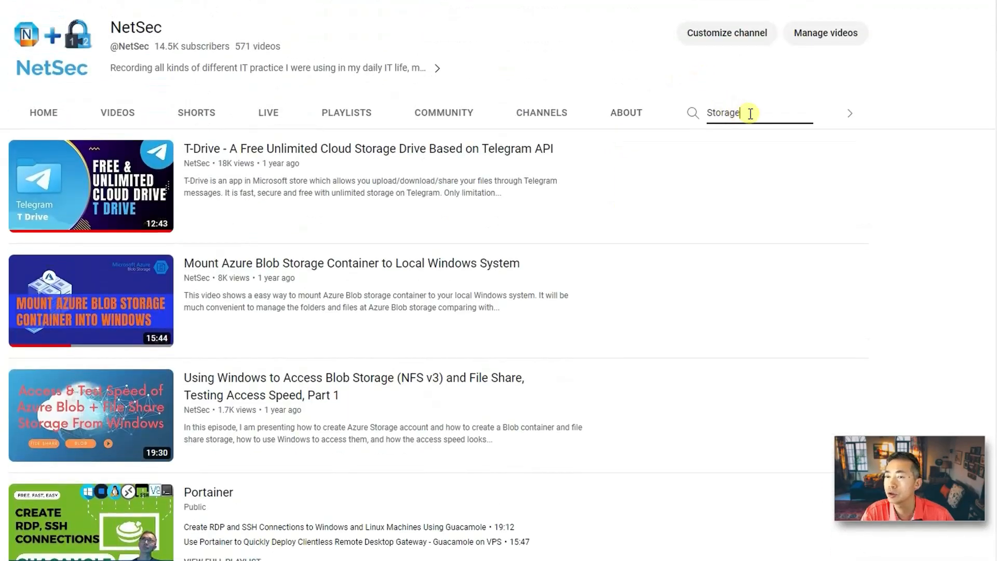
pyautogui.moveTo(699, 238)
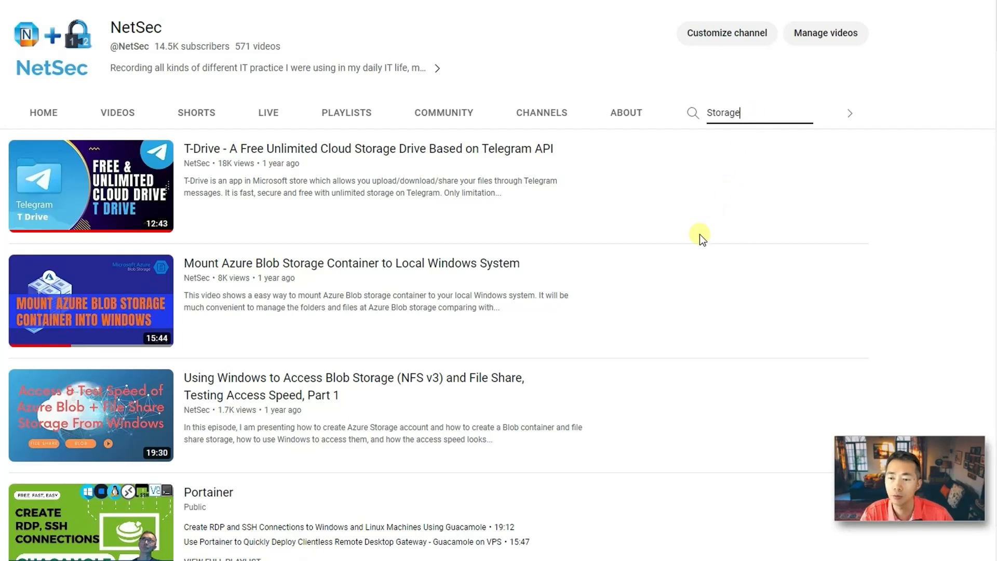
pyautogui.moveTo(692, 243)
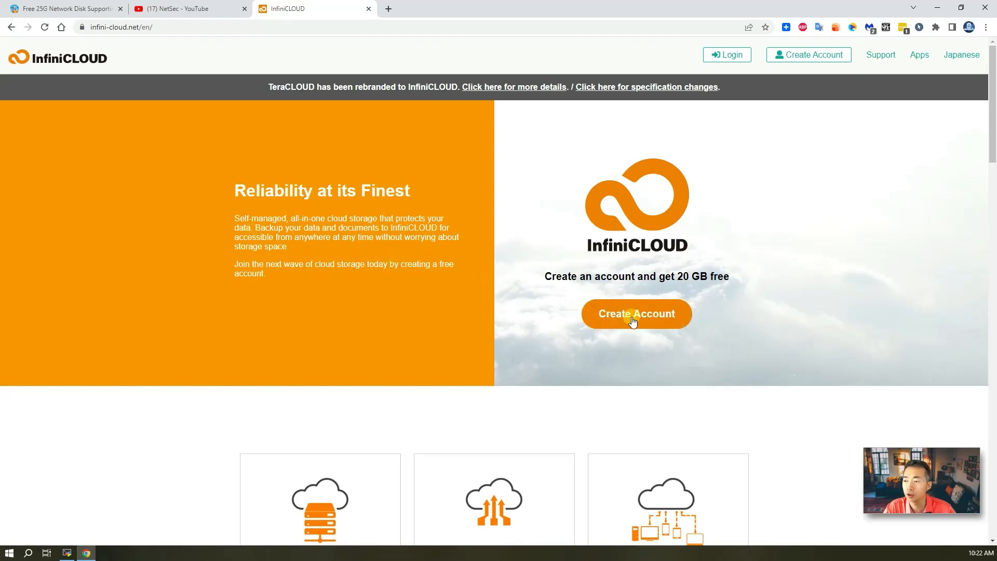
pyautogui.click(636, 314)
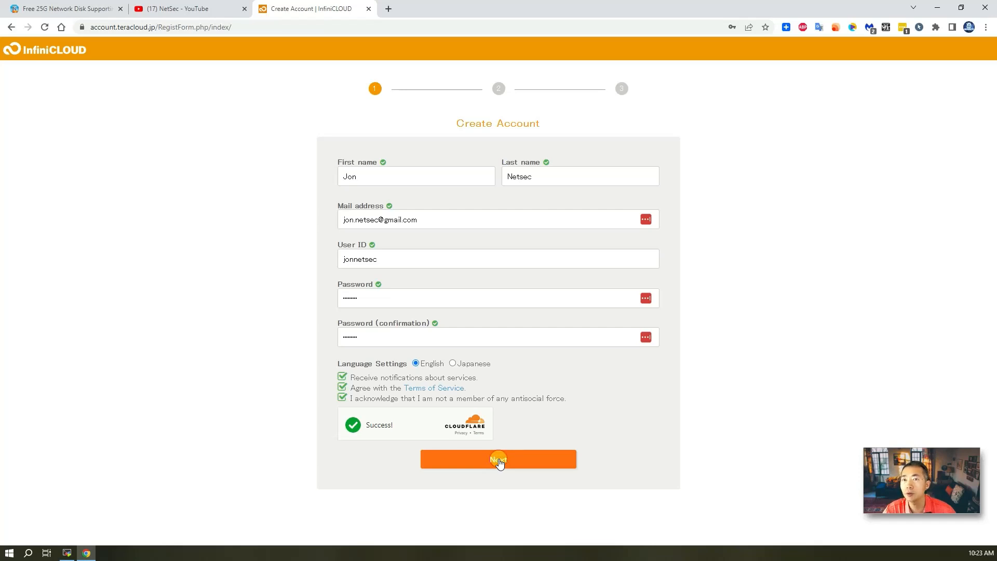
# Submit the registration, save the password to LastPass, and reach the Verification Code field.
pyautogui.click(499, 459)
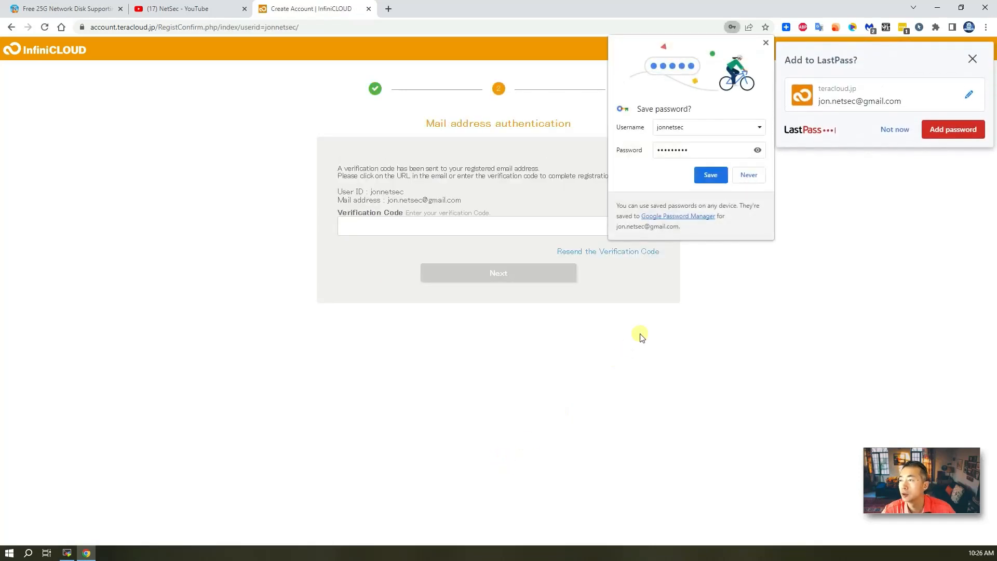
pyautogui.click(954, 129)
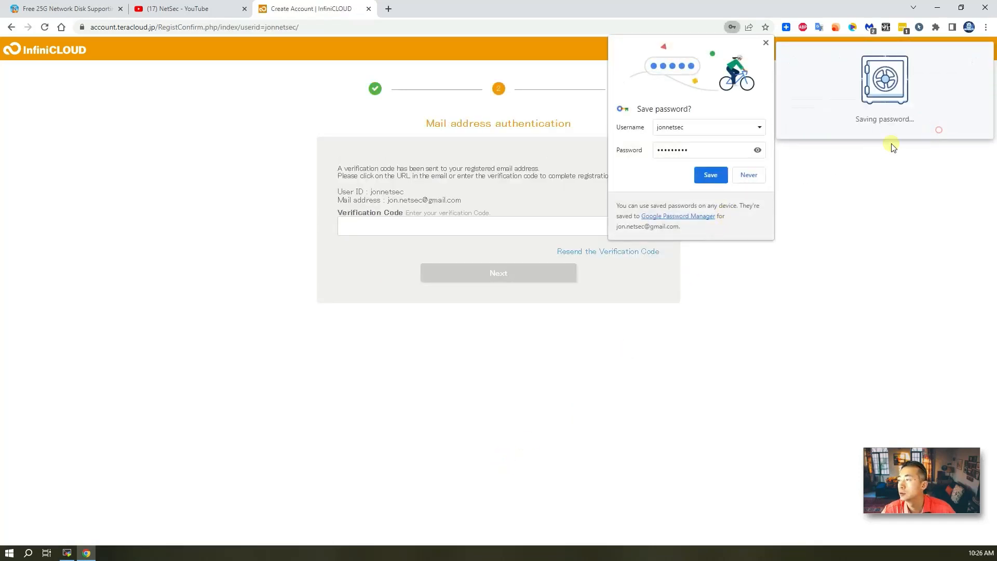
pyautogui.click(711, 175)
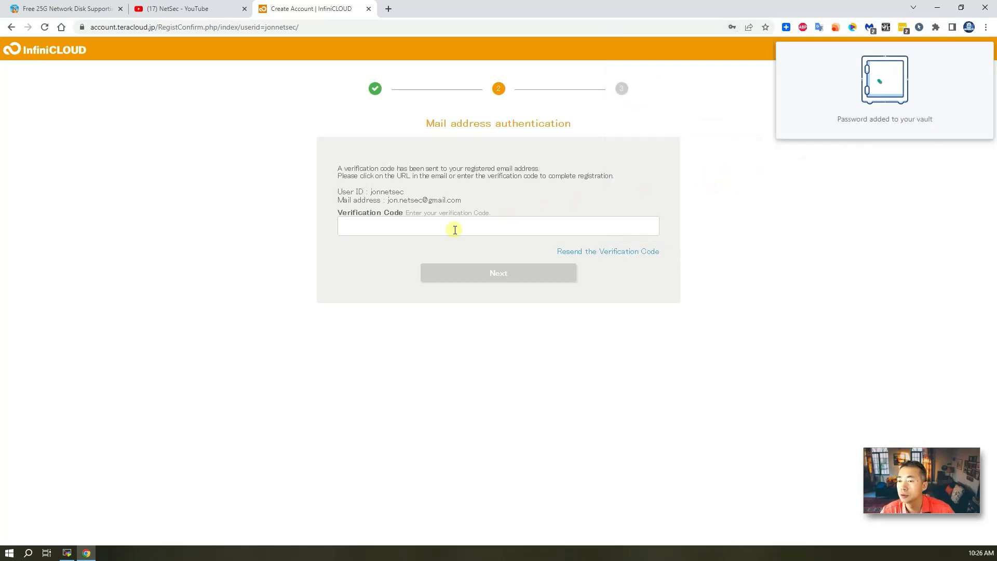
pyautogui.click(455, 230)
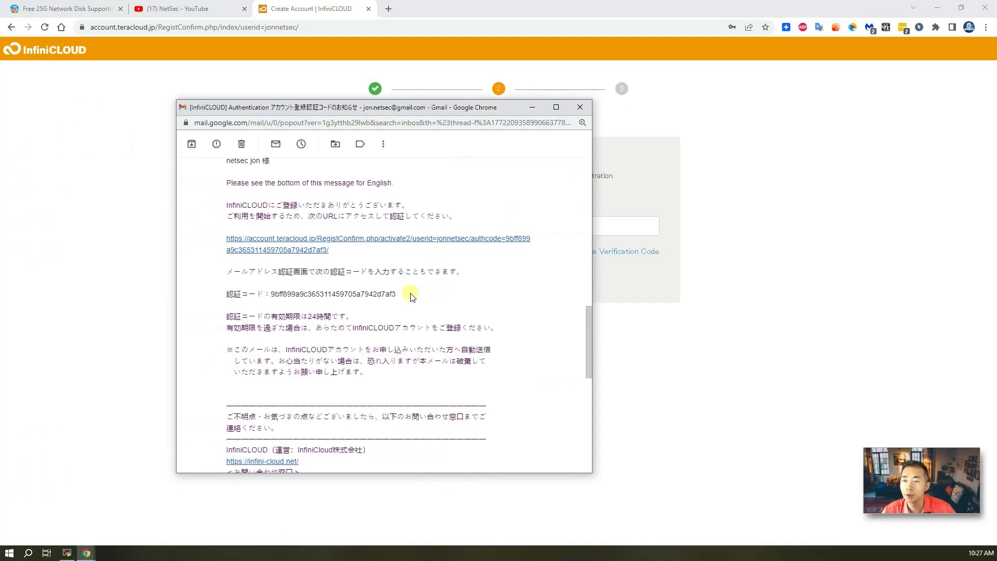
# Select and copy the verification code from the InfiniCLOUD email in Gmail.
pyautogui.doubleClick(330, 294)
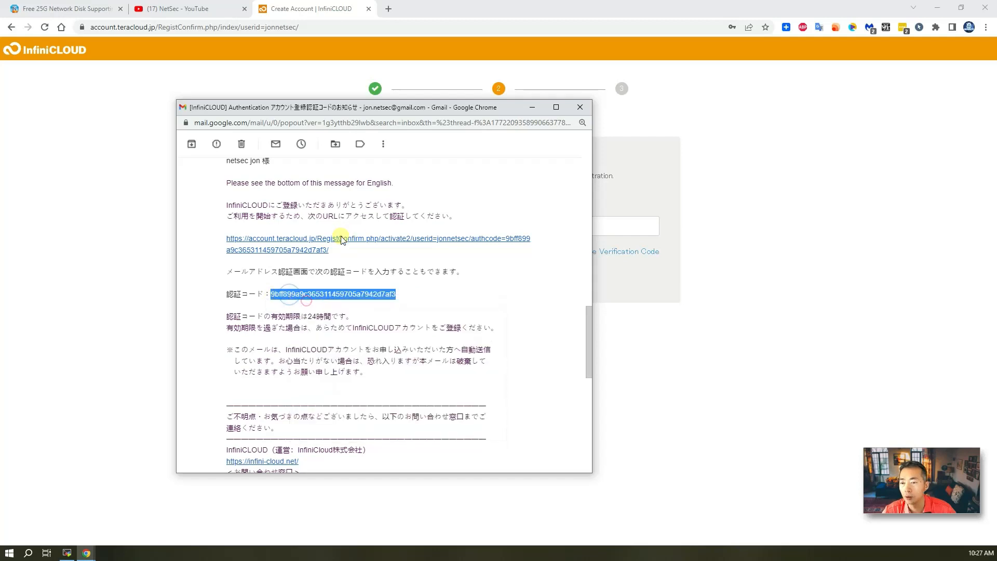
pyautogui.click(580, 107)
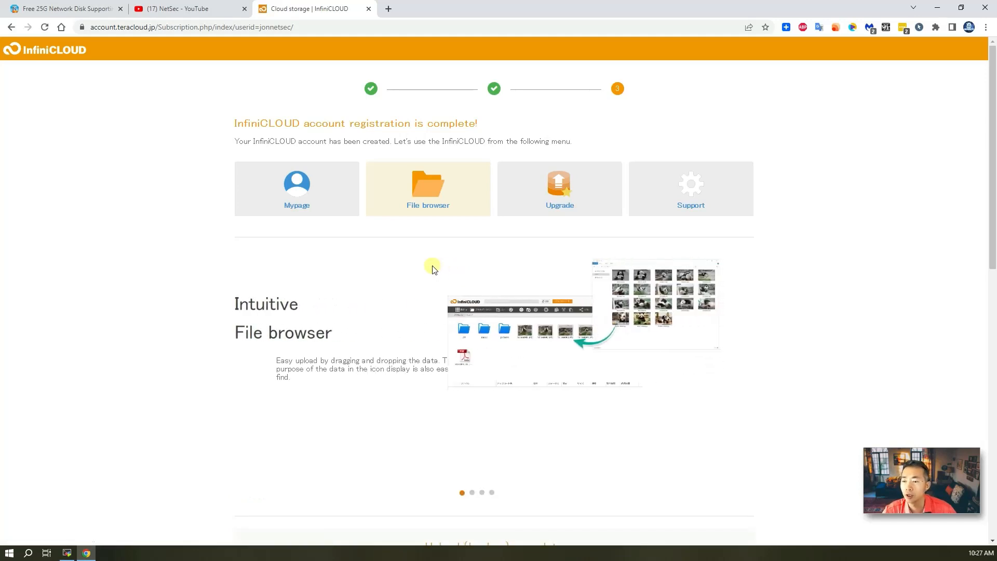
pyautogui.moveTo(702, 177)
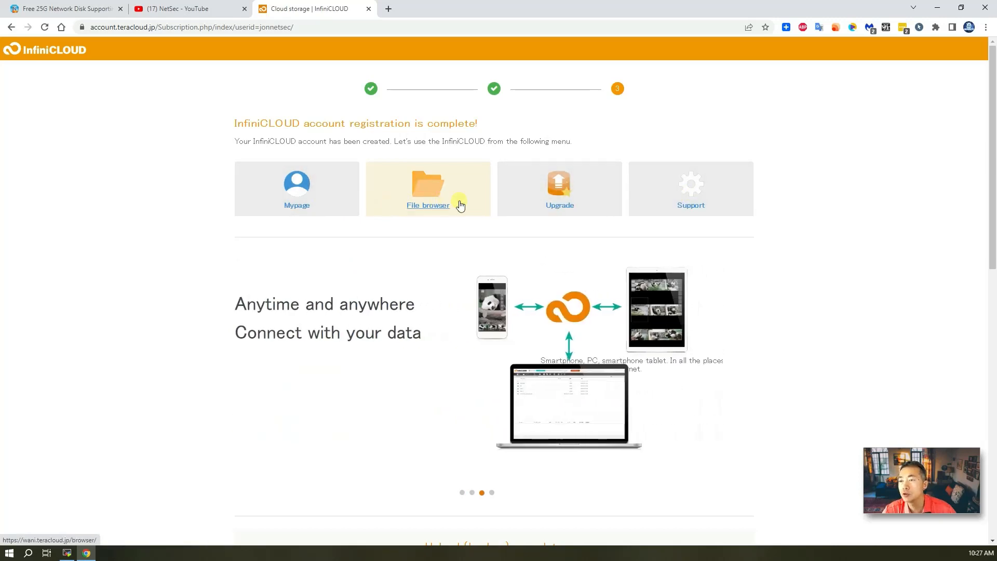
pyautogui.moveTo(590, 210)
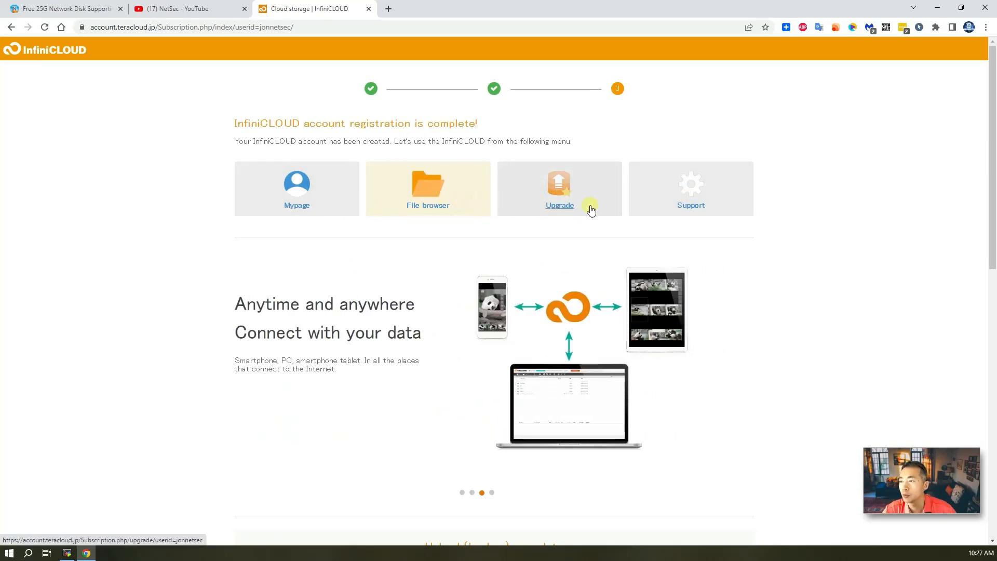
pyautogui.moveTo(714, 209)
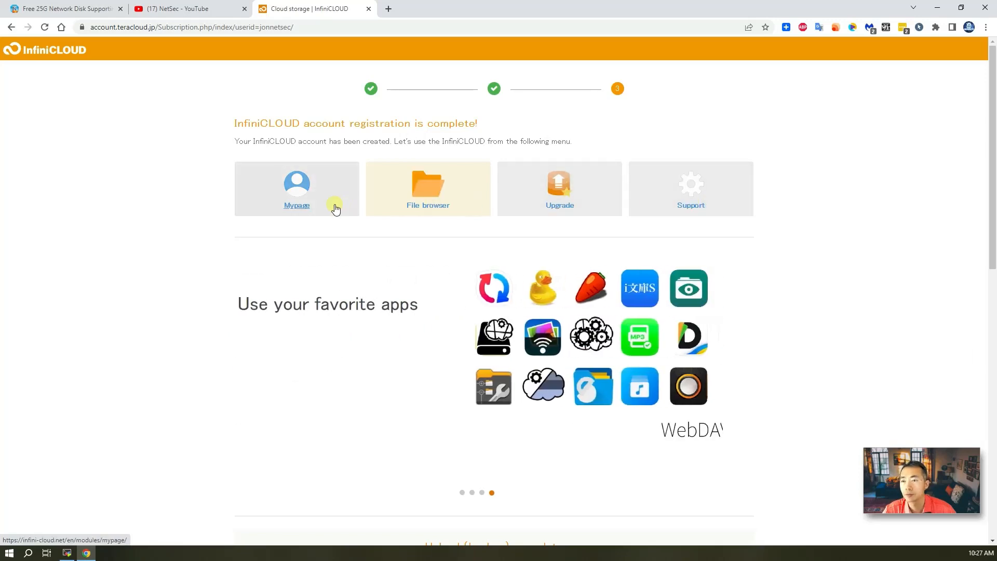
# Go to Mypage from the registration-complete screen.
pyautogui.click(297, 204)
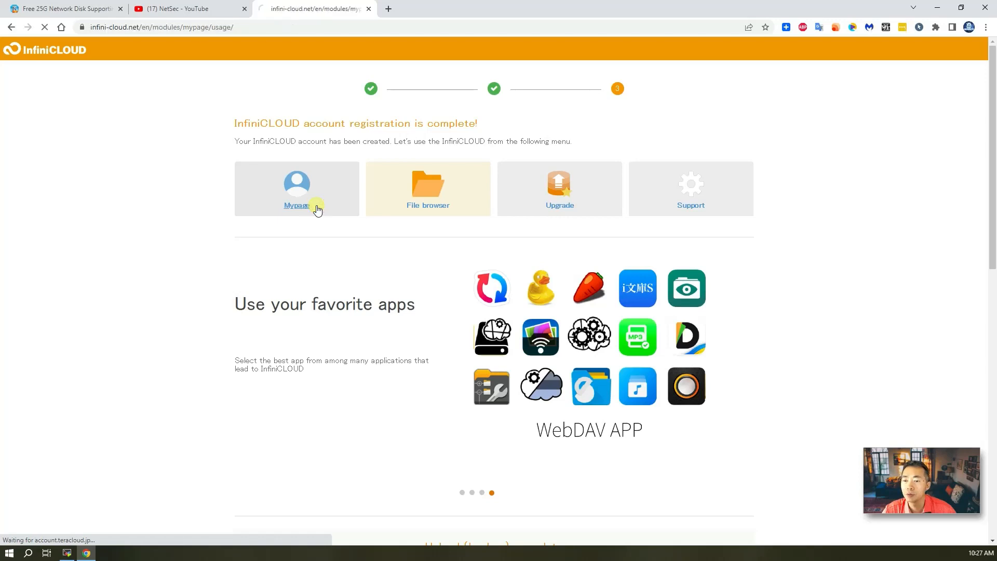
# Log into the new InfiniCLOUD account from the prefilled login form.
pyautogui.click(298, 205)
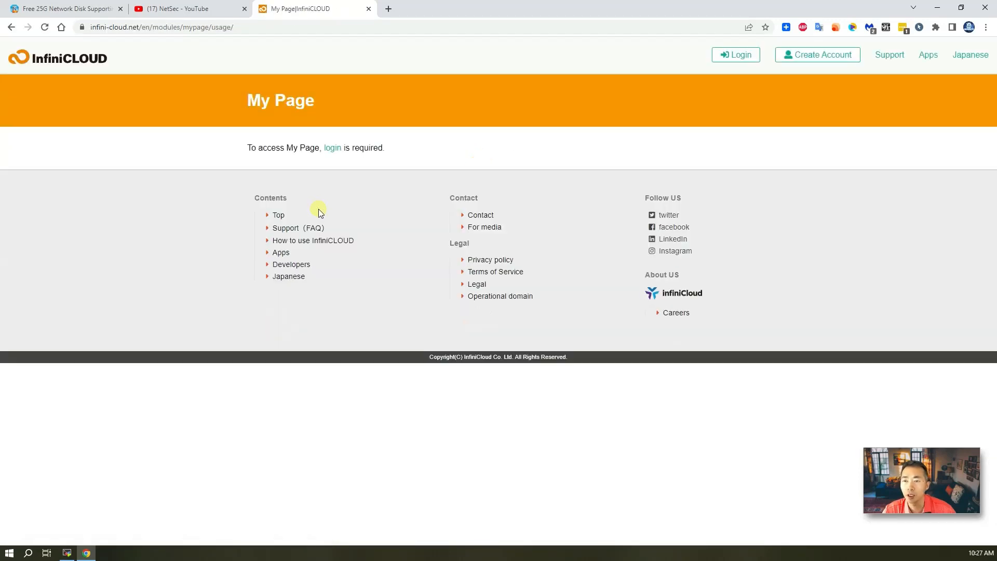
pyautogui.moveTo(301, 168)
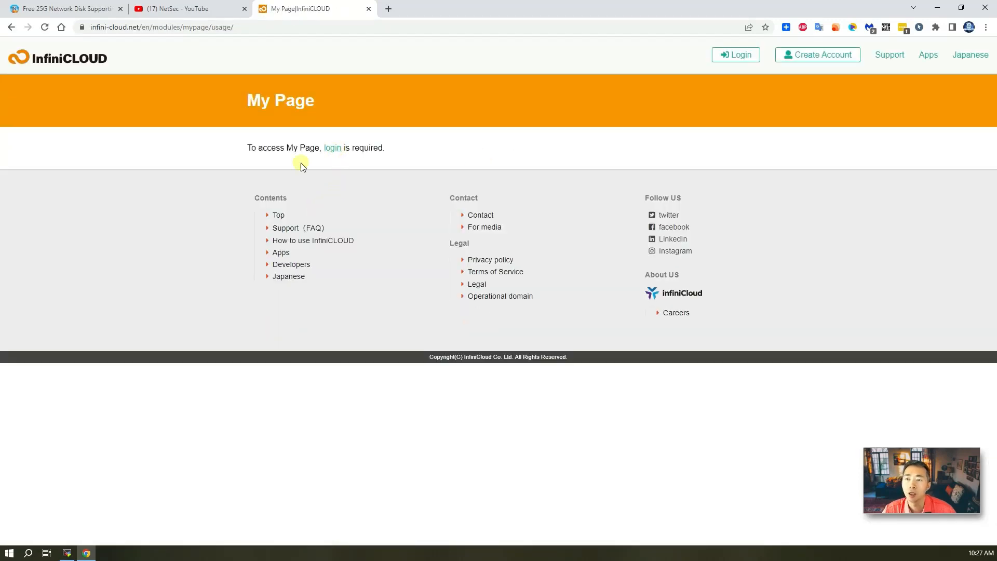
pyautogui.click(333, 148)
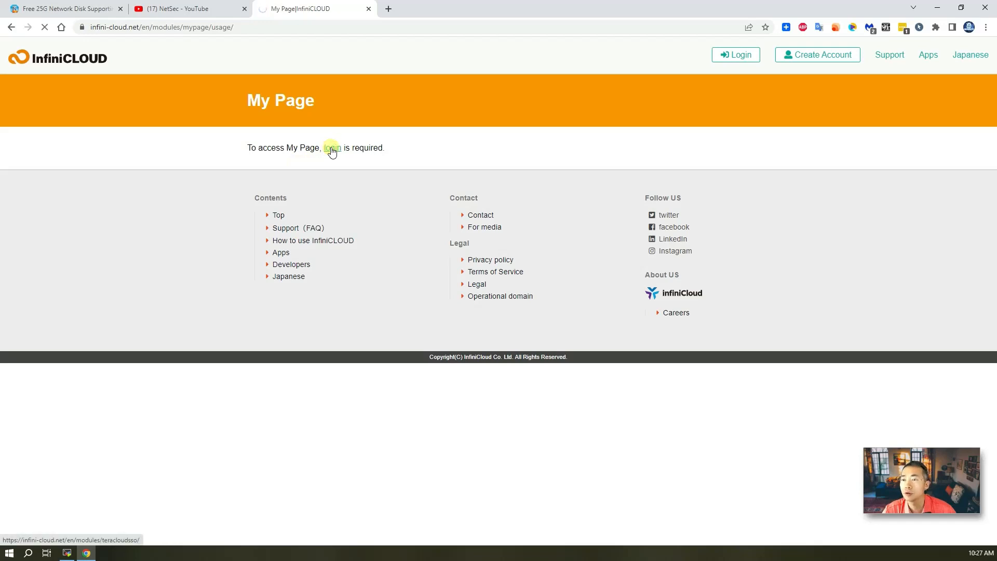
pyautogui.click(331, 148)
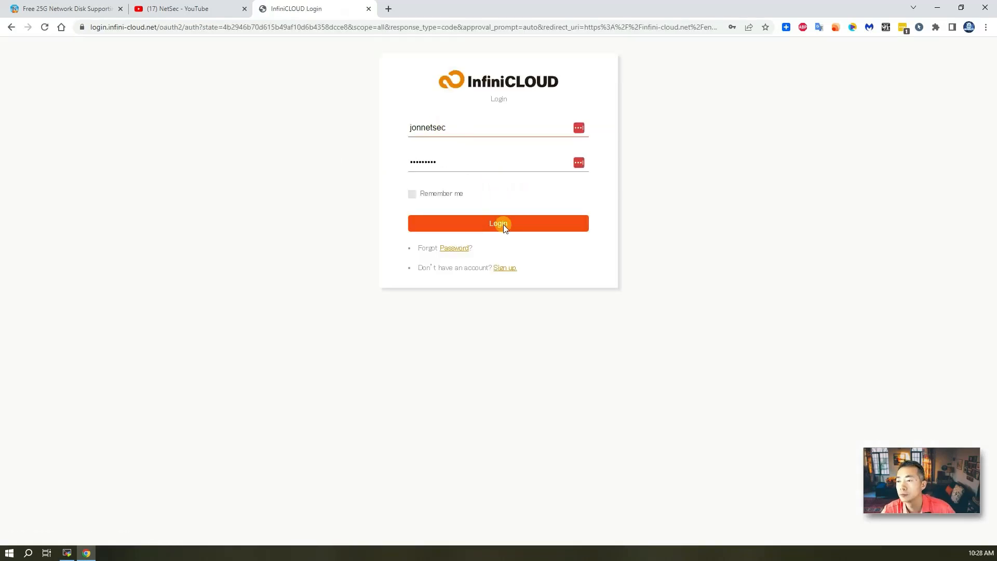
pyautogui.click(499, 224)
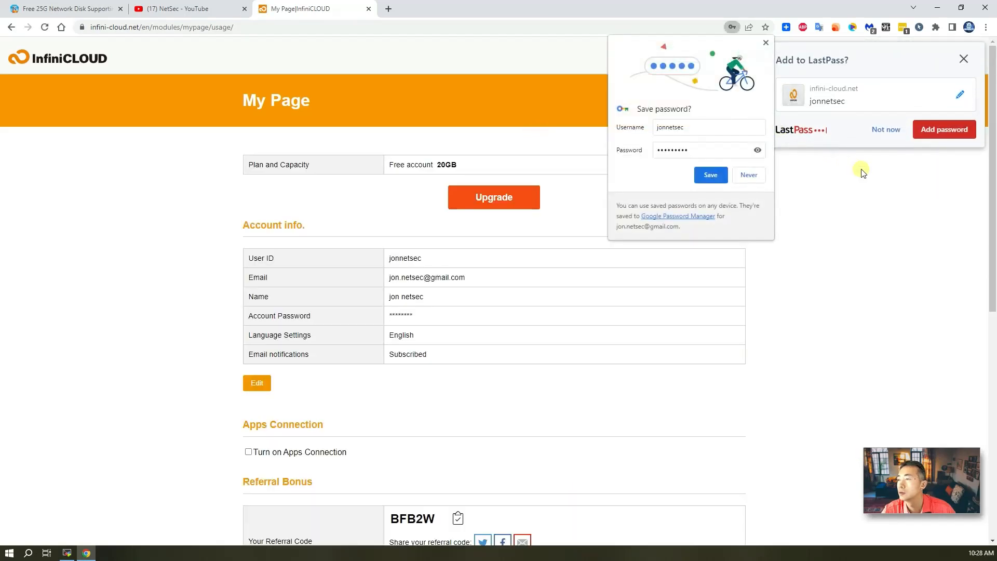
pyautogui.click(946, 129)
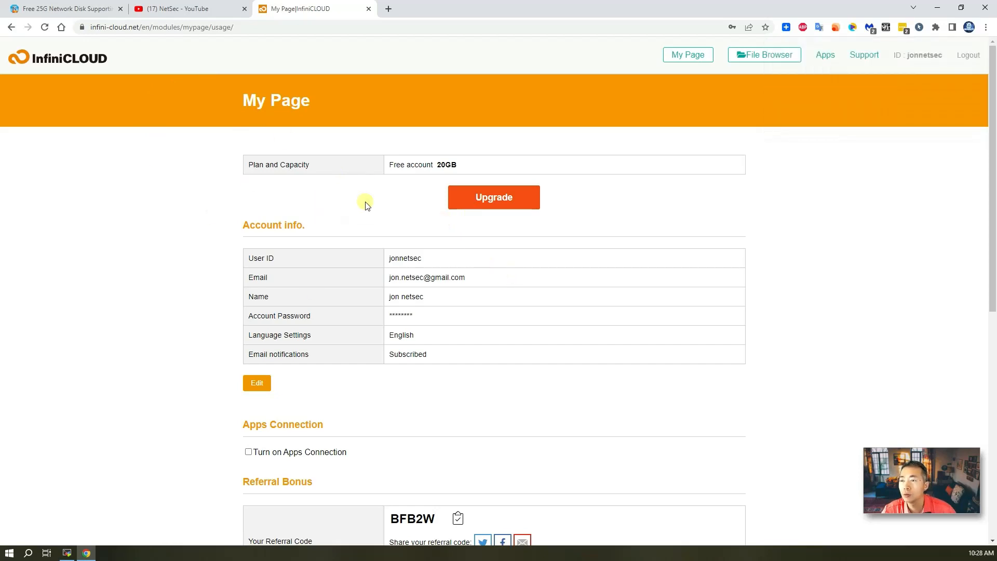
pyautogui.moveTo(306, 164)
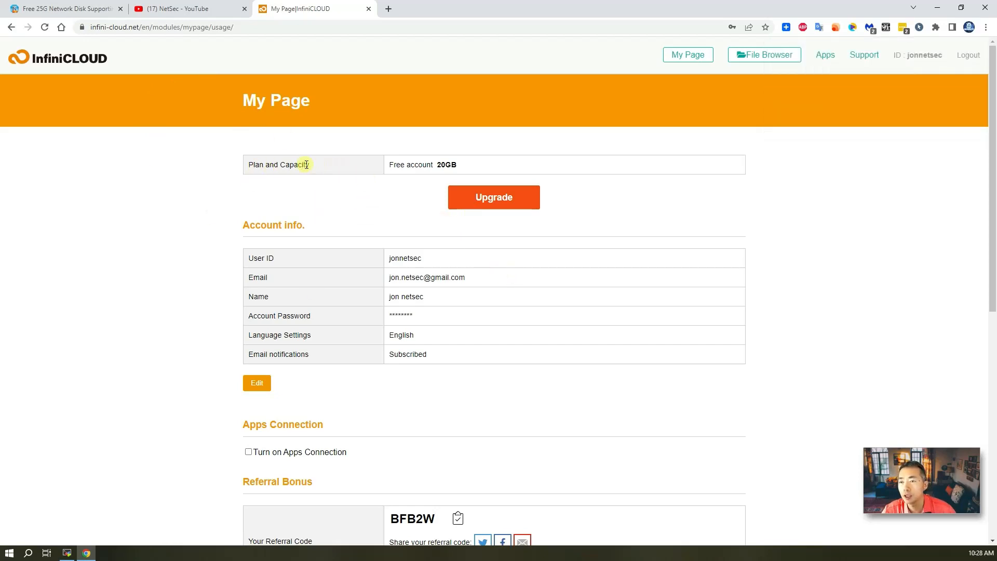
pyautogui.moveTo(464, 168)
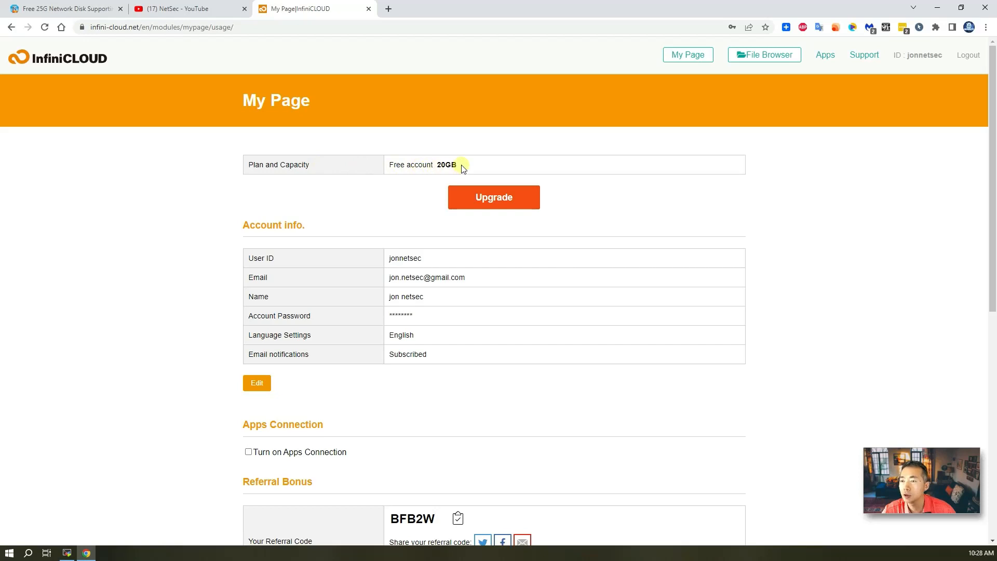
pyautogui.doubleClick(448, 165)
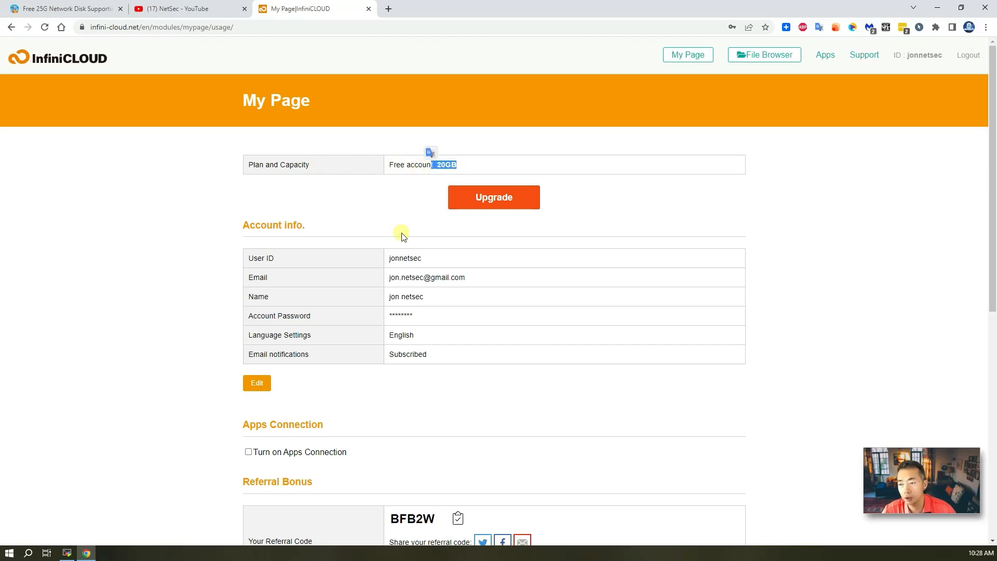
pyautogui.scroll(-3)
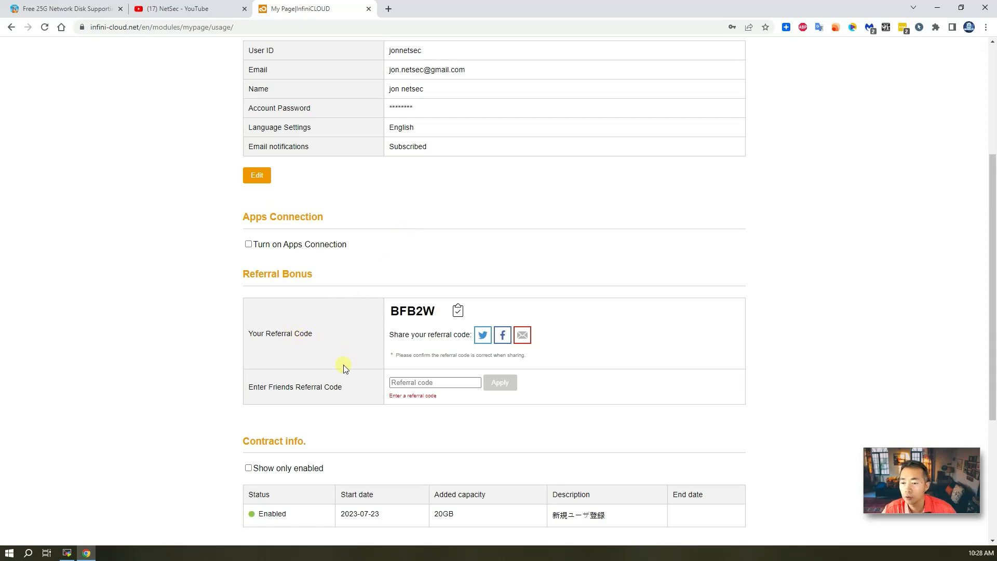
pyautogui.moveTo(332, 338)
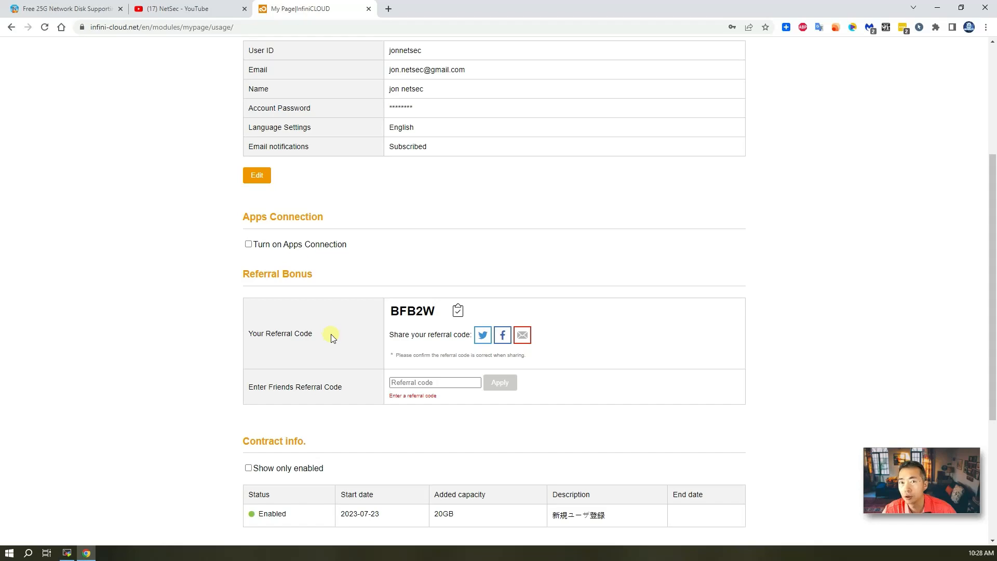
pyautogui.click(63, 9)
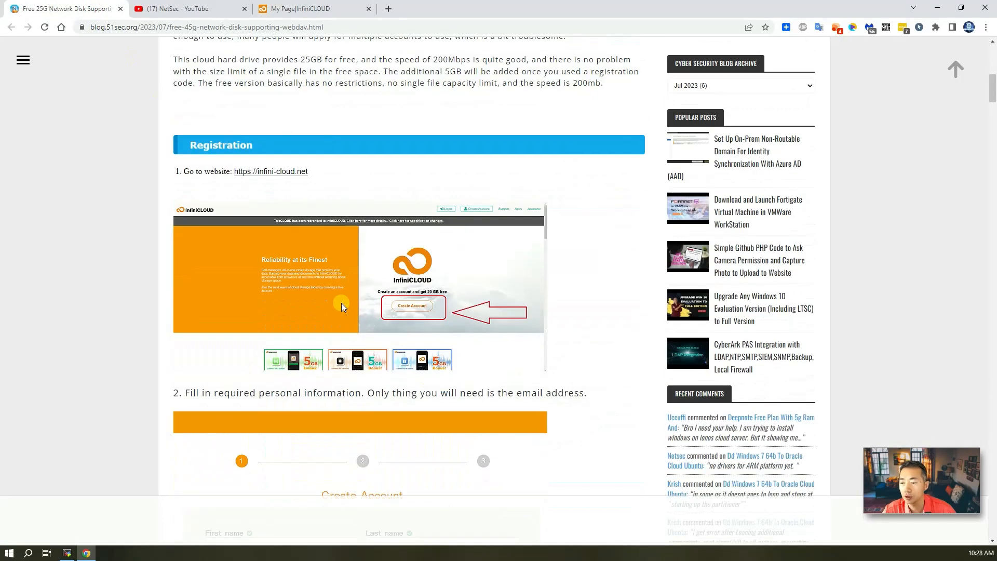
pyautogui.scroll(-3)
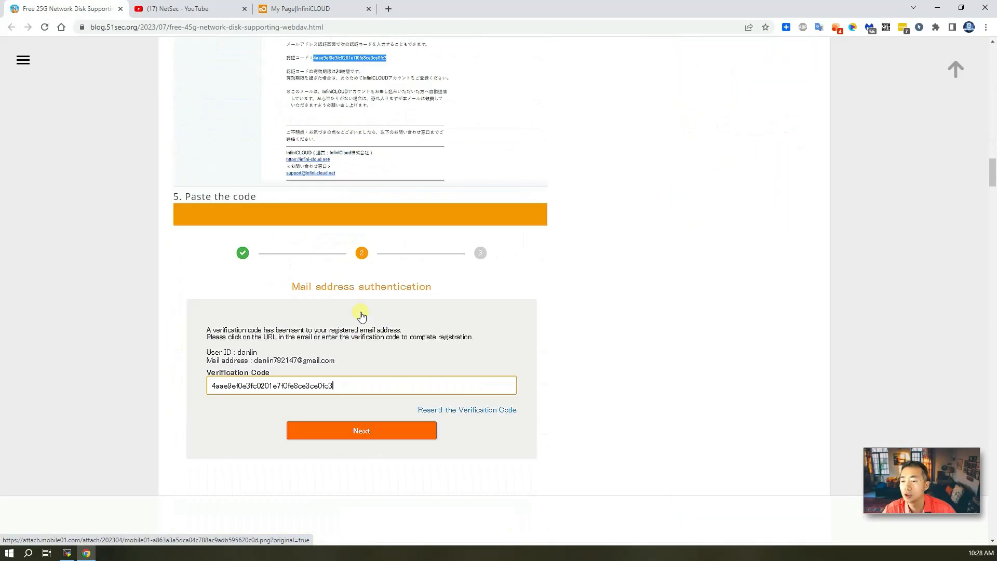
pyautogui.scroll(-3)
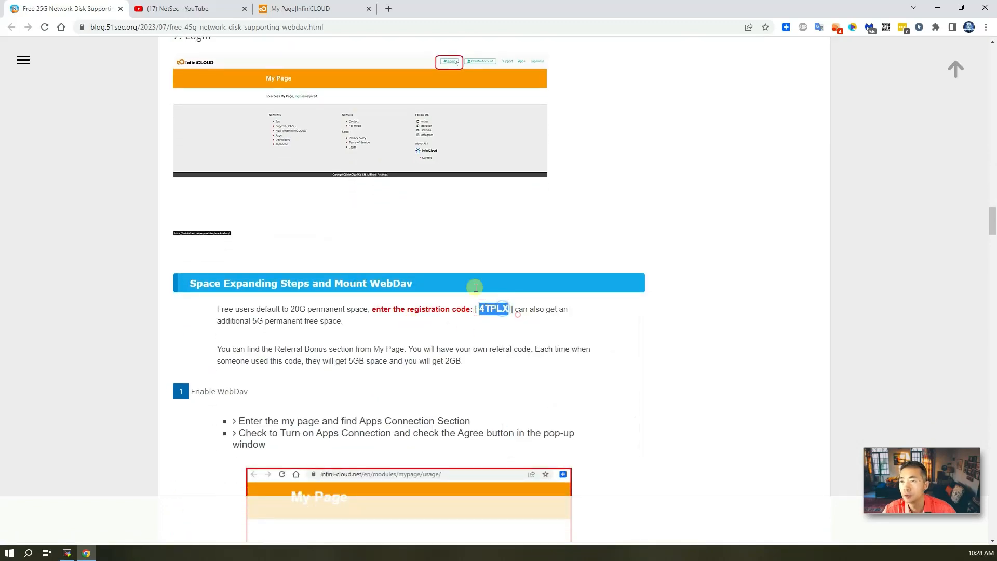
pyautogui.rightClick(434, 382)
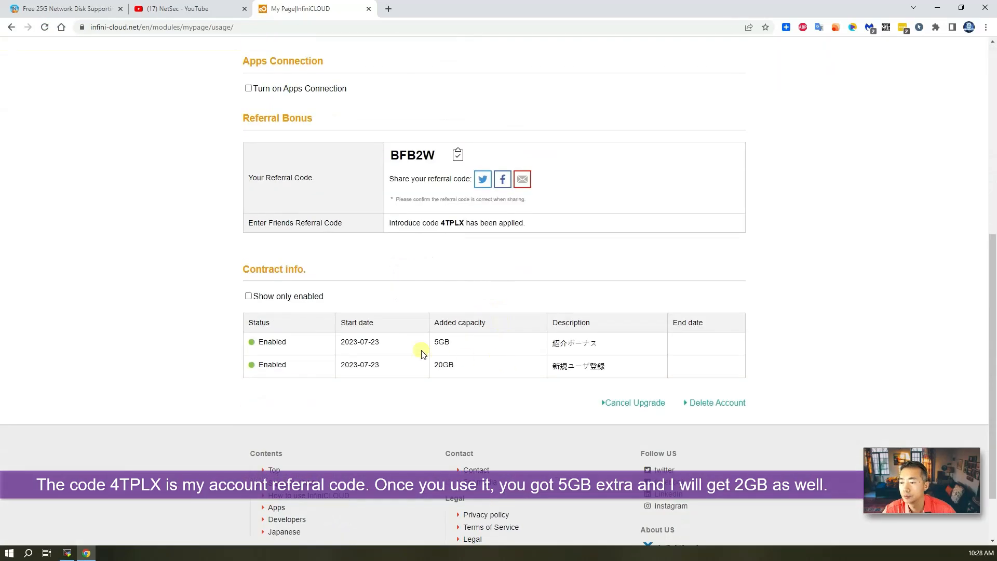
pyautogui.moveTo(350, 341); pyautogui.dragTo(599, 344)
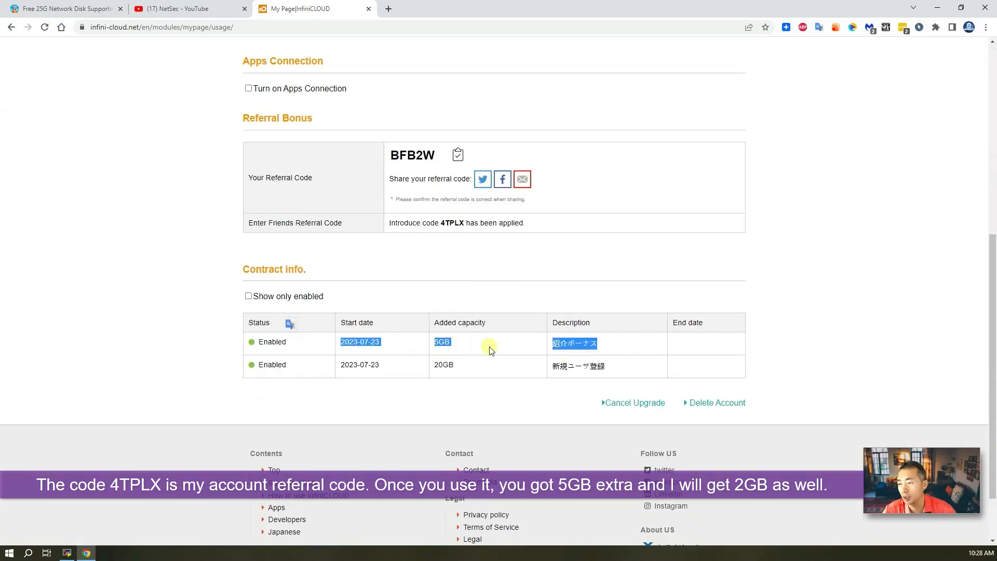
pyautogui.scroll(3)
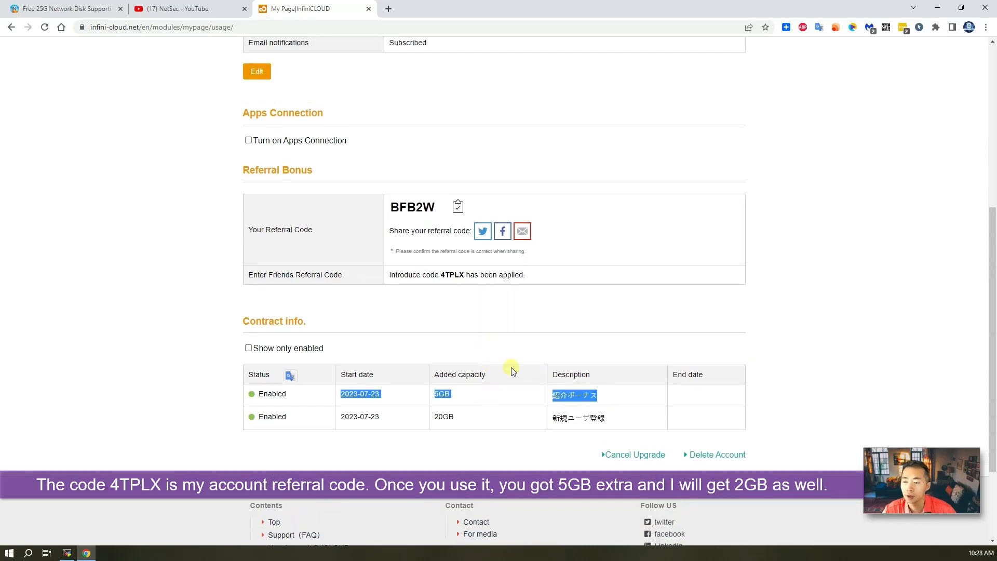
pyautogui.moveTo(482, 316)
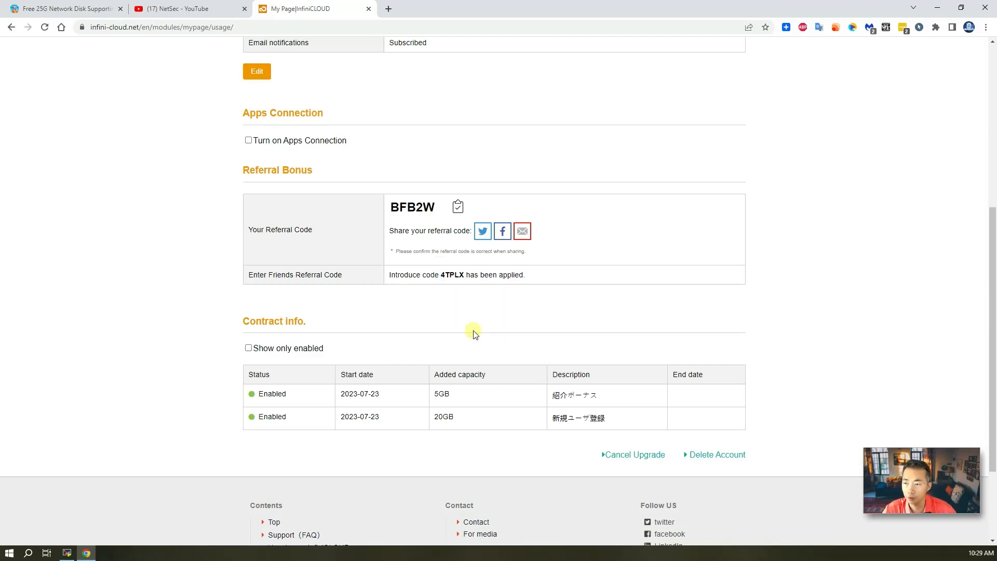
pyautogui.scroll(3)
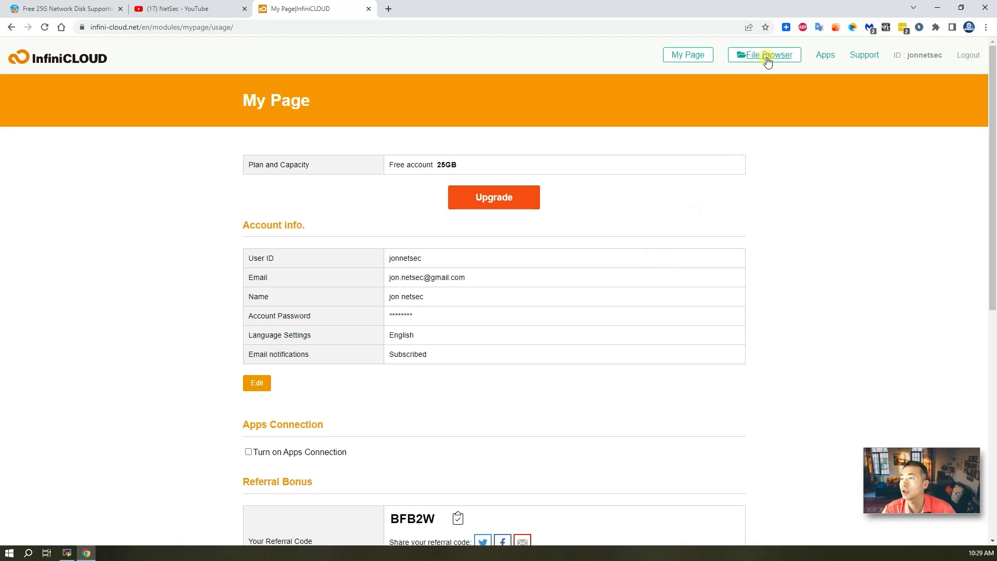
# Browse the account's files, showing a zfc folder and two welcome PDFs.
pyautogui.click(769, 55)
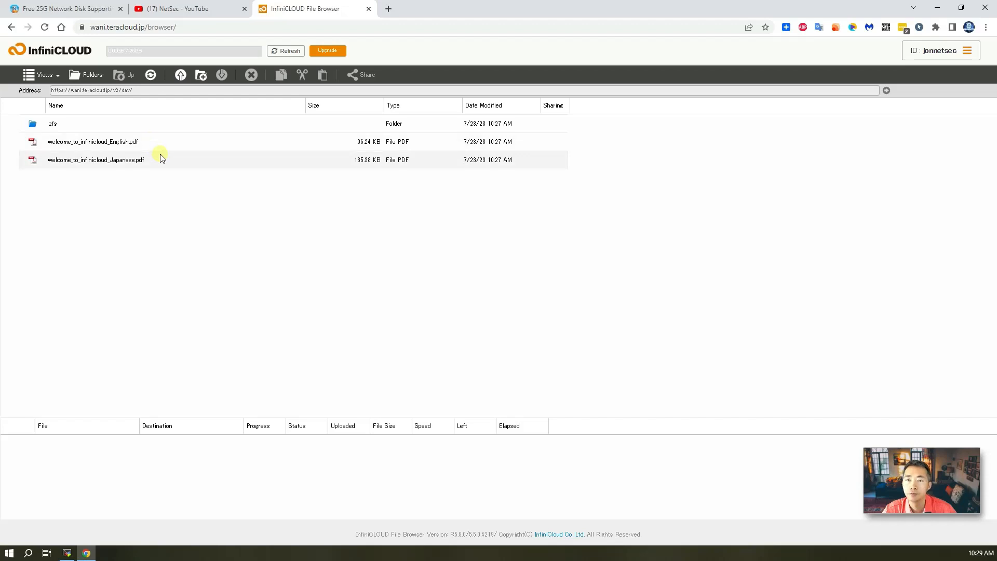
pyautogui.moveTo(159, 160)
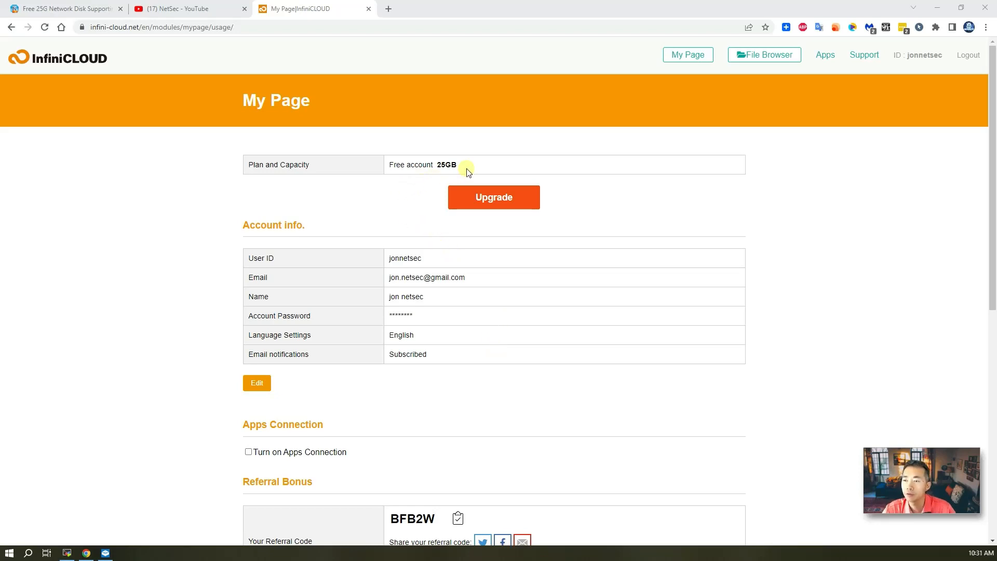
pyautogui.moveTo(385, 325)
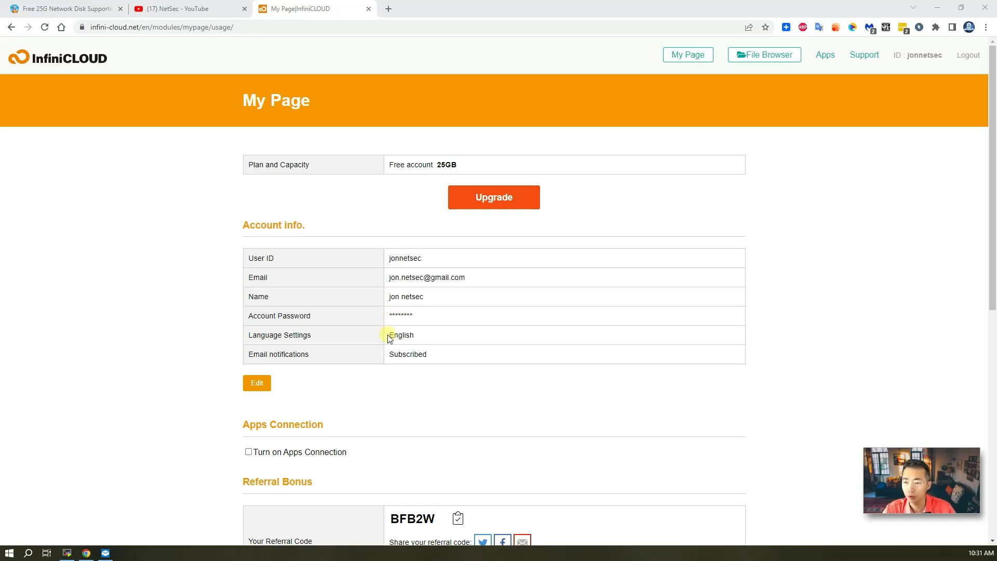
# Turn on Apps Connection and select the WebDAV URL, connection ID and apps password.
pyautogui.scroll(-3)
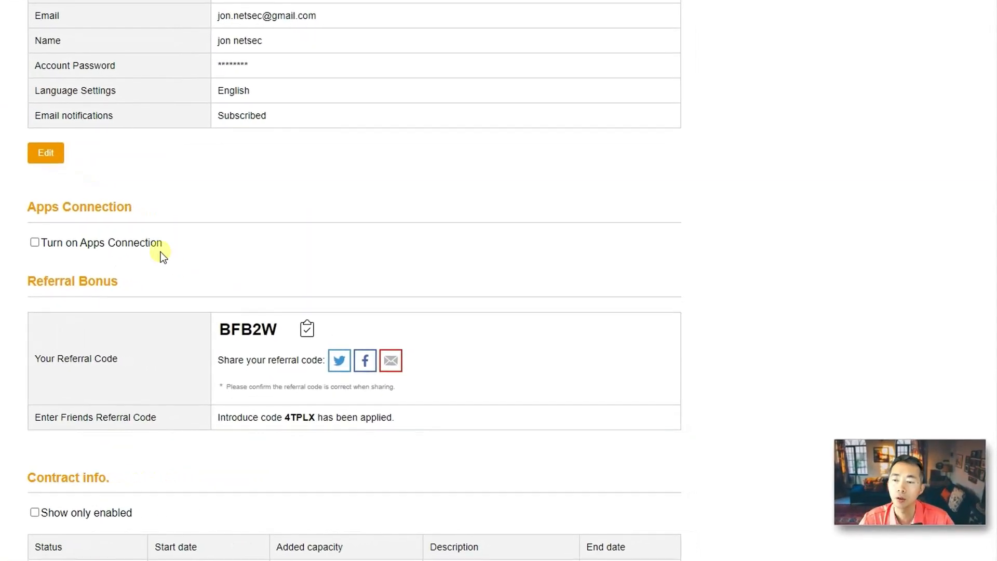
pyautogui.click(34, 243)
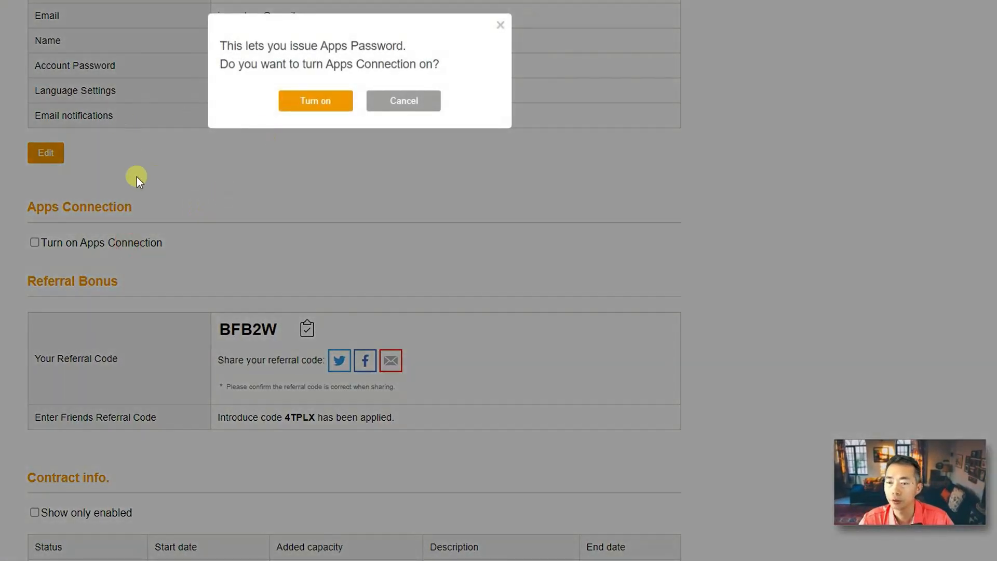
pyautogui.moveTo(109, 211)
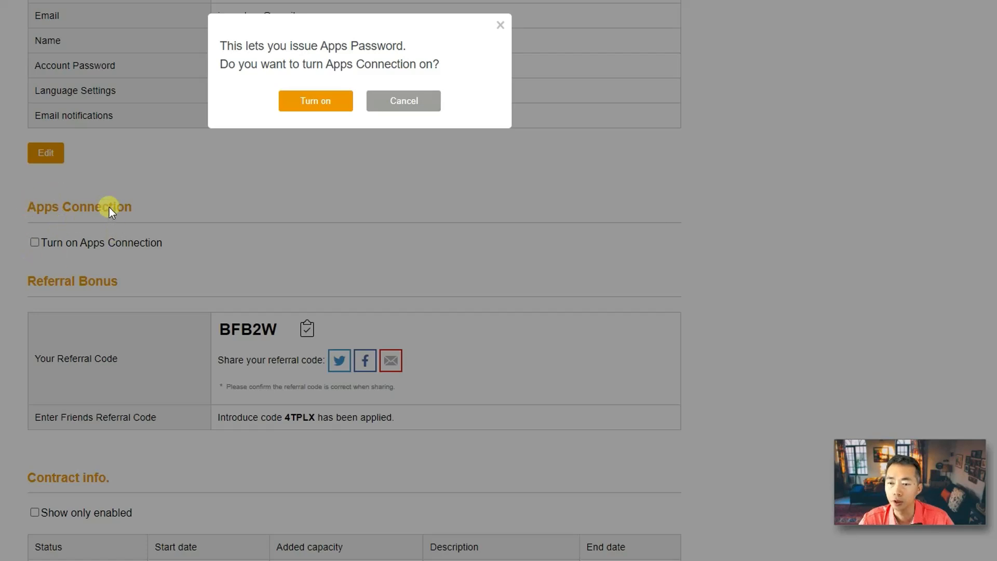
pyautogui.moveTo(219, 164)
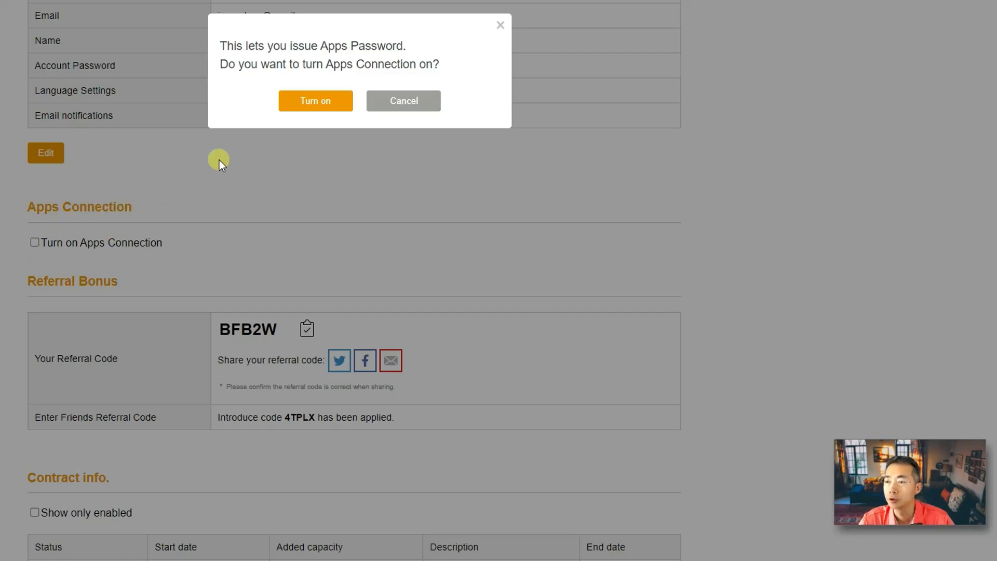
pyautogui.click(315, 101)
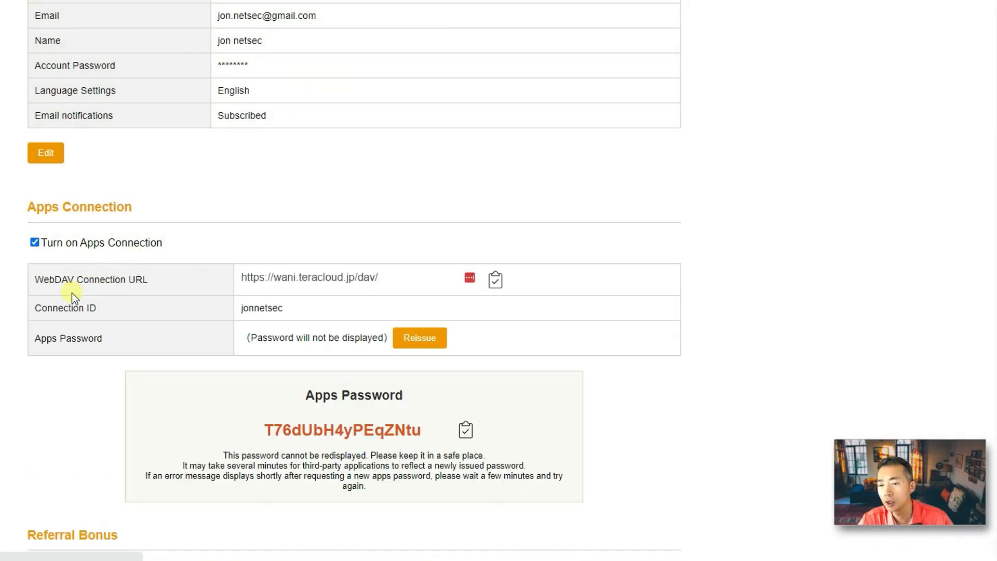
pyautogui.scroll(-3)
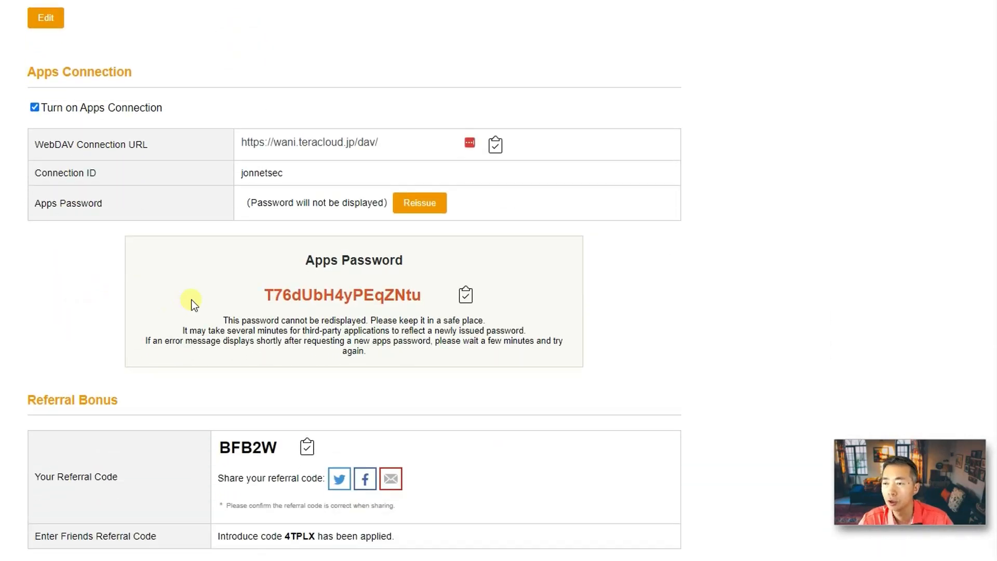
pyautogui.moveTo(113, 174)
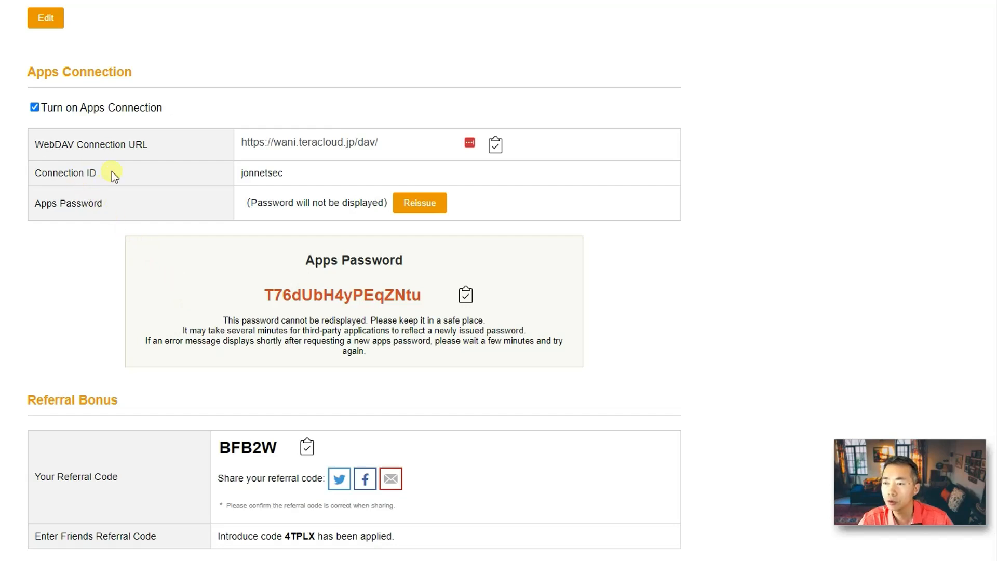
pyautogui.moveTo(32, 136)
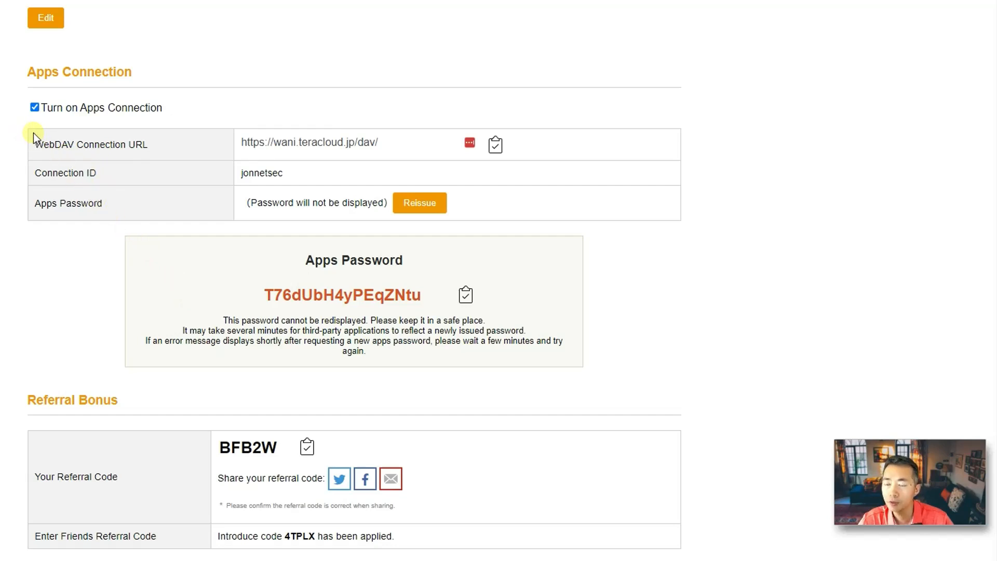
pyautogui.moveTo(34, 138); pyautogui.dragTo(390, 260)
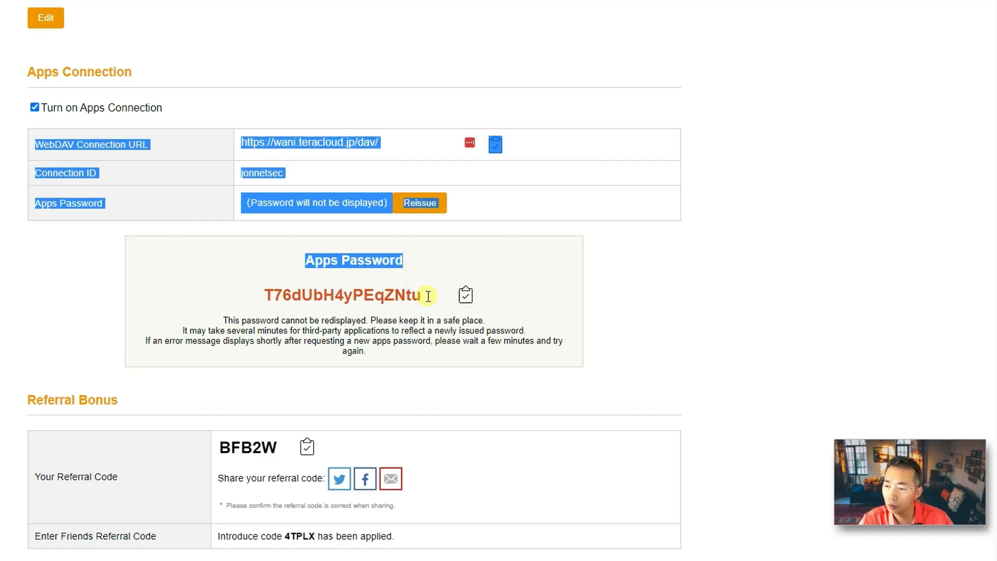
pyautogui.moveTo(425, 295)
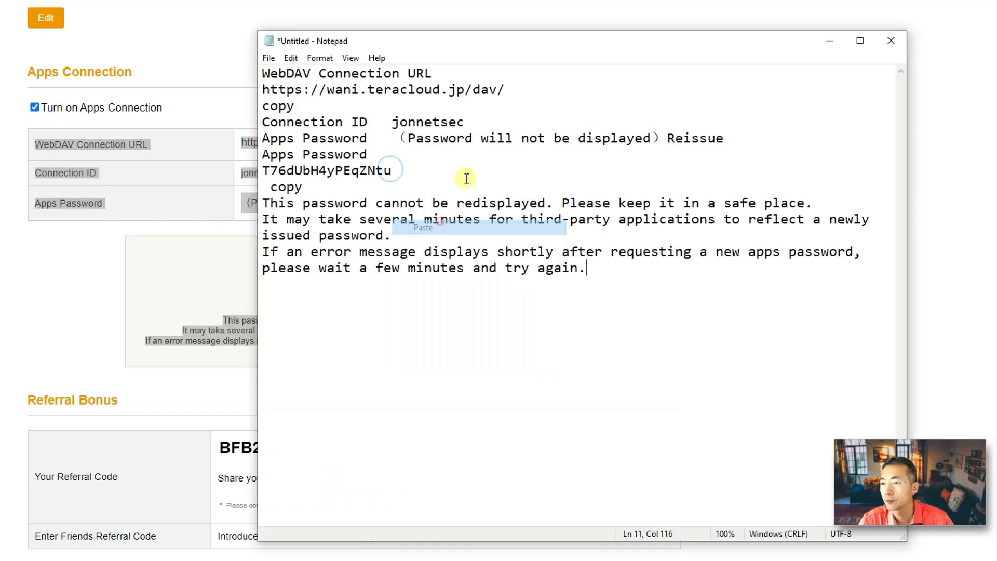
# Paste the WebDAV connection details into an untitled Notepad document.
pyautogui.click(892, 41)
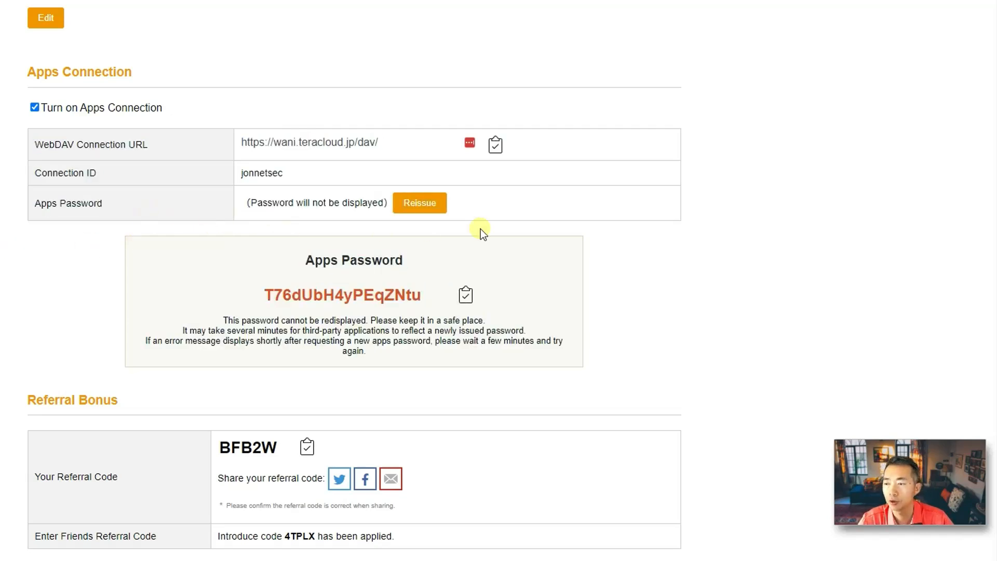
pyautogui.moveTo(426, 214)
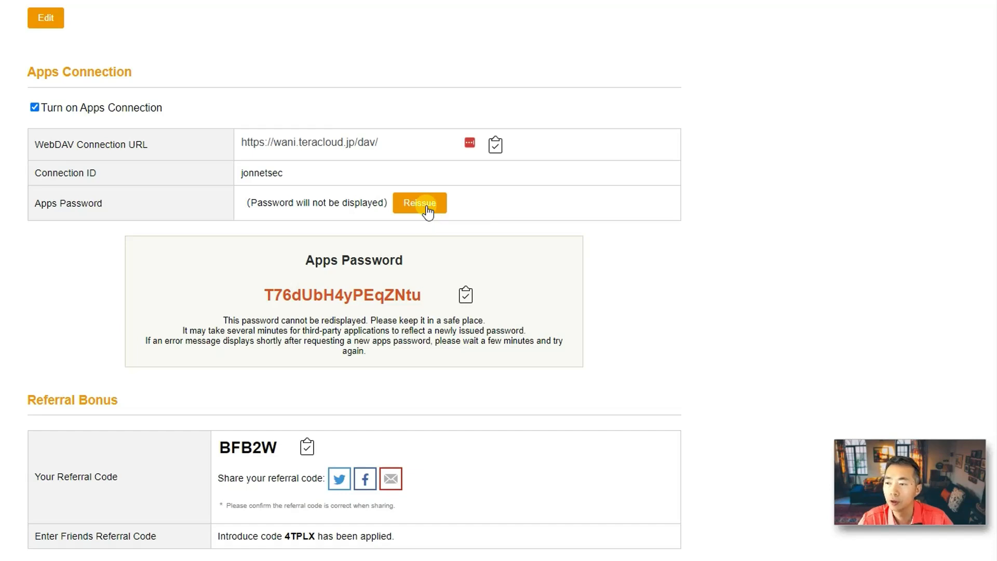
# Start reissuing the apps password, then cancel to keep the current one.
pyautogui.click(419, 204)
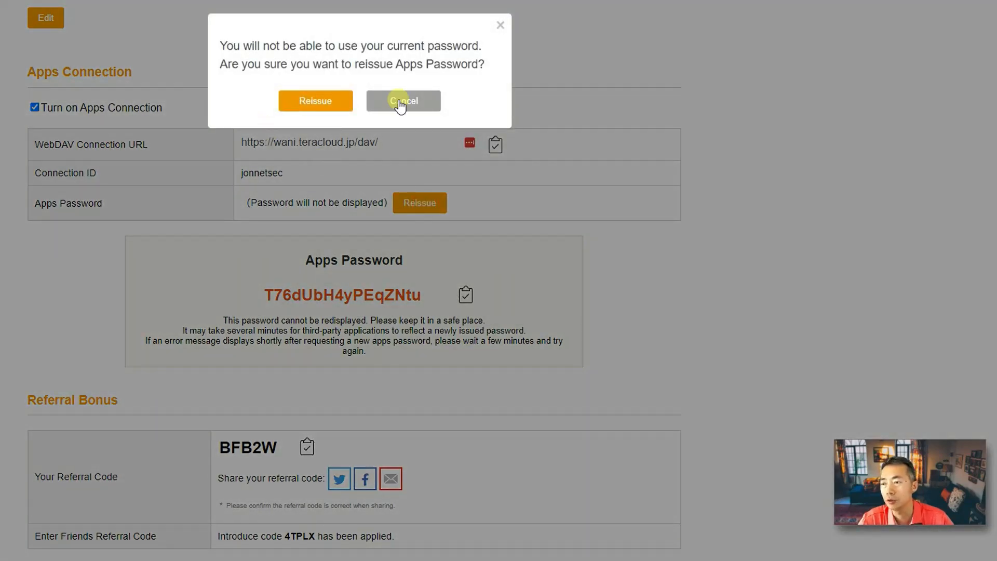
pyautogui.click(403, 101)
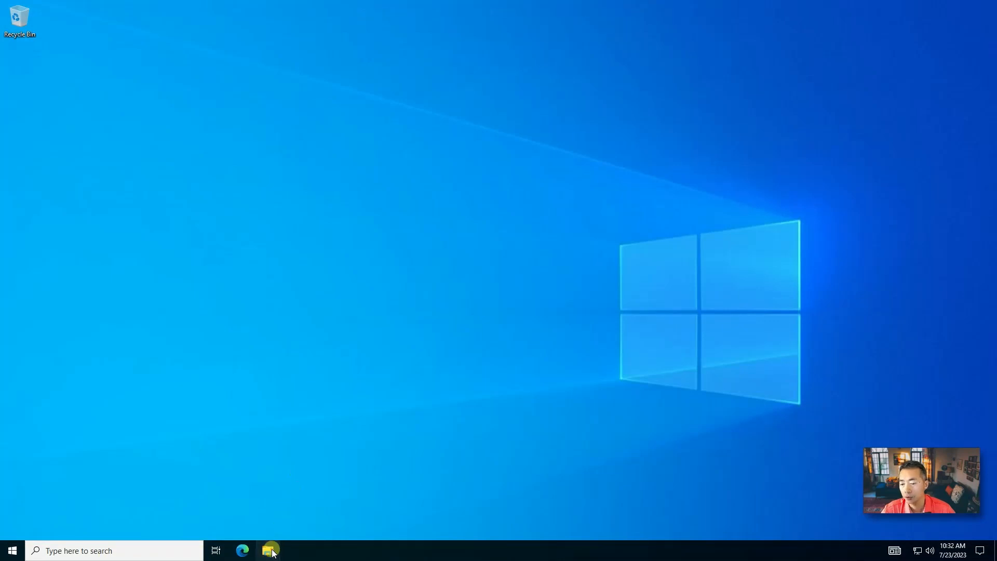
# Launch File Explorer and start Map network drive from This PC's right-click menu.
pyautogui.click(268, 550)
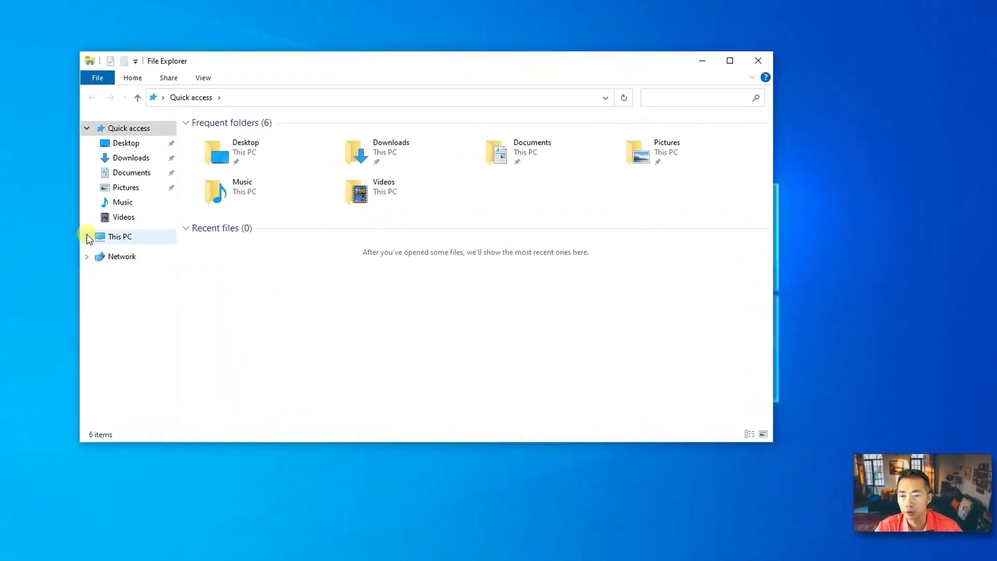
pyautogui.click(91, 237)
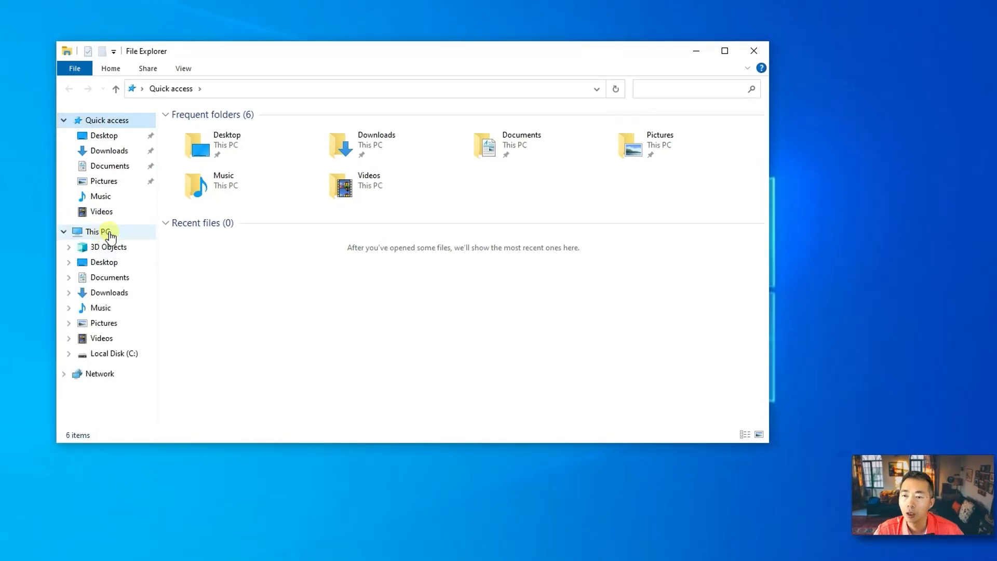
pyautogui.rightClick(102, 232)
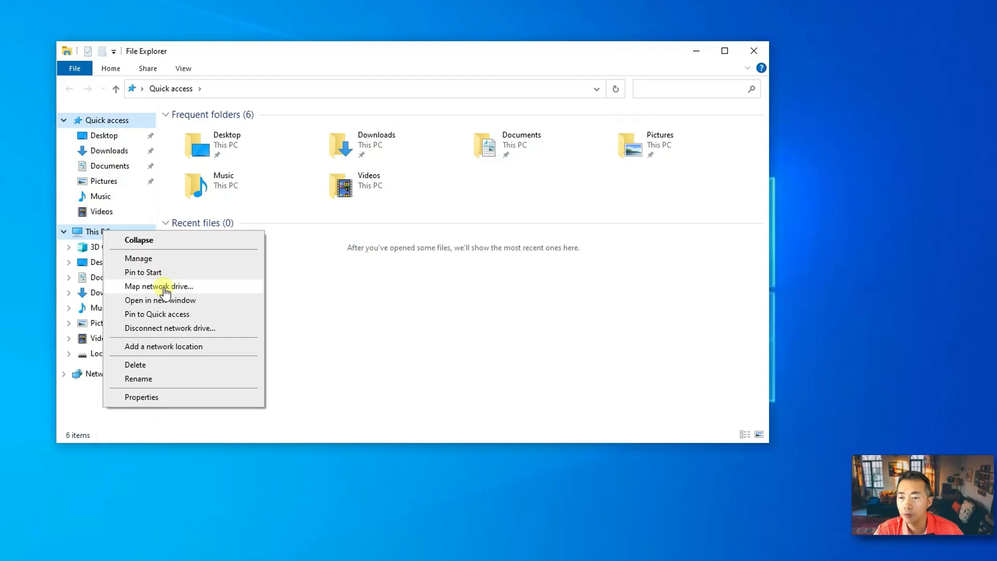
pyautogui.click(158, 287)
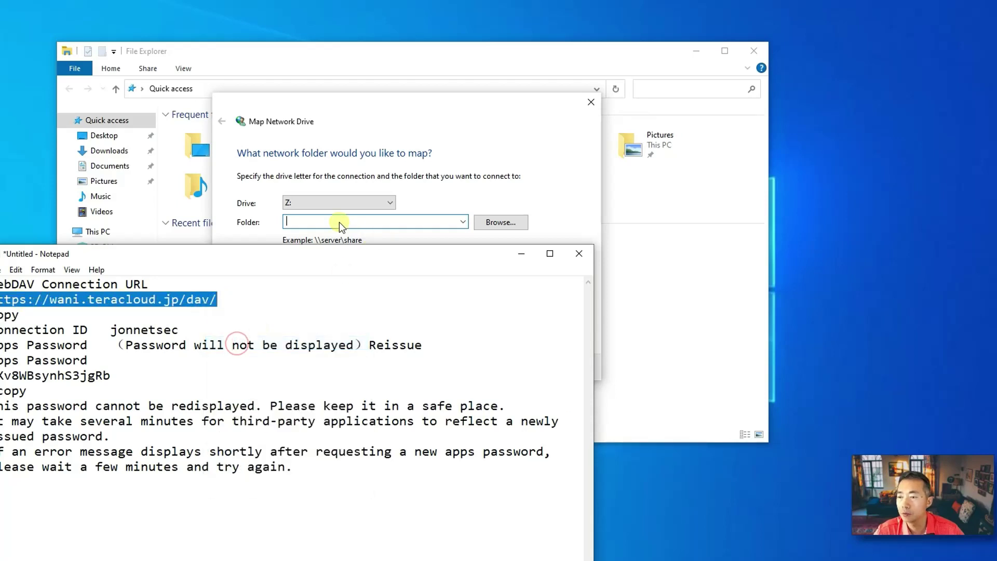
pyautogui.write('https://wani.teracloud.jp/dav/')
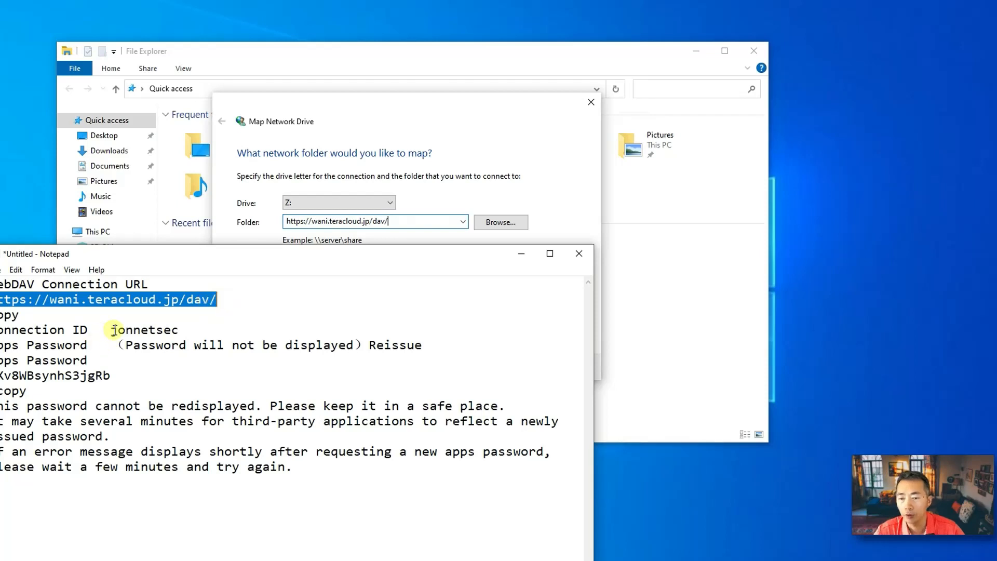
pyautogui.doubleClick(141, 331)
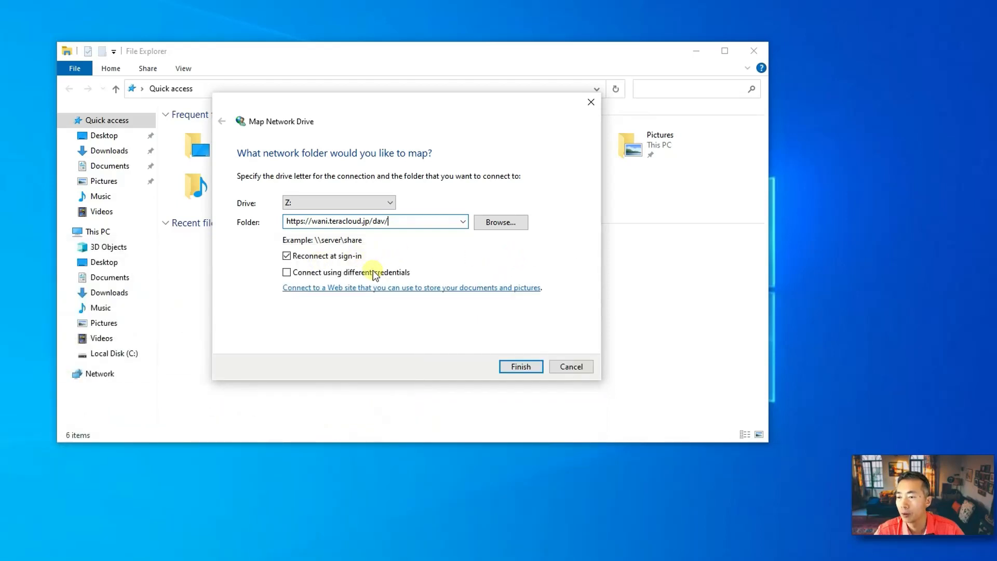
pyautogui.click(287, 272)
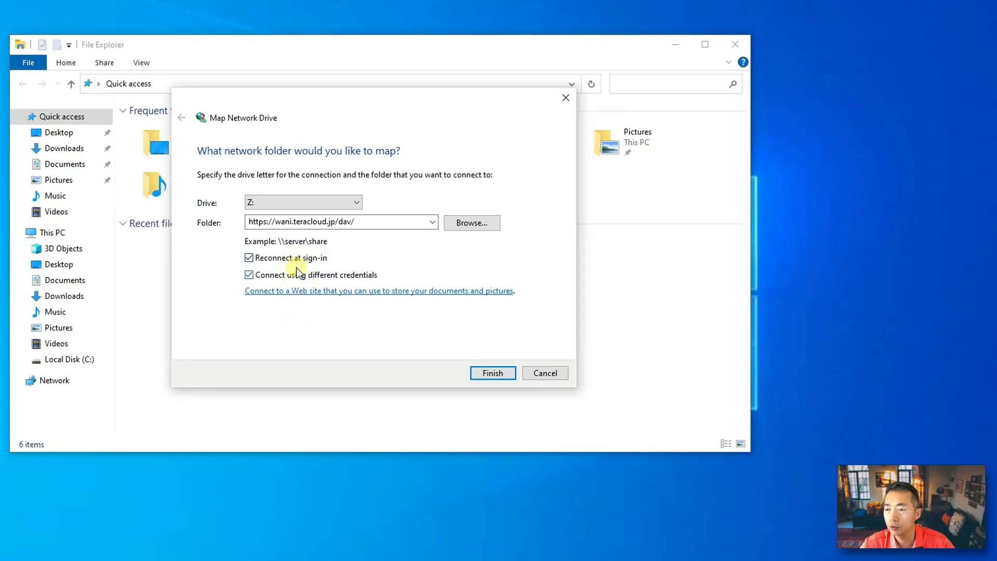
pyautogui.moveTo(327, 261)
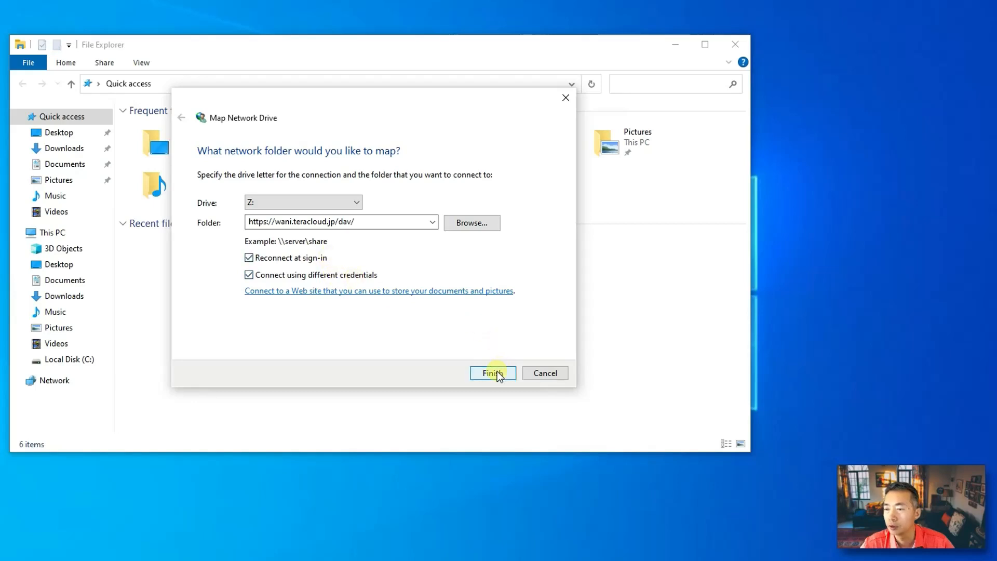
pyautogui.click(492, 373)
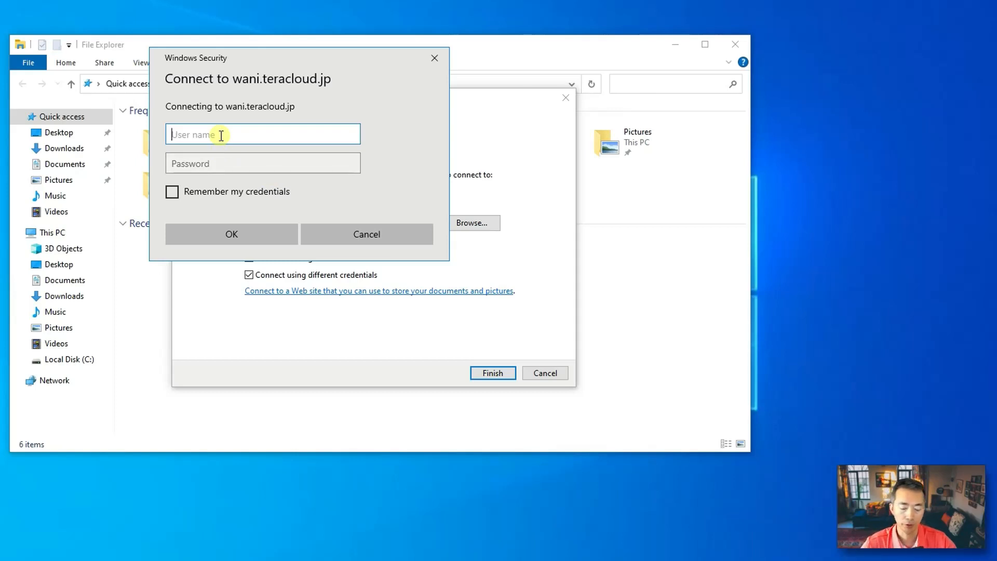
pyautogui.write('jonnetsed')
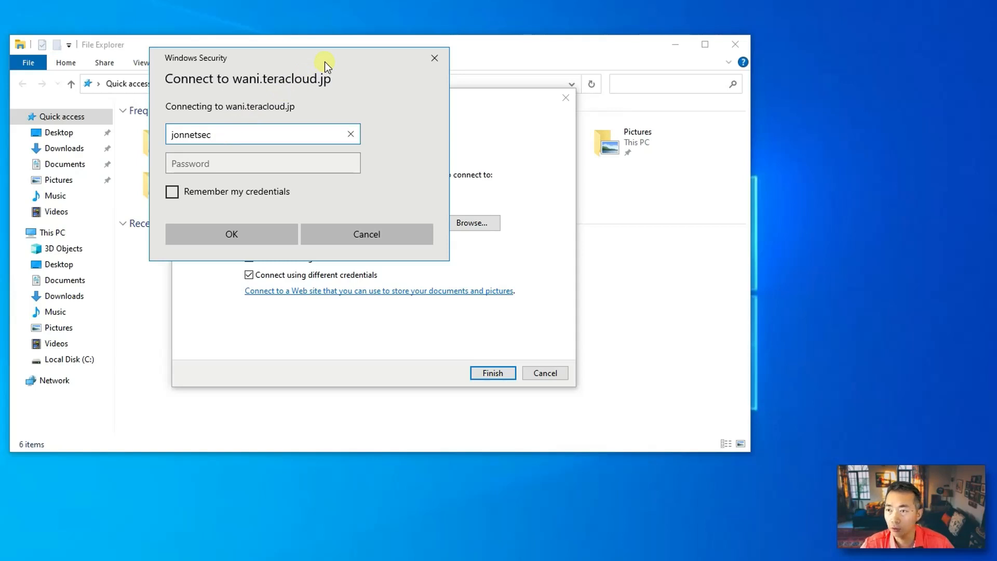
pyautogui.click(245, 163)
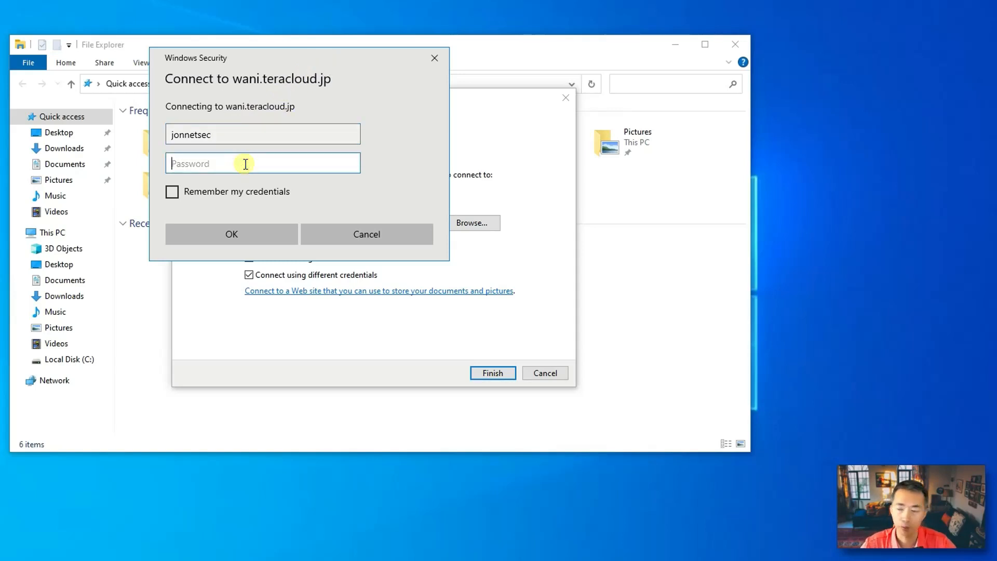
pyautogui.write('password')
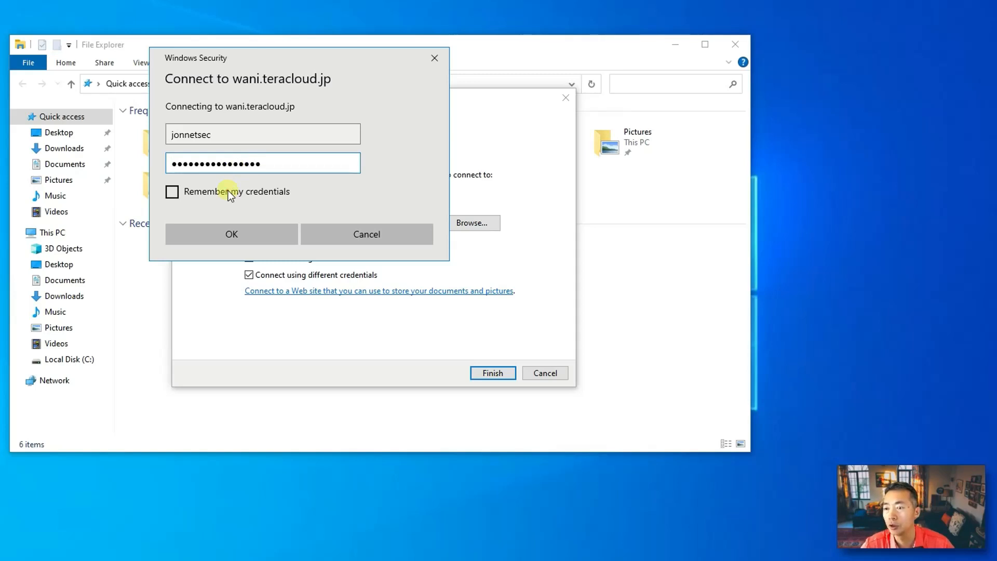
pyautogui.click(172, 191)
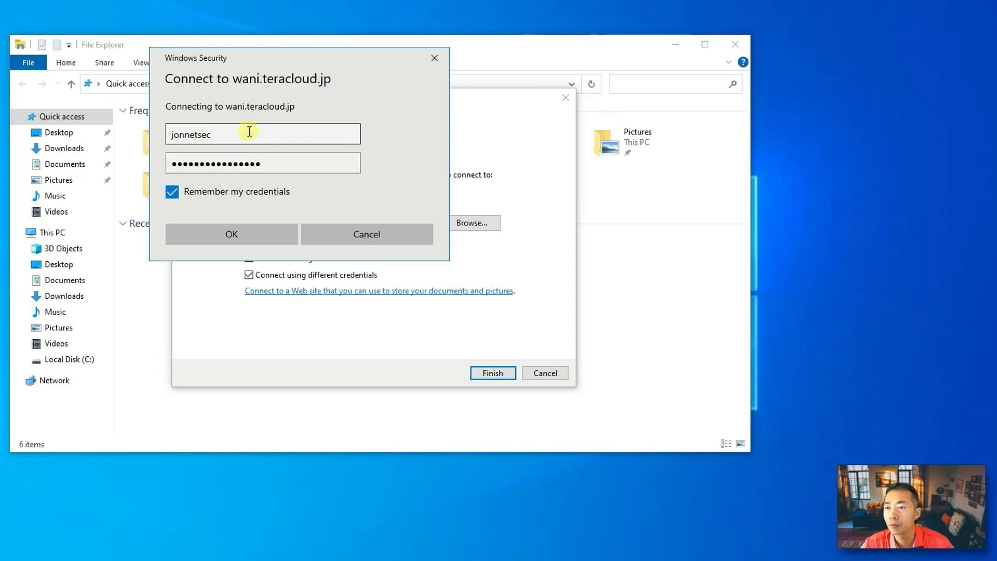
pyautogui.moveTo(260, 198)
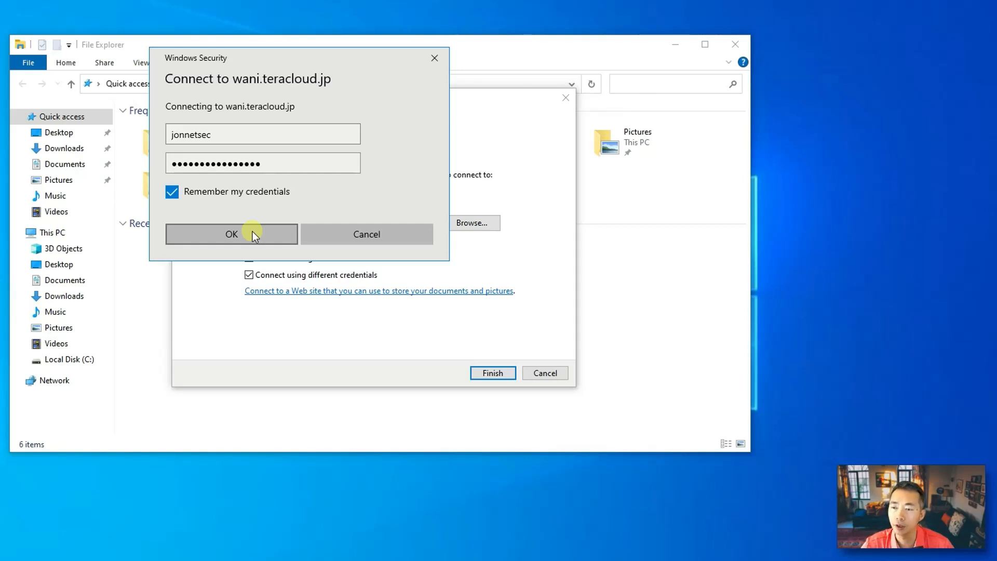
pyautogui.click(233, 235)
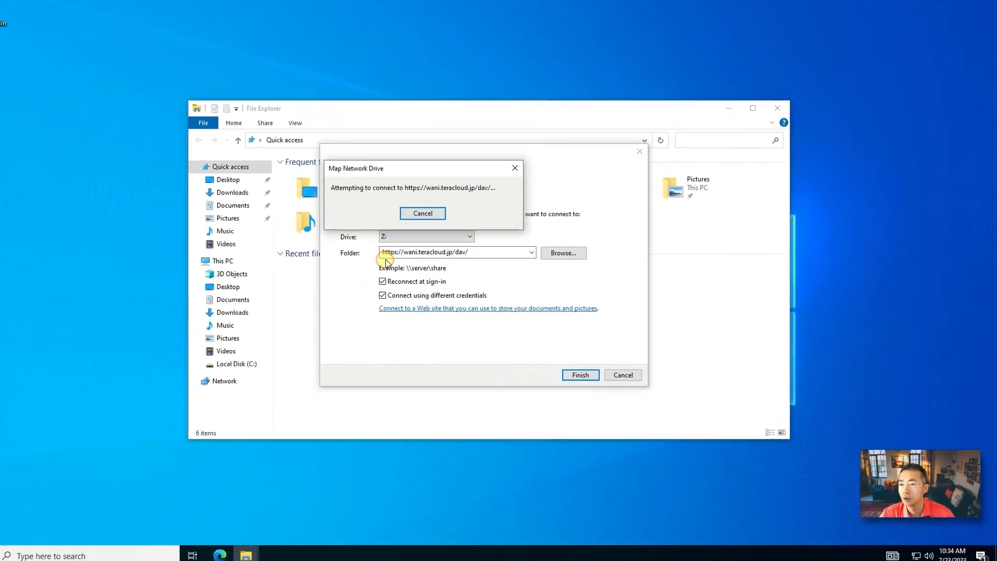
pyautogui.click(423, 214)
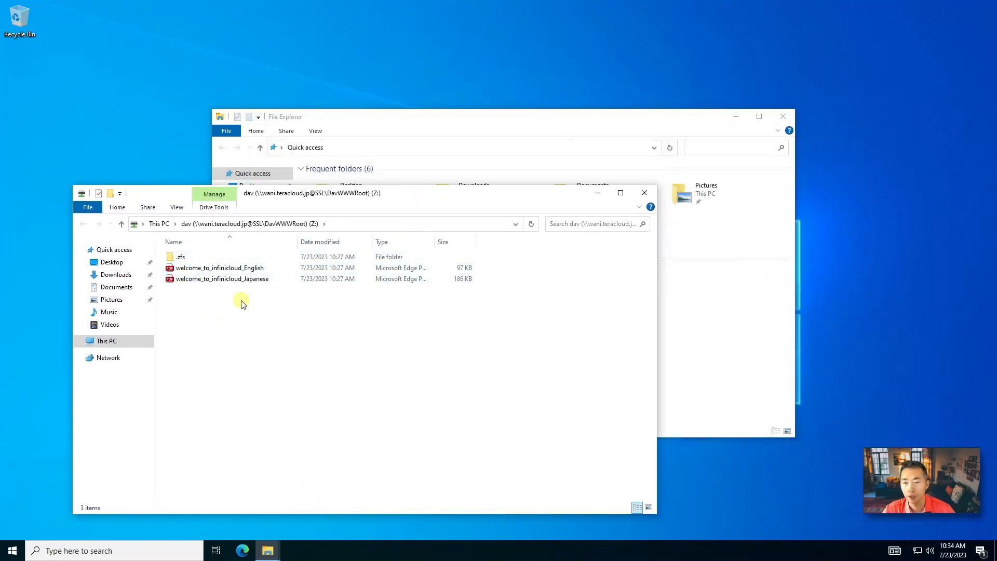
# Expand This PC and the mapped dav (Z:) drive in the widened navigation tree.
pyautogui.click(83, 341)
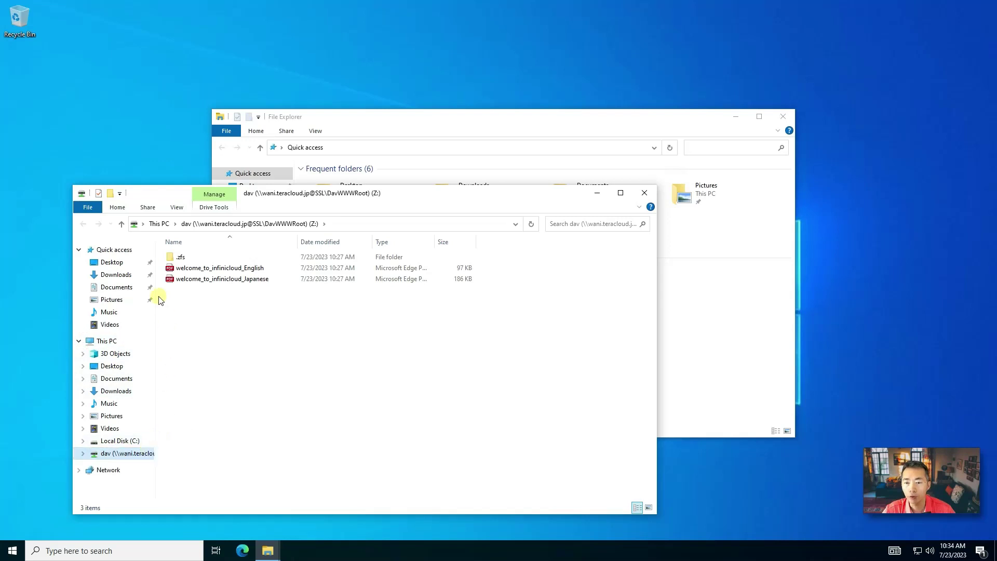
pyautogui.moveTo(156, 278)
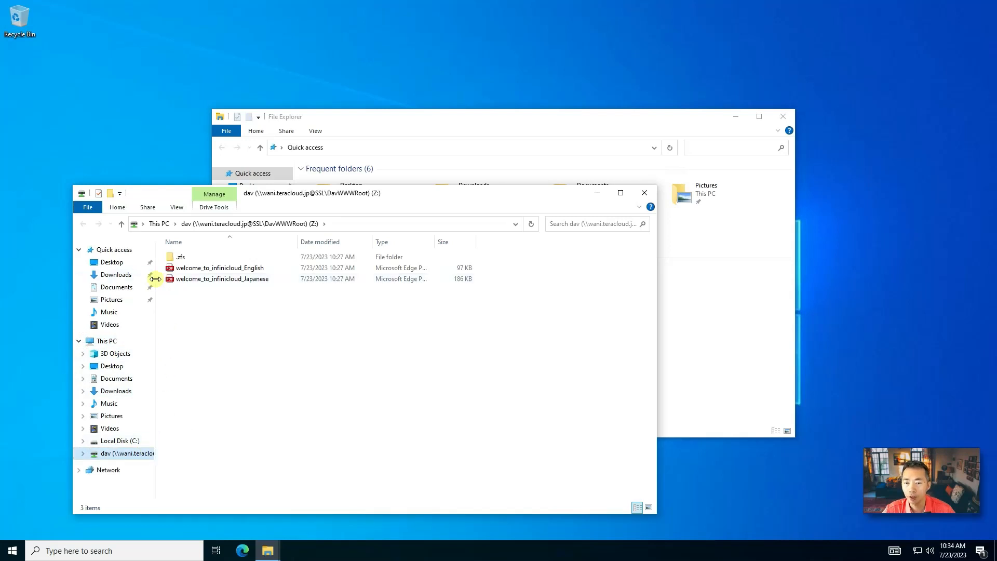
pyautogui.click(125, 453)
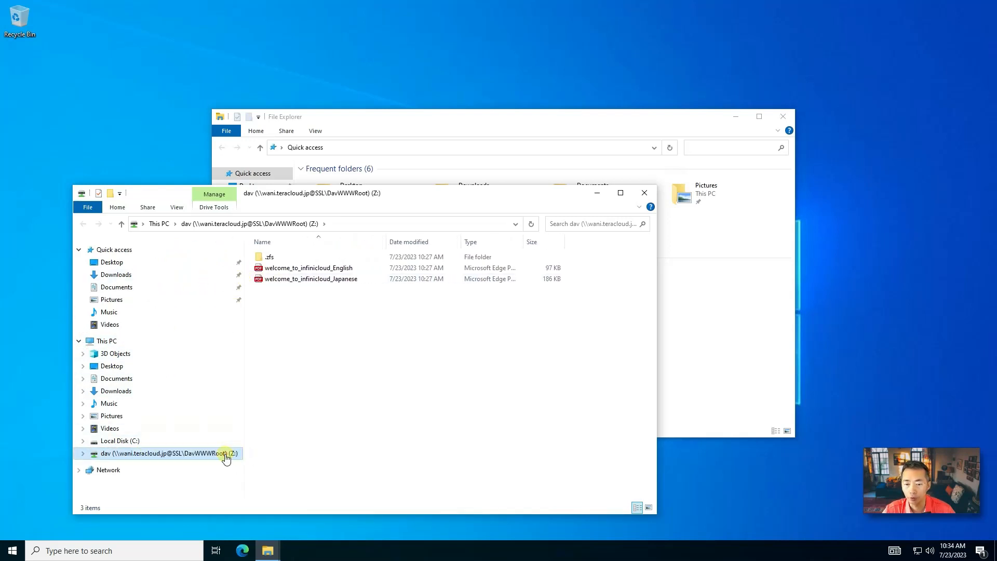
pyautogui.click(82, 453)
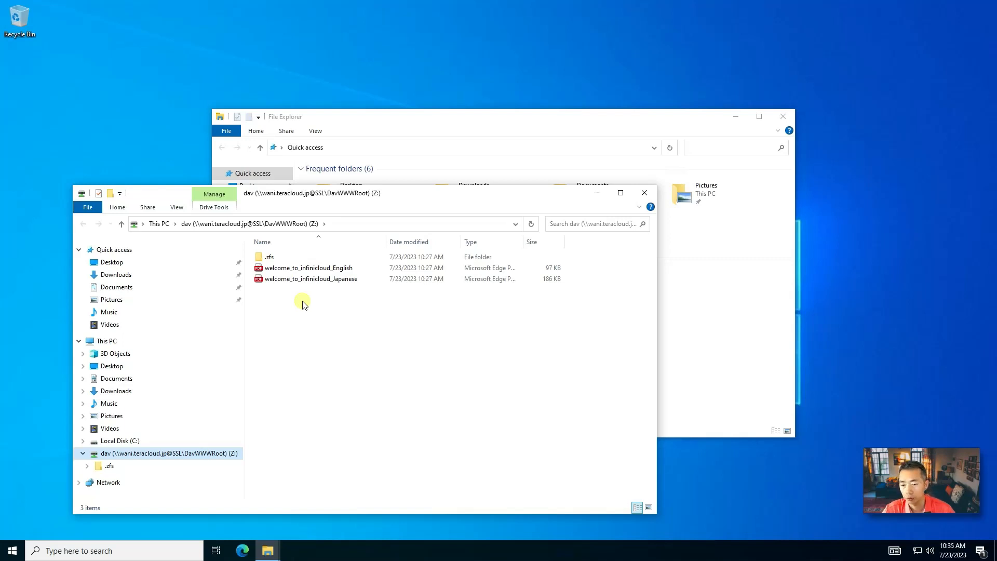
pyautogui.moveTo(304, 309)
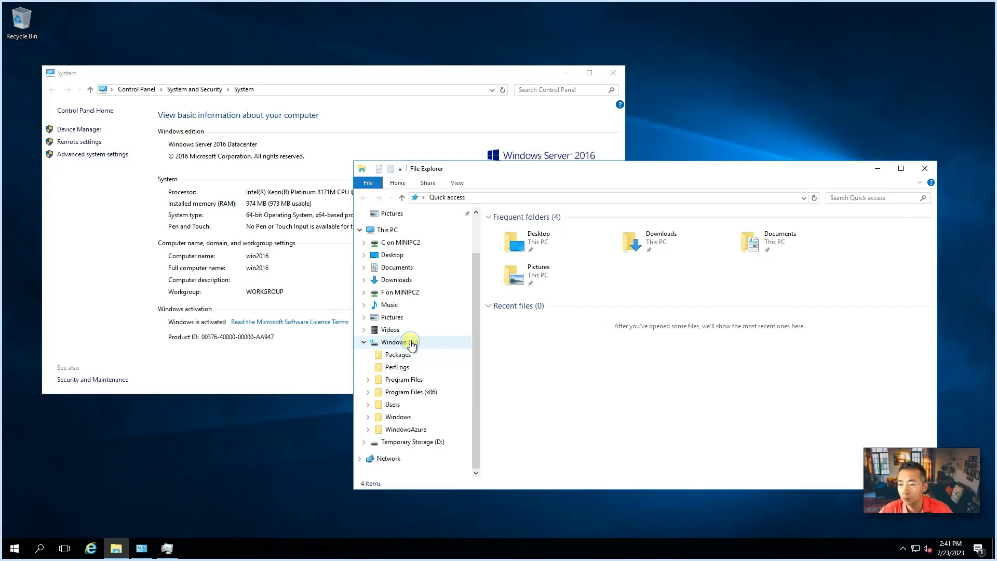
# On Server 2016, attempt the Z: WebDAV mapping, hit the cannot-access error and dismiss it.
pyautogui.rightClick(394, 341)
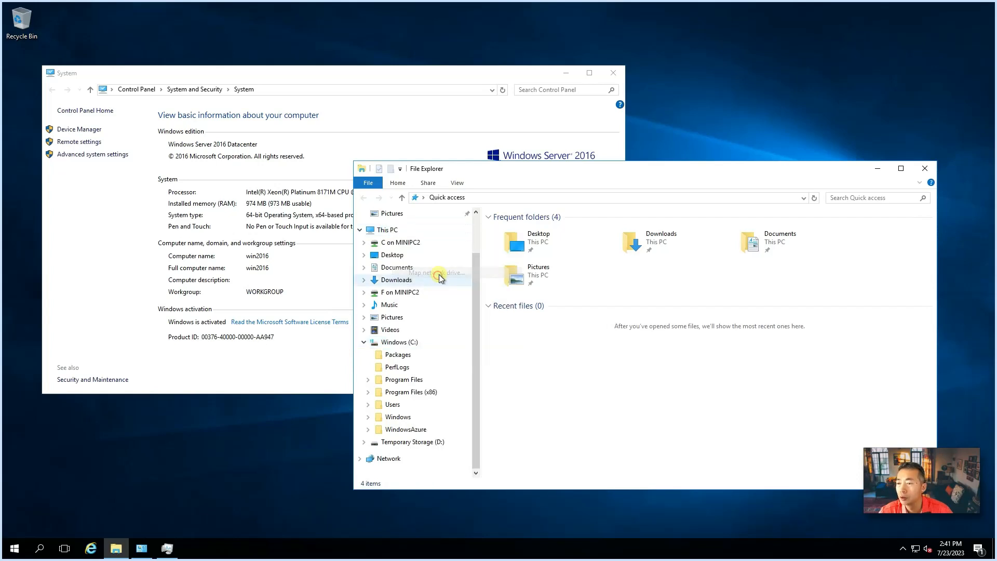
pyautogui.click(436, 273)
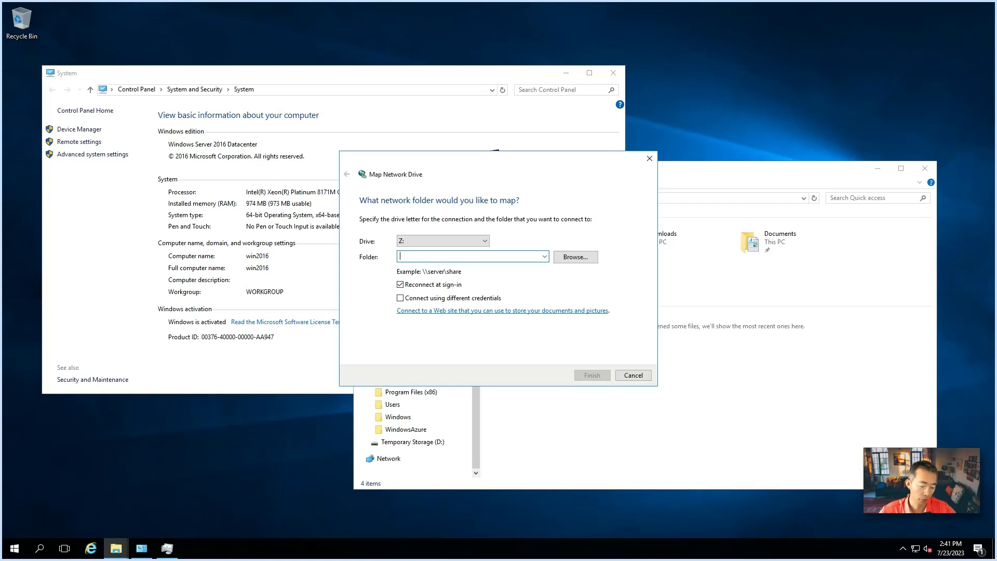
pyautogui.click(592, 375)
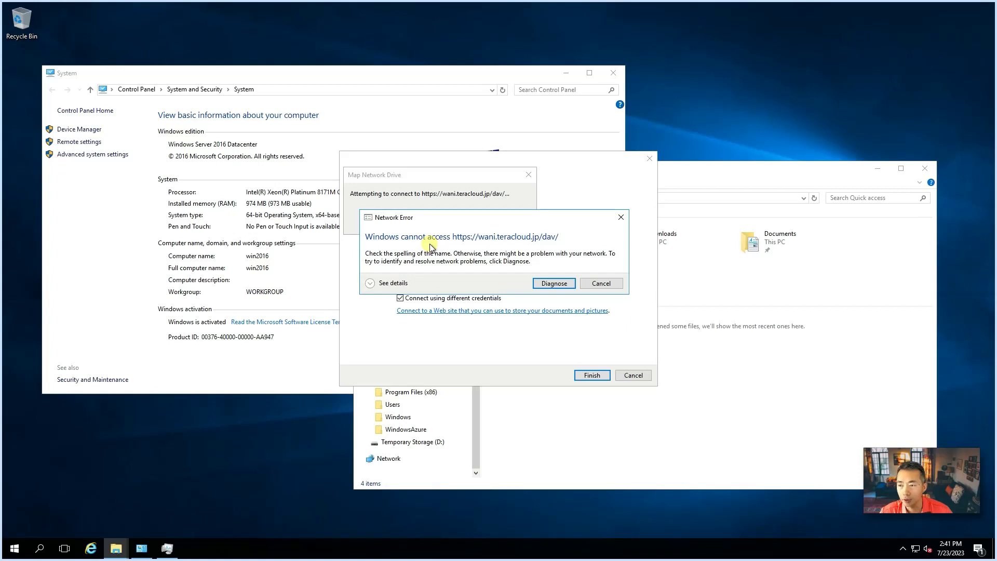
pyautogui.click(600, 282)
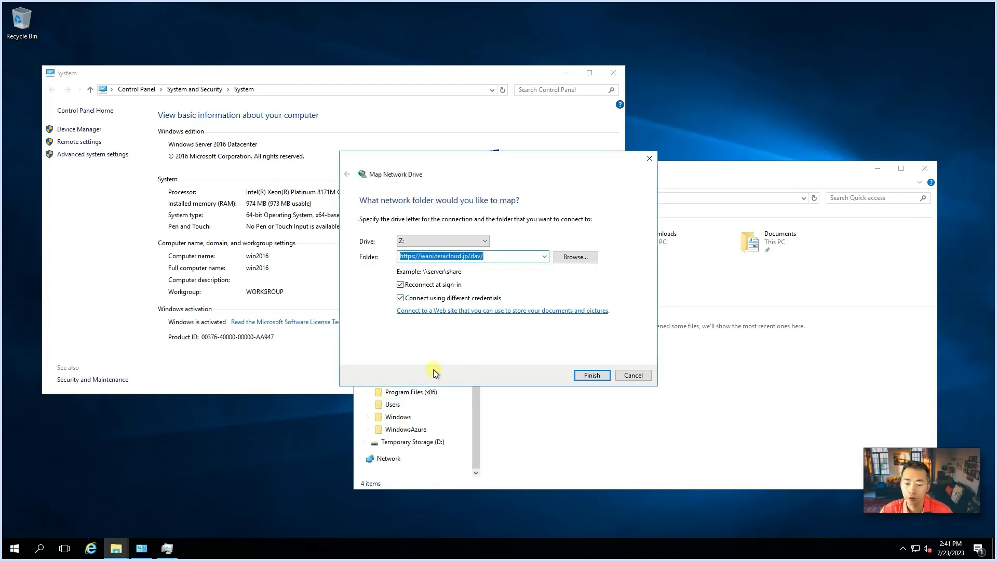
pyautogui.moveTo(16, 517)
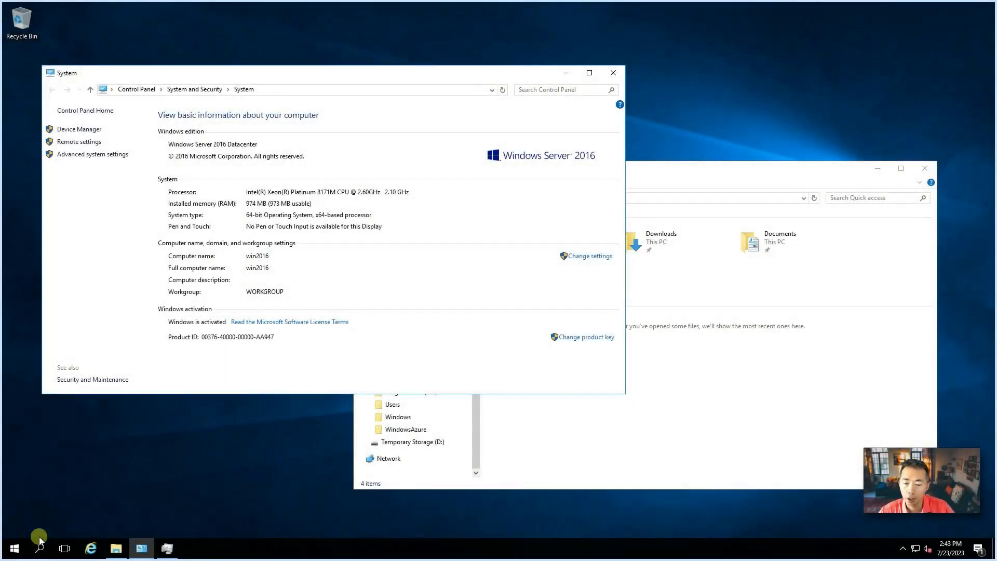
# Launch Server Manager via Run and start the Add Roles and Features wizard.
pyautogui.click(15, 546)
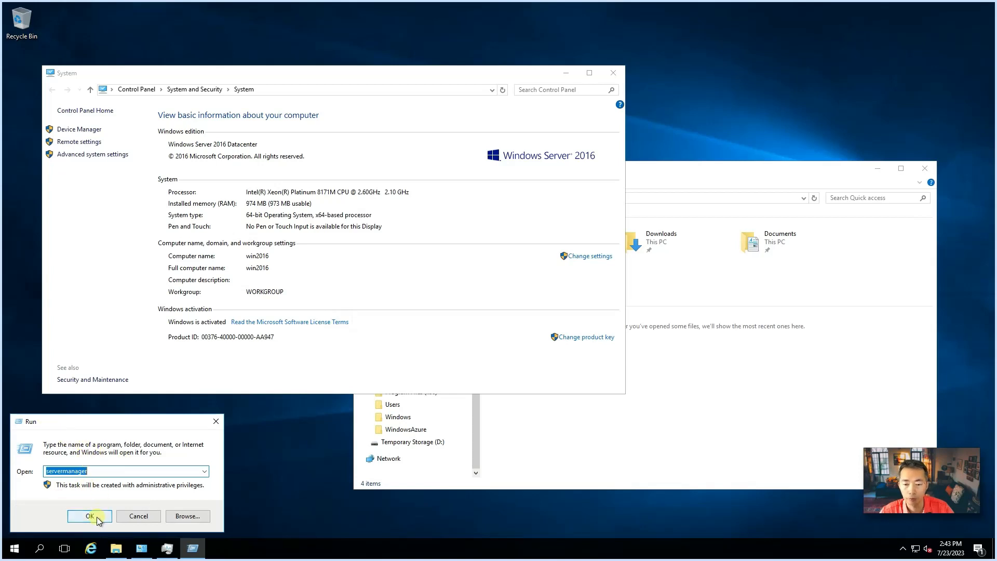
pyautogui.click(87, 516)
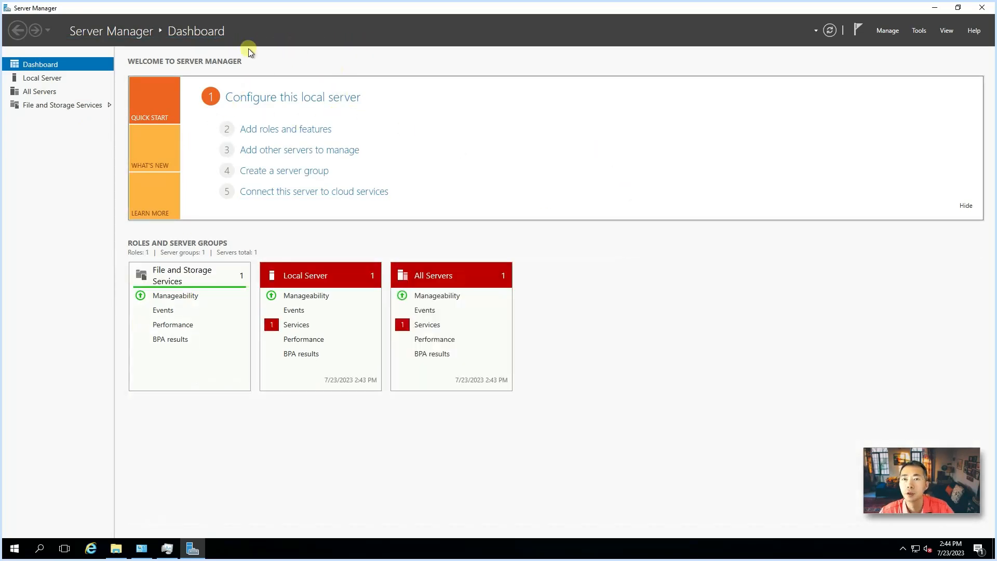
pyautogui.moveTo(557, 177)
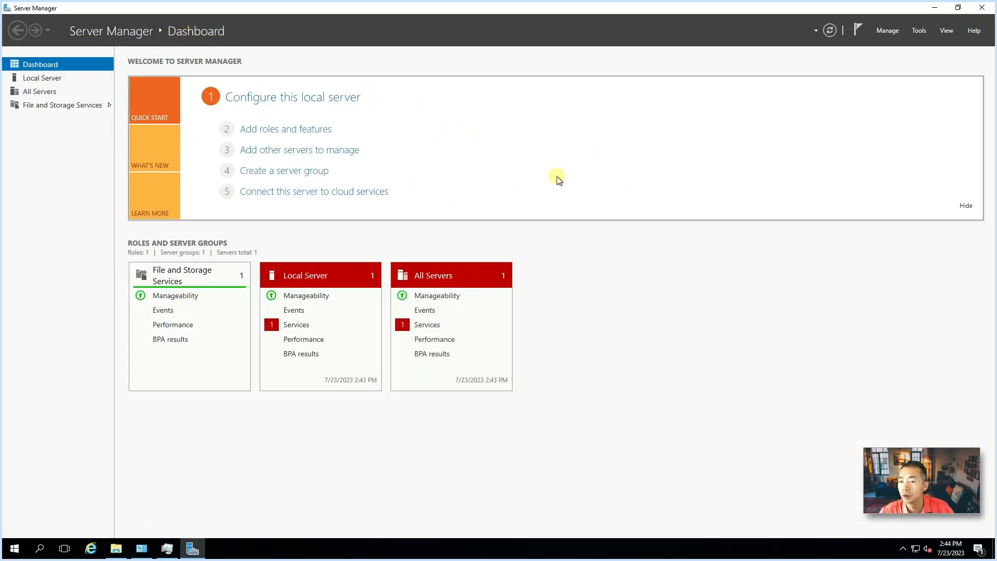
pyautogui.click(889, 30)
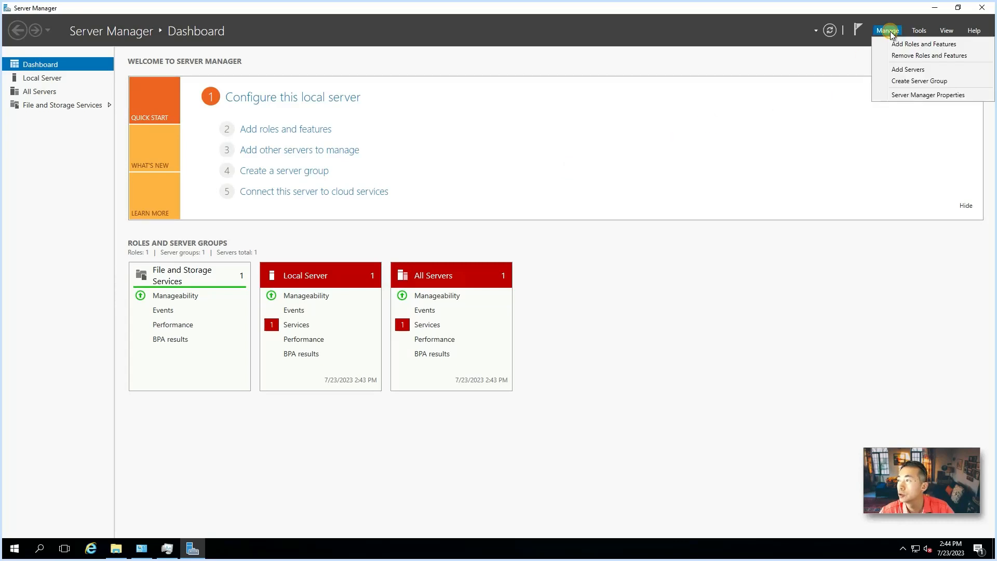
pyautogui.click(887, 30)
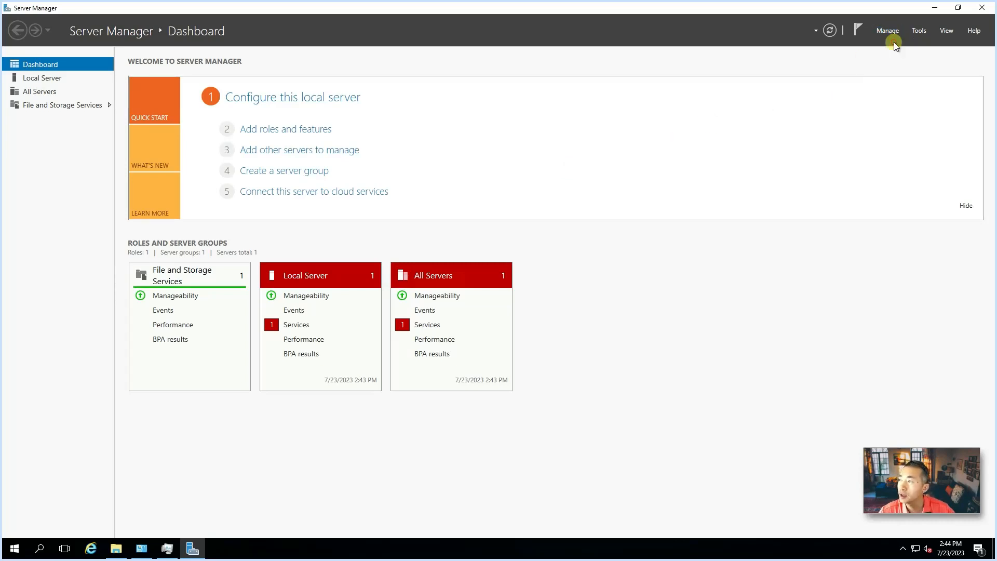
pyautogui.click(286, 129)
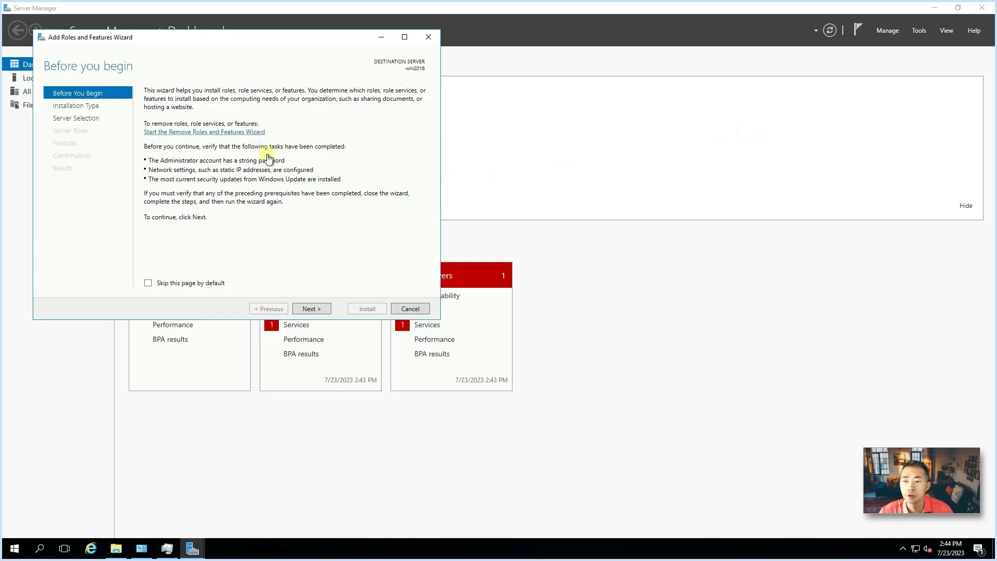
# Select the WebDAV Redirector feature, install it and close the wizard.
pyautogui.click(311, 308)
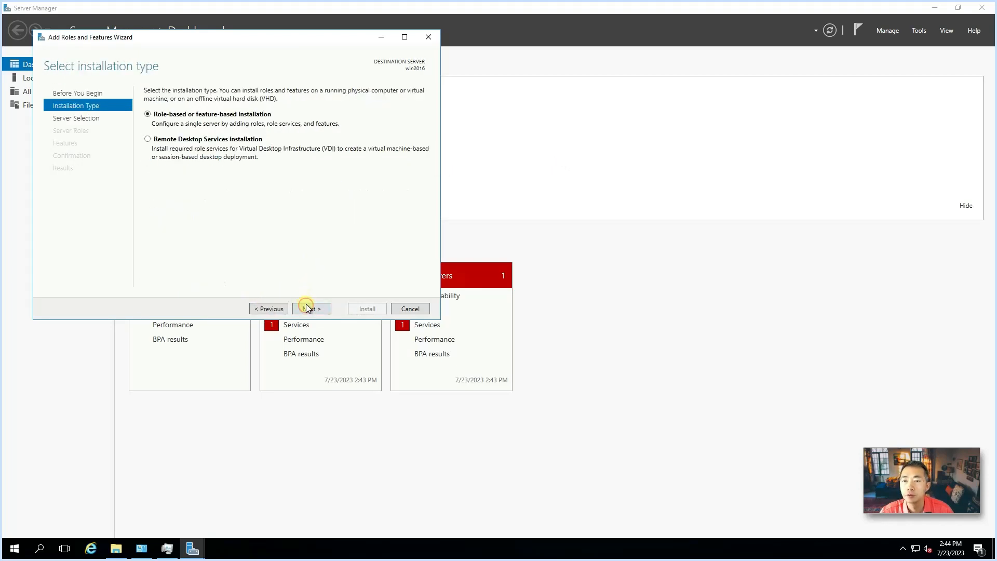
pyautogui.click(310, 309)
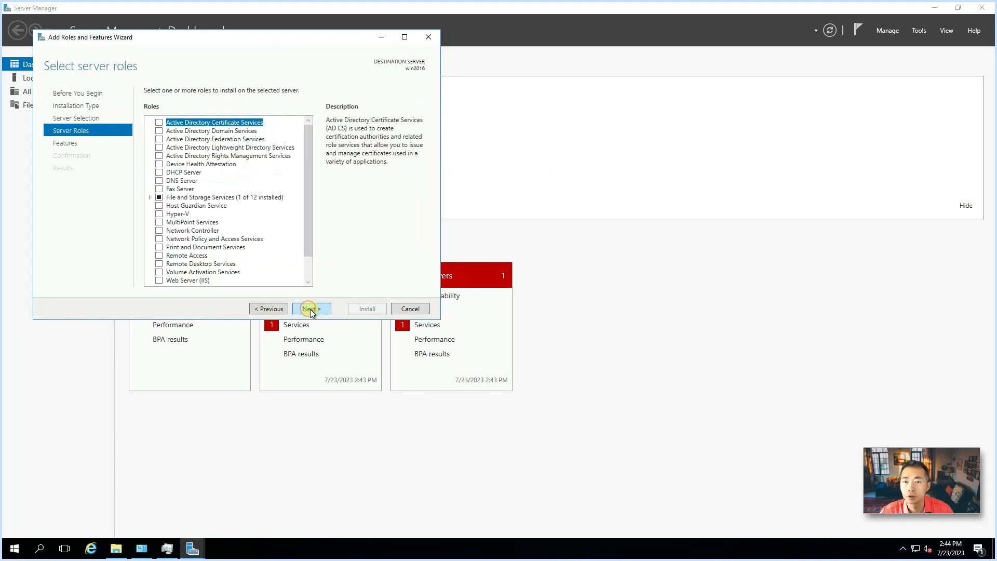
pyautogui.click(311, 308)
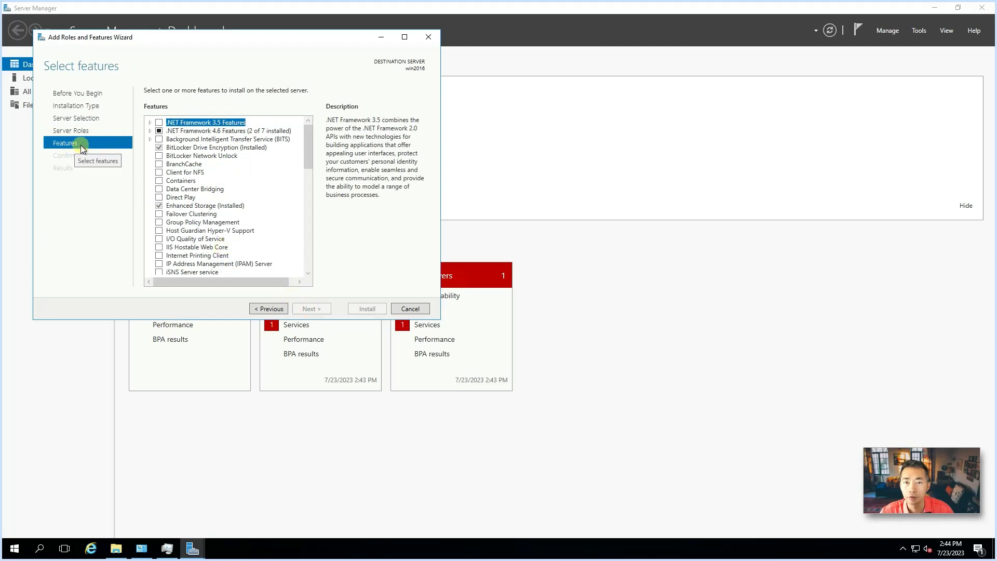
pyautogui.moveTo(173, 173)
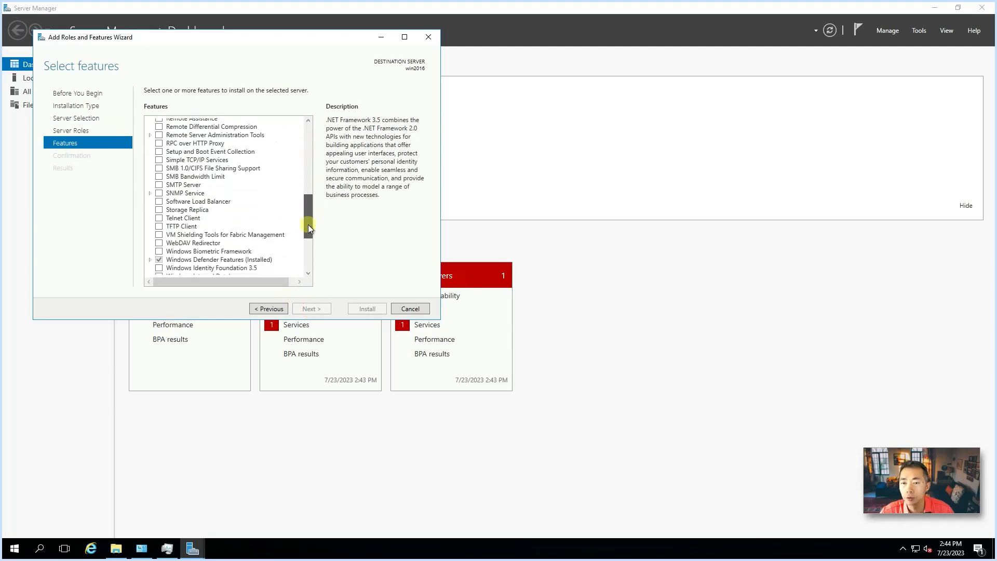
pyautogui.click(191, 224)
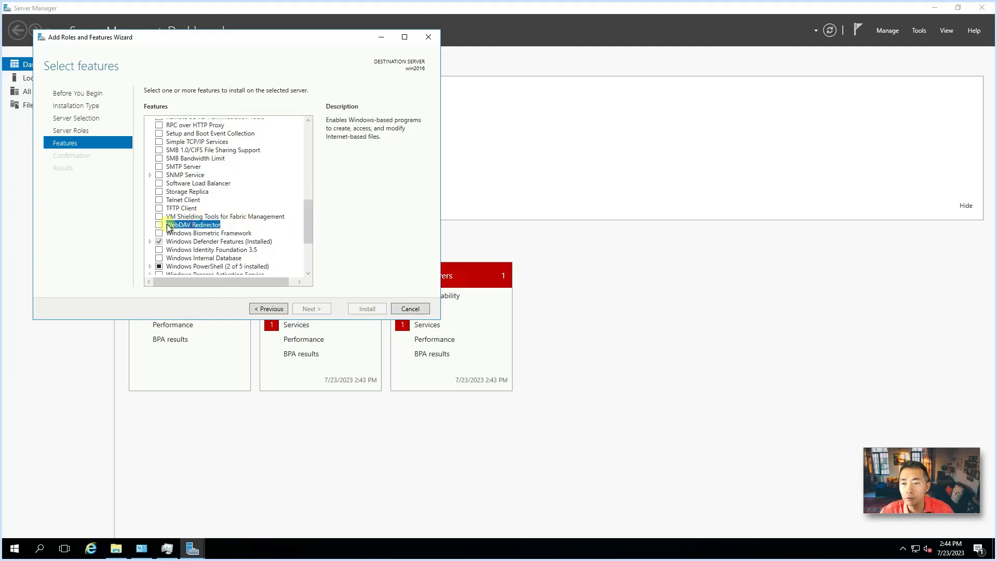
pyautogui.click(159, 224)
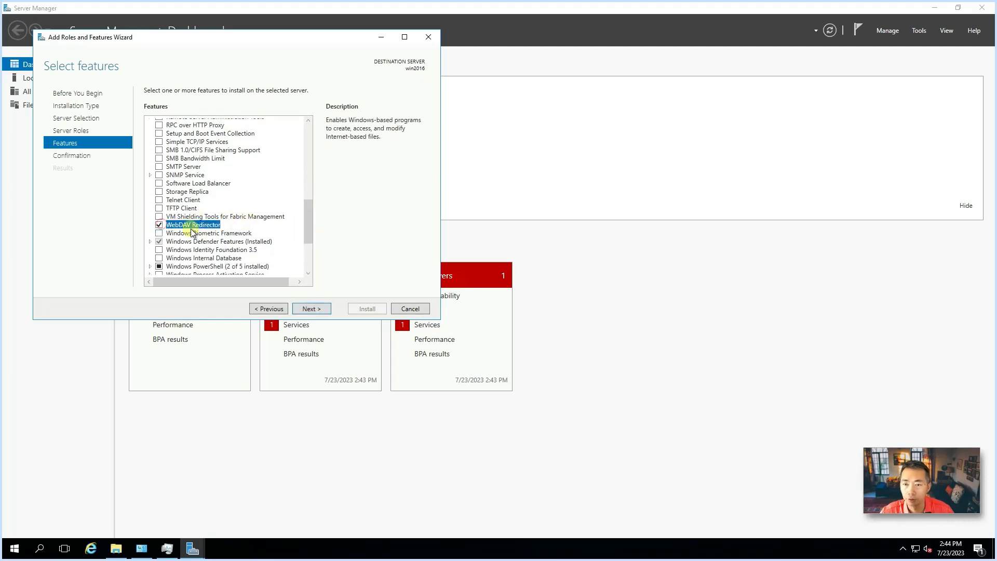
pyautogui.click(312, 309)
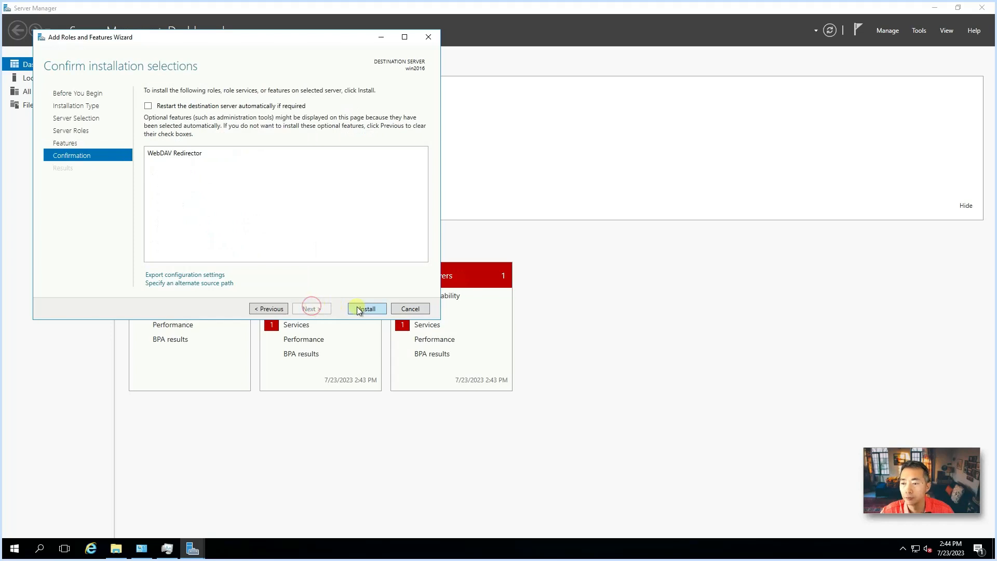
pyautogui.click(367, 309)
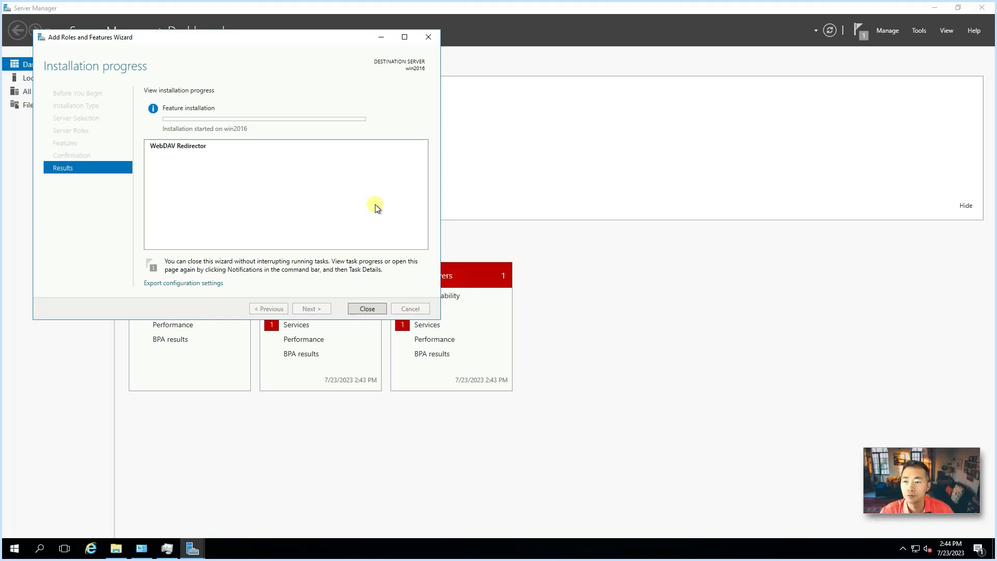
pyautogui.click(367, 308)
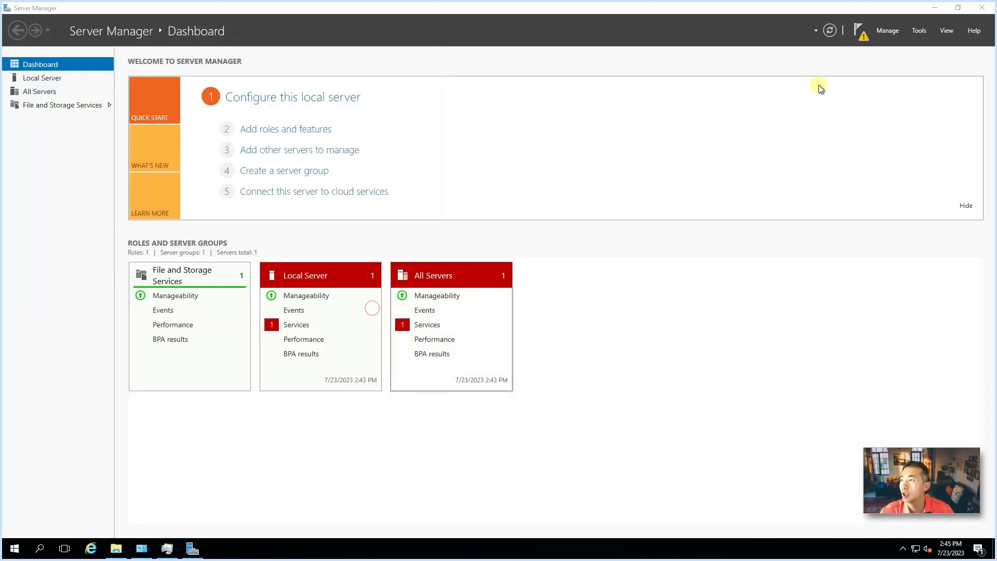
# Review the restart-pending notification, then show System info confirming Windows Server 2016 Datacenter 64-bit.
pyautogui.click(862, 32)
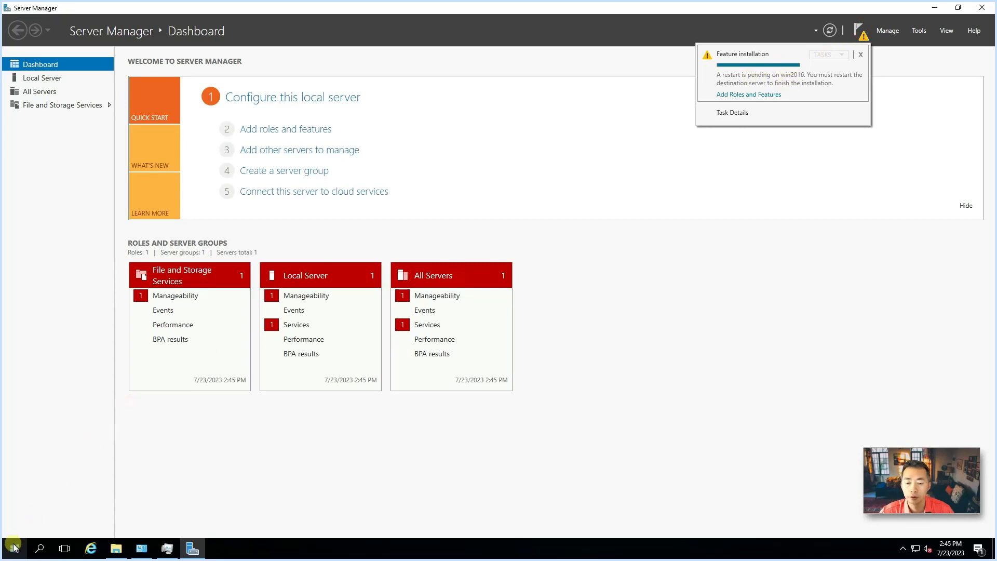
pyautogui.click(860, 54)
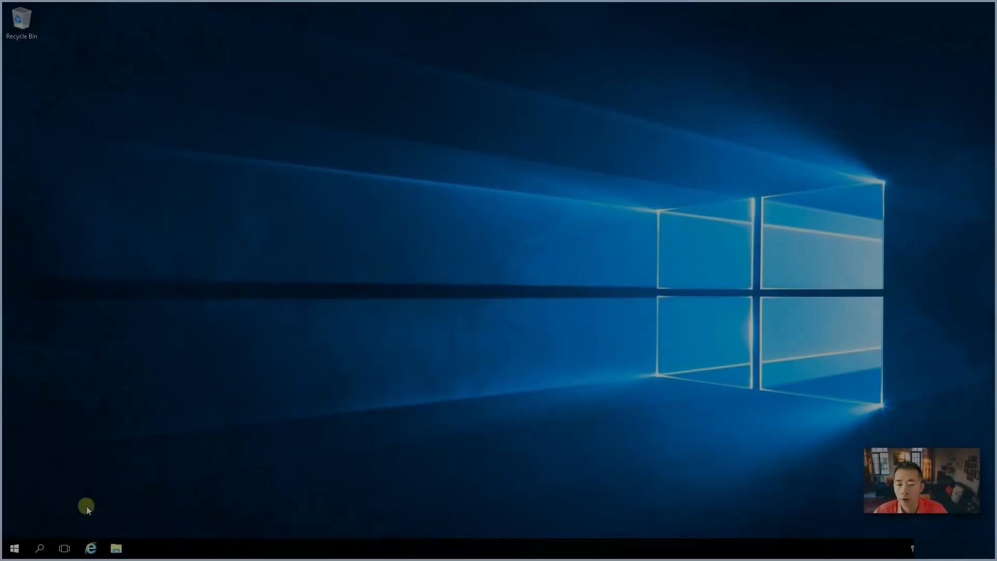
pyautogui.rightClick(15, 548)
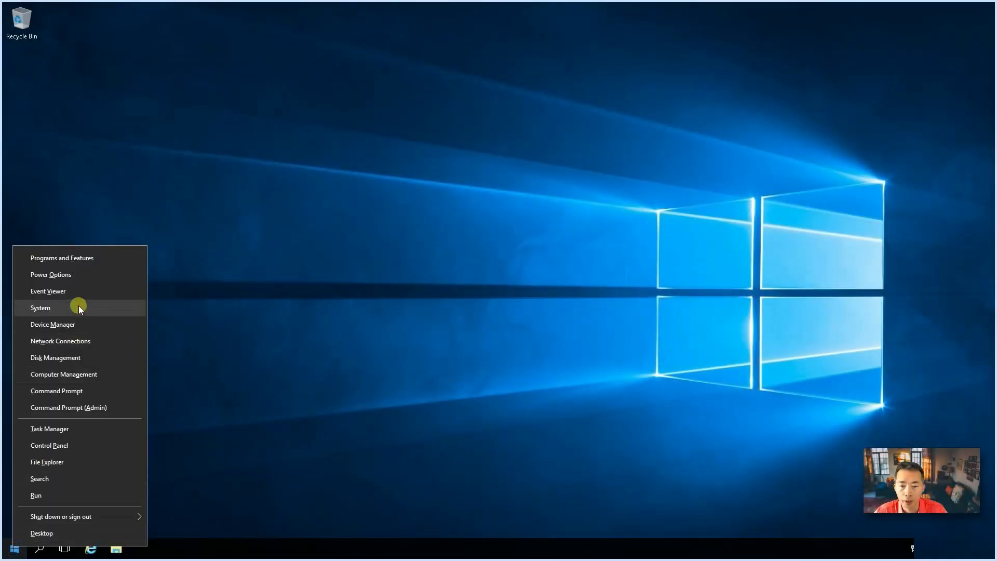
pyautogui.click(40, 307)
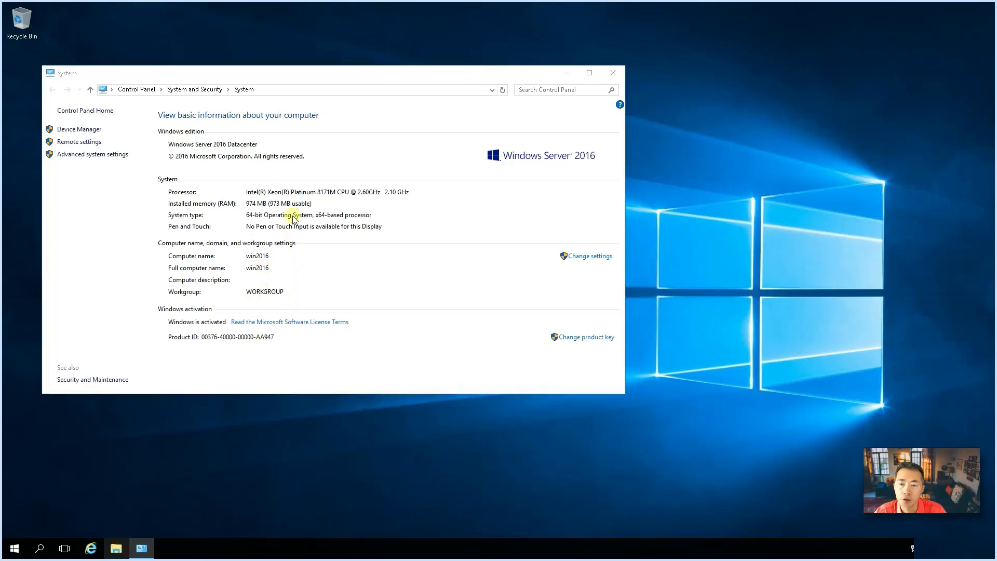
# In File Explorer, map Z: to the InfiniCLOUD dav URL from This PC's menu.
pyautogui.click(116, 549)
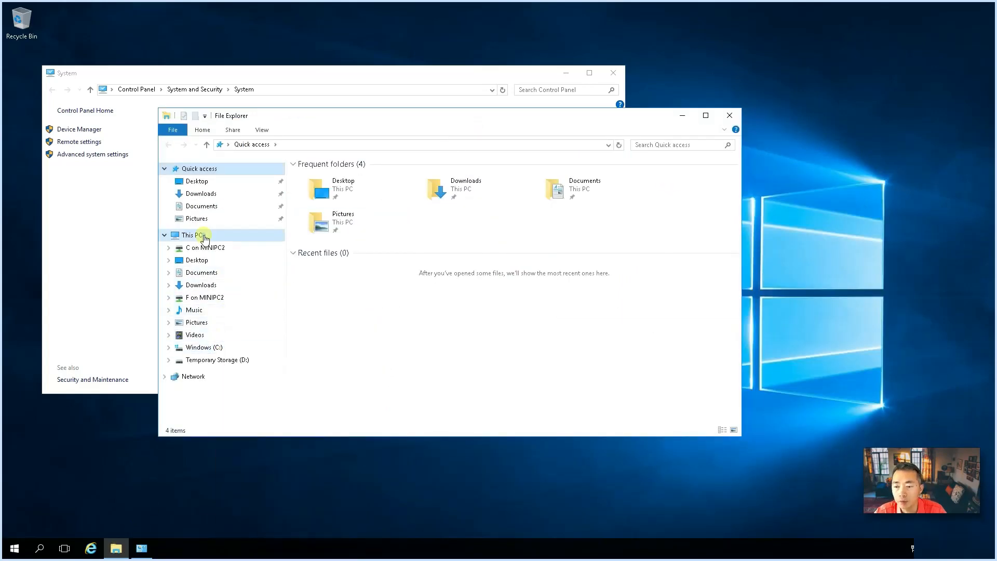
pyautogui.rightClick(188, 235)
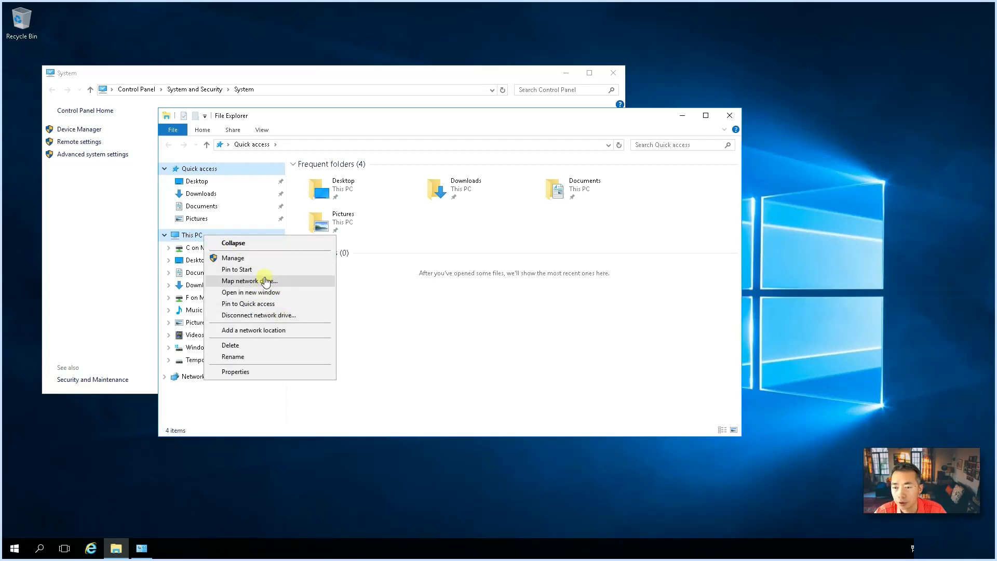
pyautogui.click(249, 280)
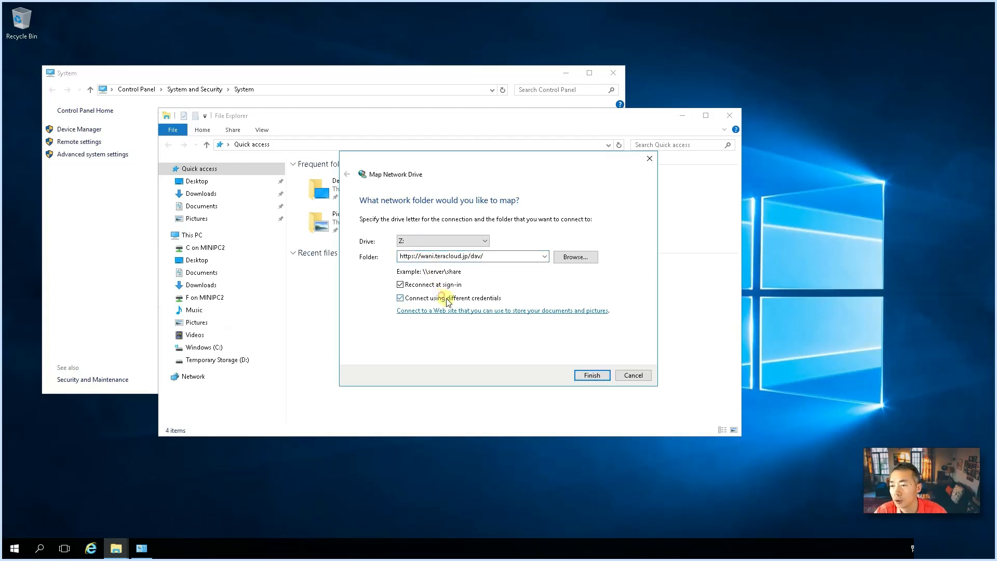
pyautogui.click(593, 375)
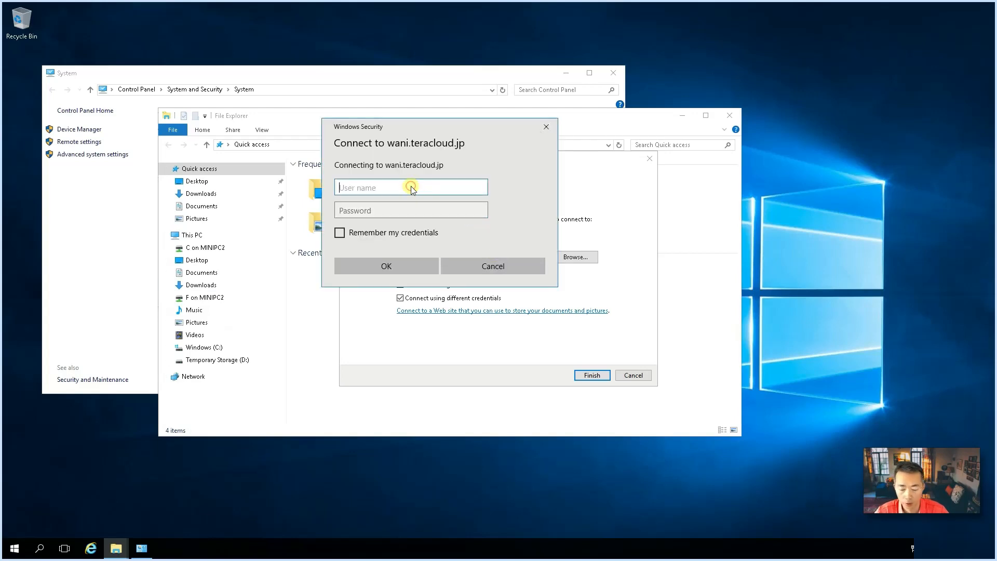
# Sign in as 'jonnet' with remembered credentials so Z: lists the welcome PDFs.
pyautogui.write('jonnetsec')
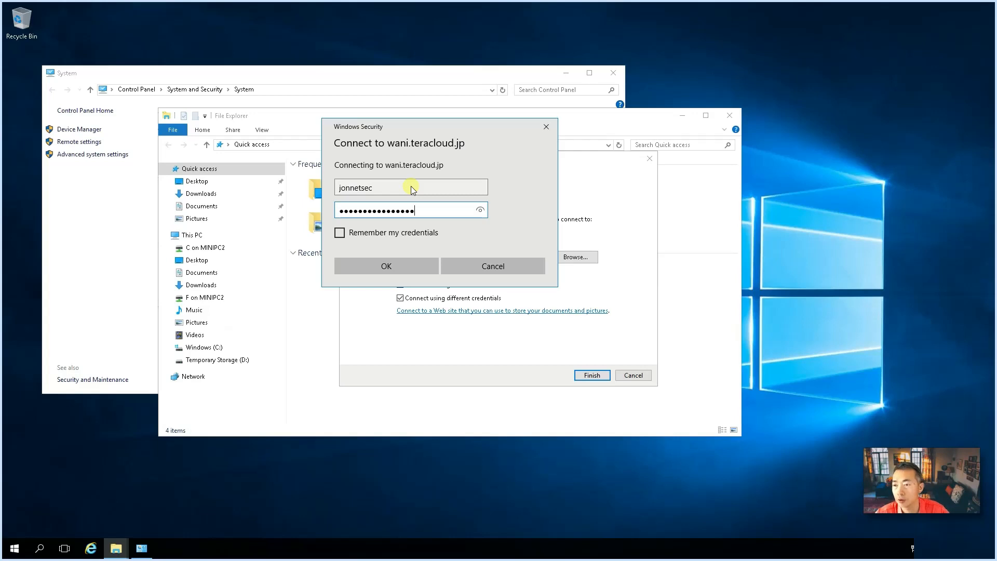
pyautogui.click(340, 232)
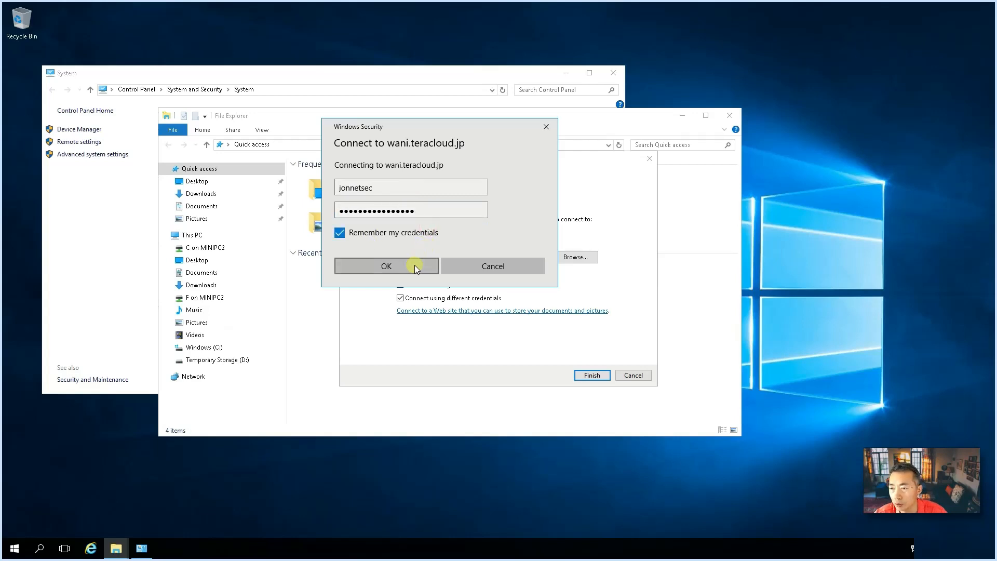
pyautogui.click(387, 266)
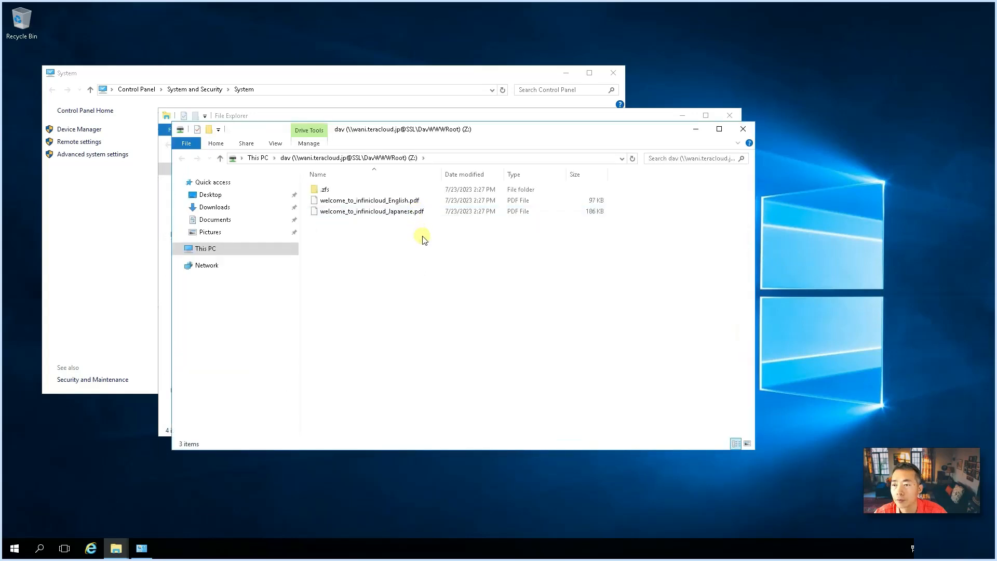
# Expand This PC to show the mapped dav Z: drive in the navigation tree.
pyautogui.click(181, 249)
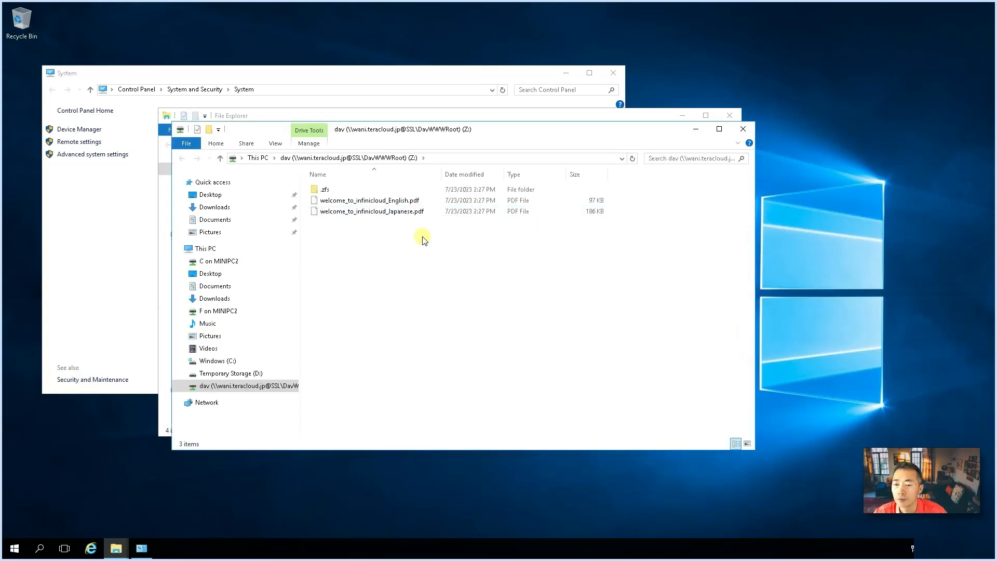
pyautogui.moveTo(281, 79)
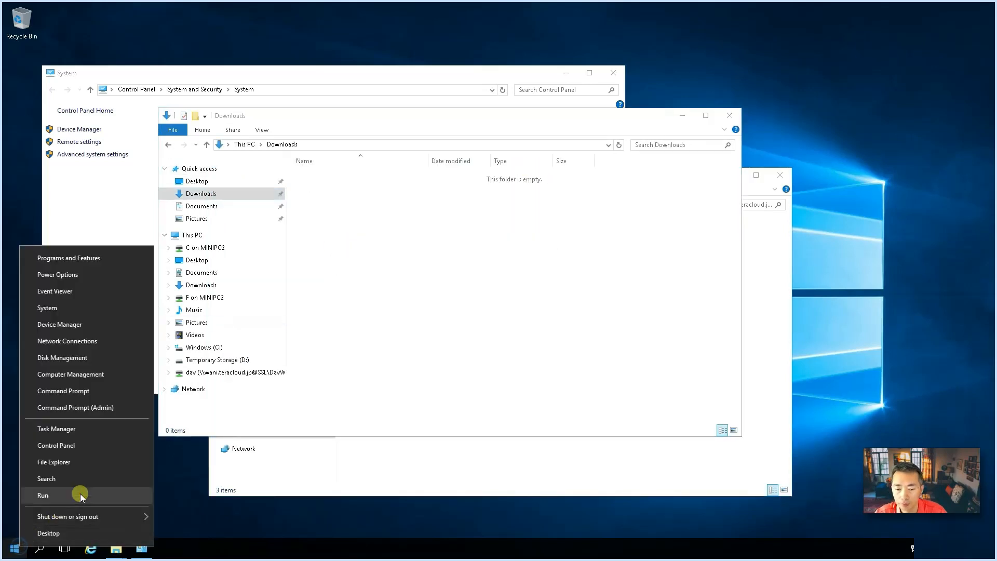
pyautogui.click(43, 495)
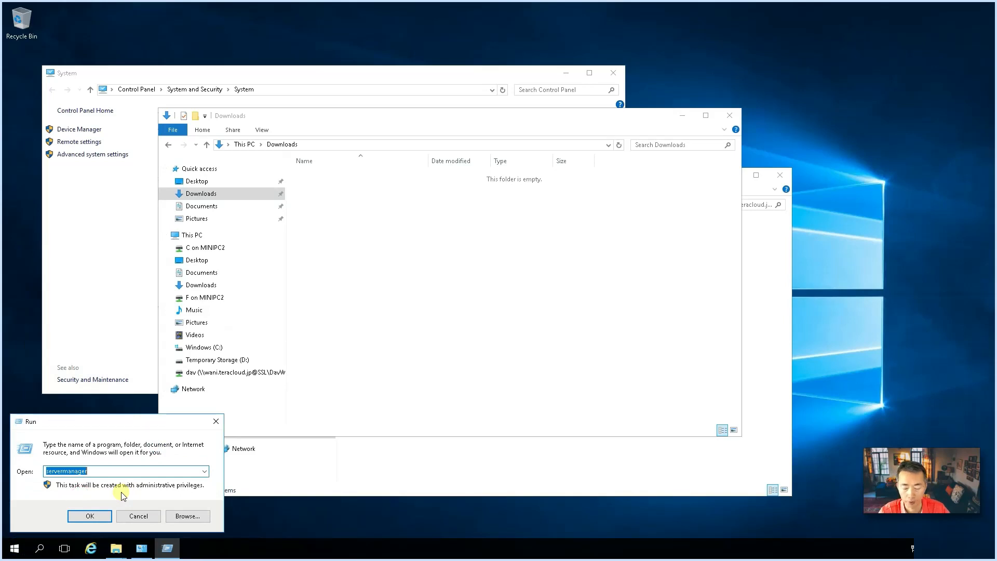
pyautogui.click(90, 516)
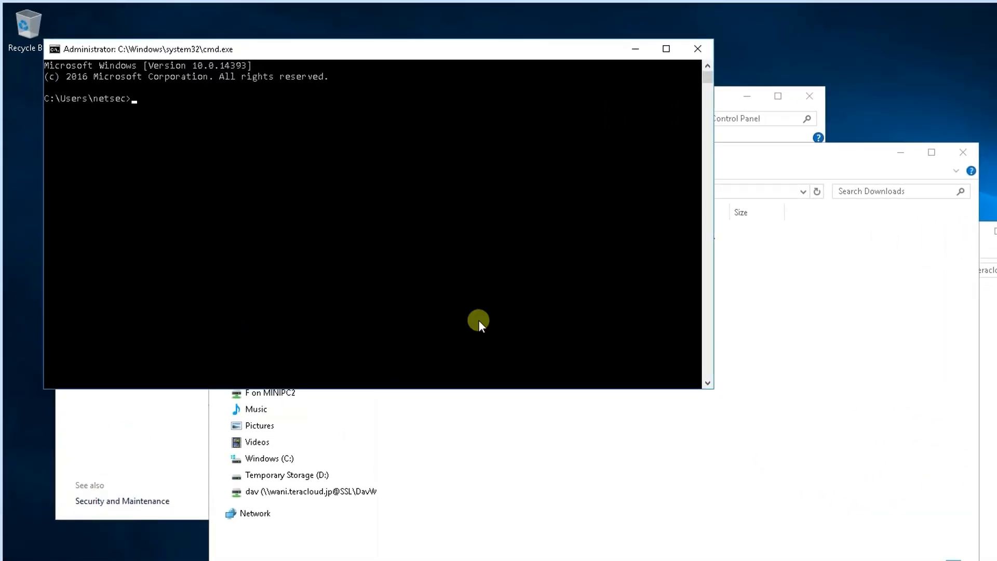
pyautogui.write('fsutil file createnew c:\\1gb.test 1073741824')
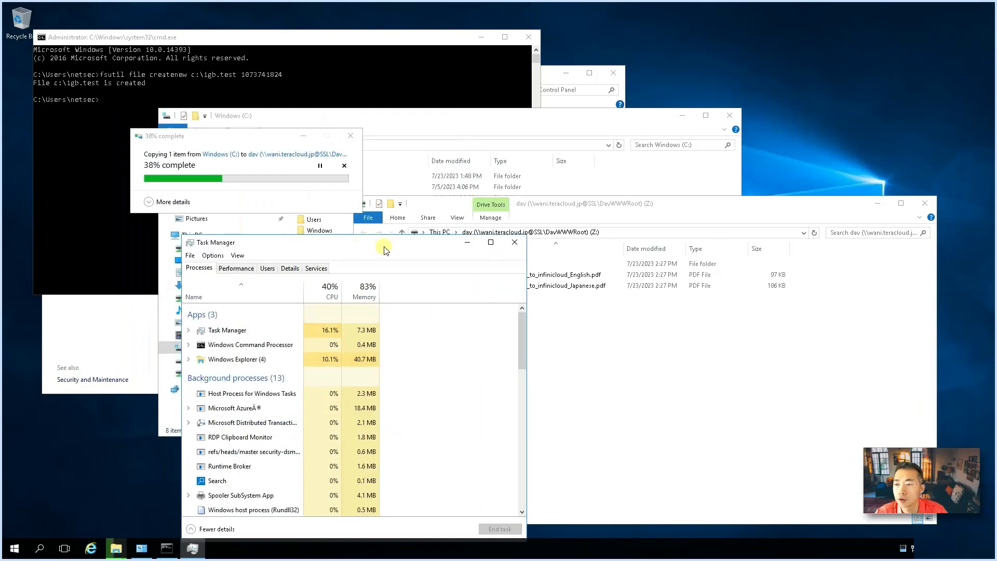
# Watch the copy's network throughput on Task Manager's Performance Ethernet graph.
pyautogui.moveTo(384, 248); pyautogui.dragTo(273, 220)
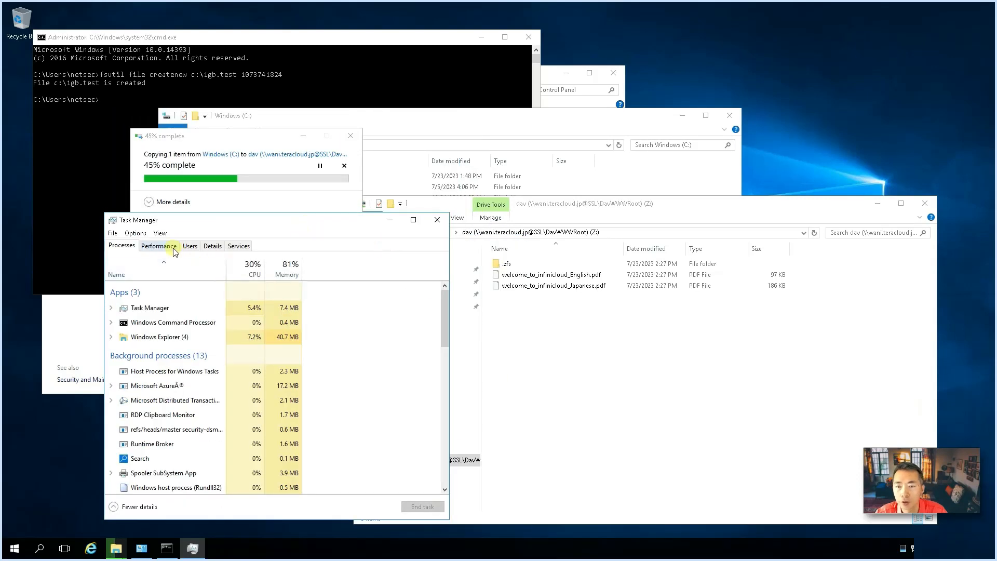
pyautogui.click(158, 245)
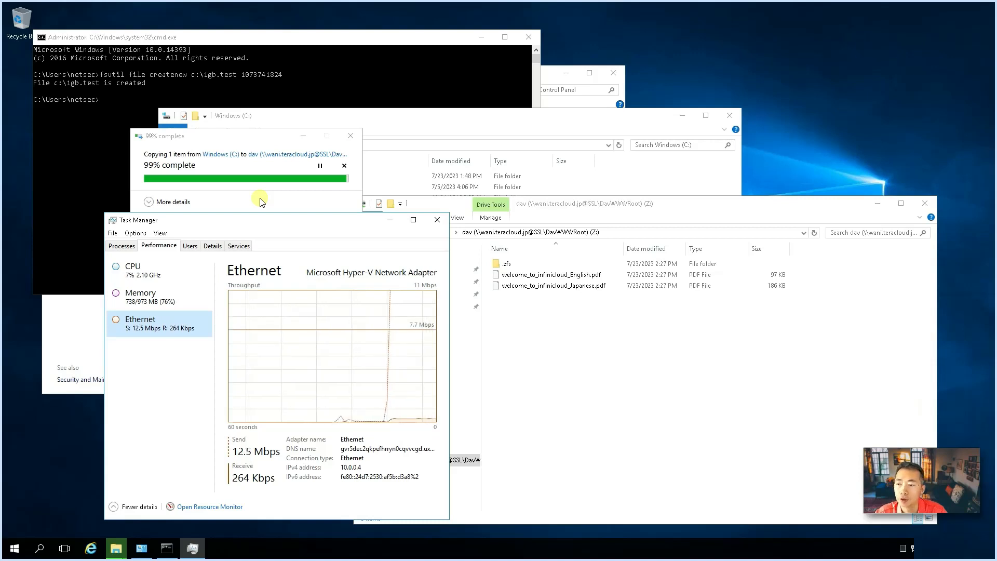
pyautogui.moveTo(156, 330)
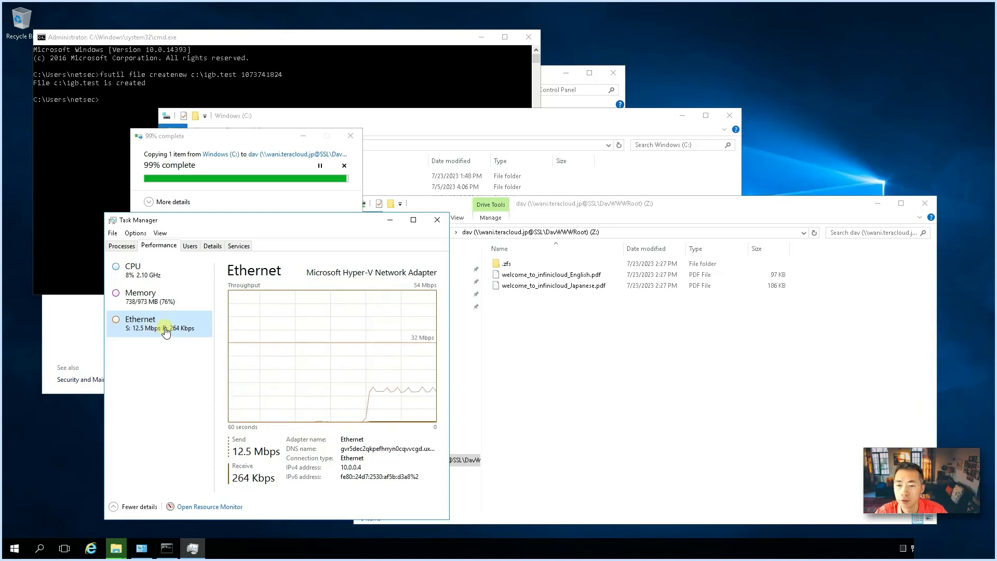
pyautogui.click(210, 507)
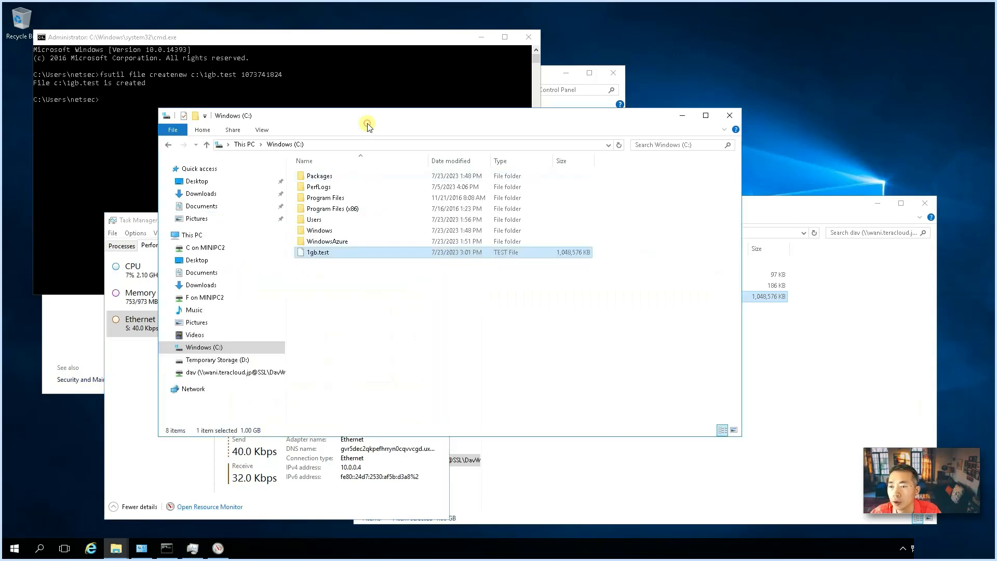
pyautogui.moveTo(335, 256)
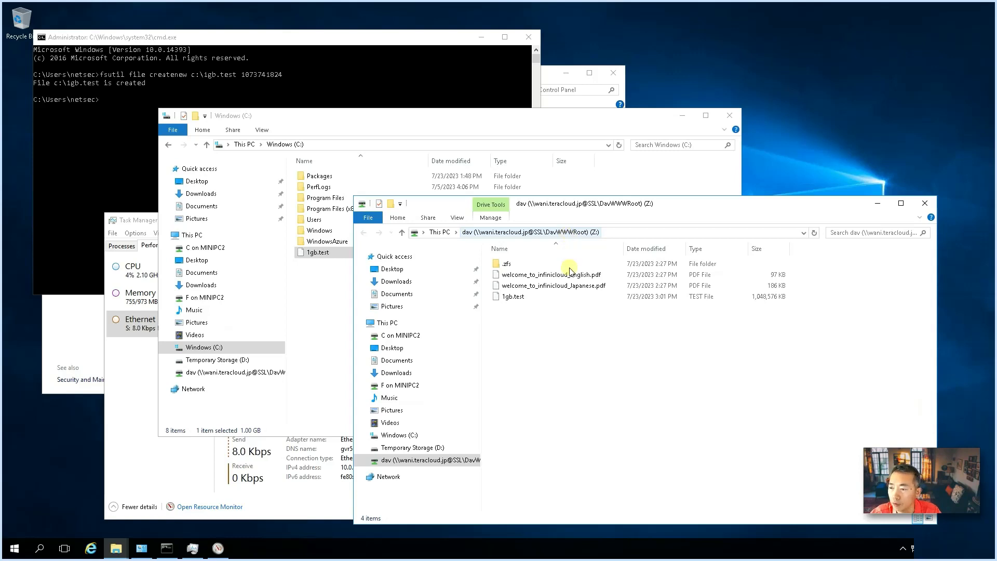
# Bring the Z: drive window forward and start copying 1gb.test back to C:.
pyautogui.click(513, 296)
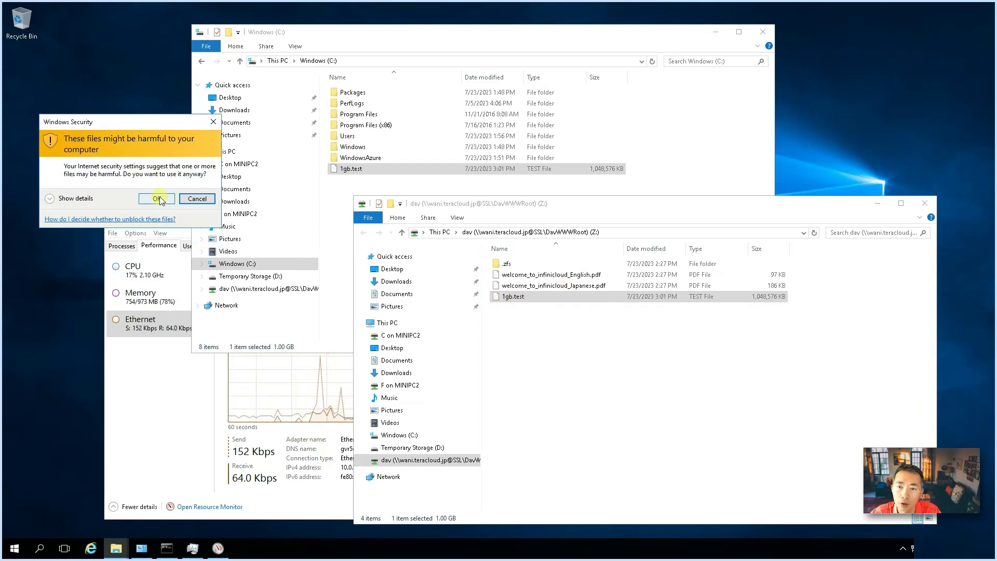
# Accept the security warning, then cancel the copy after error 0x800700DF (file size exceeds limit).
pyautogui.click(157, 199)
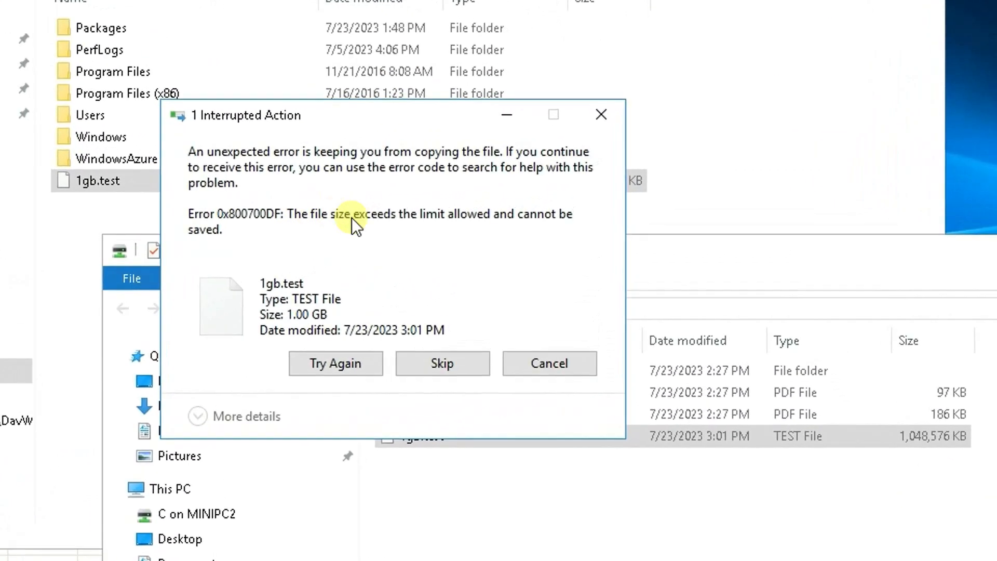
pyautogui.moveTo(444, 237)
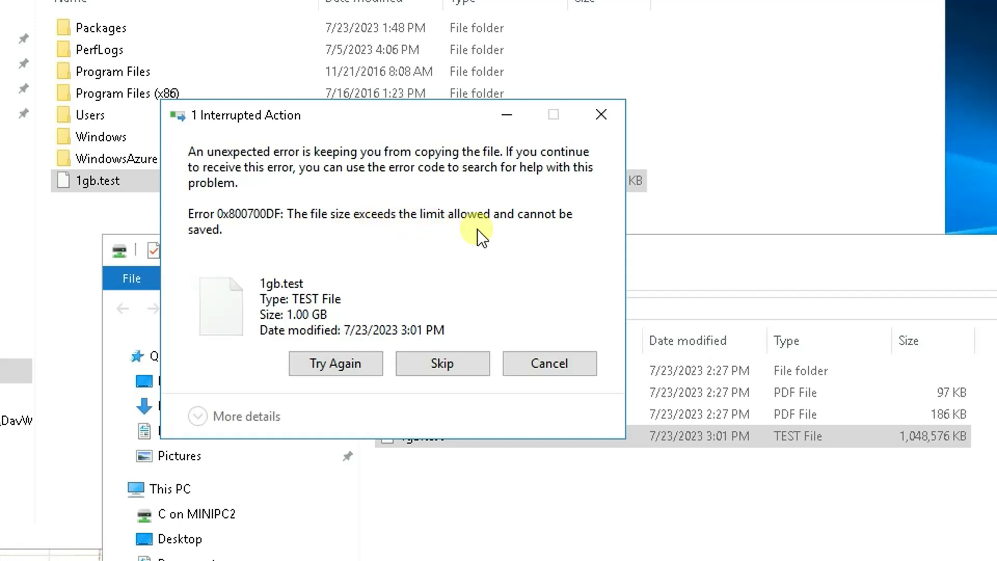
pyautogui.moveTo(548, 325)
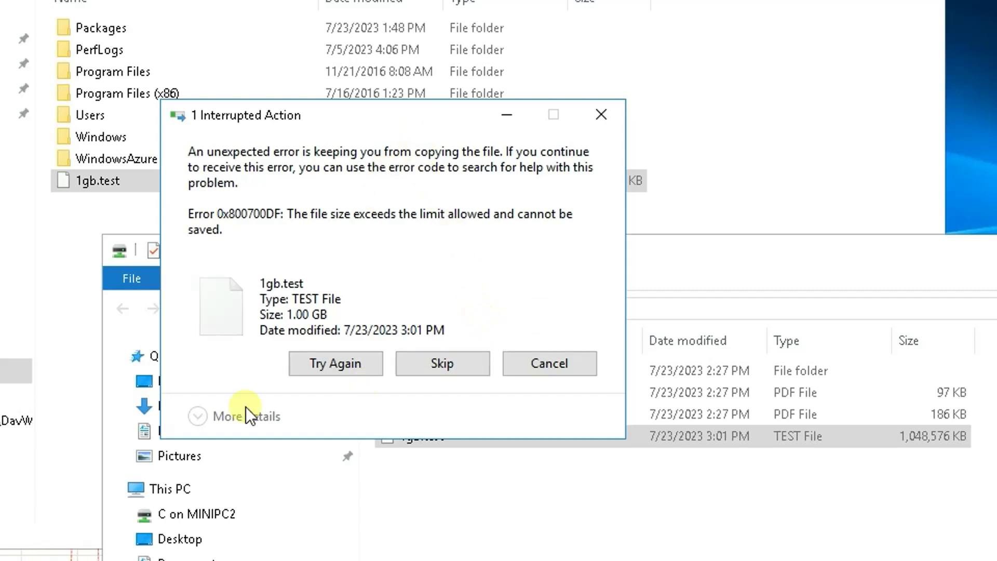
pyautogui.moveTo(361, 339)
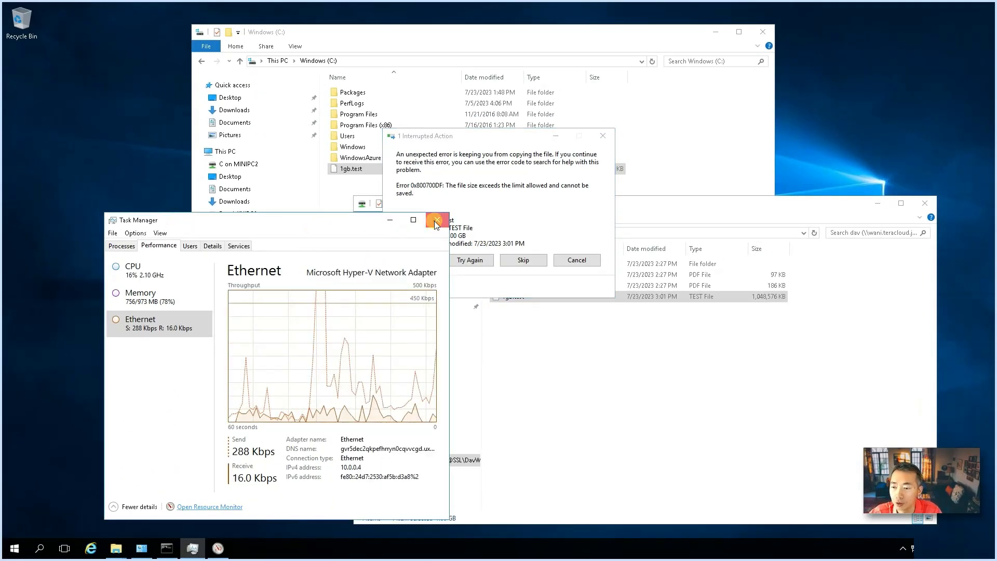
pyautogui.click(437, 220)
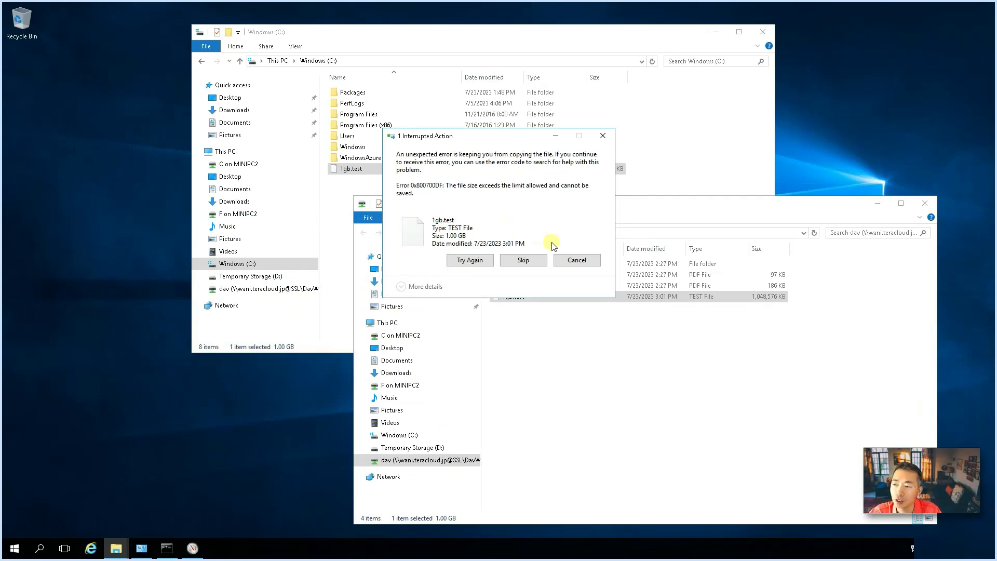
pyautogui.moveTo(552, 249)
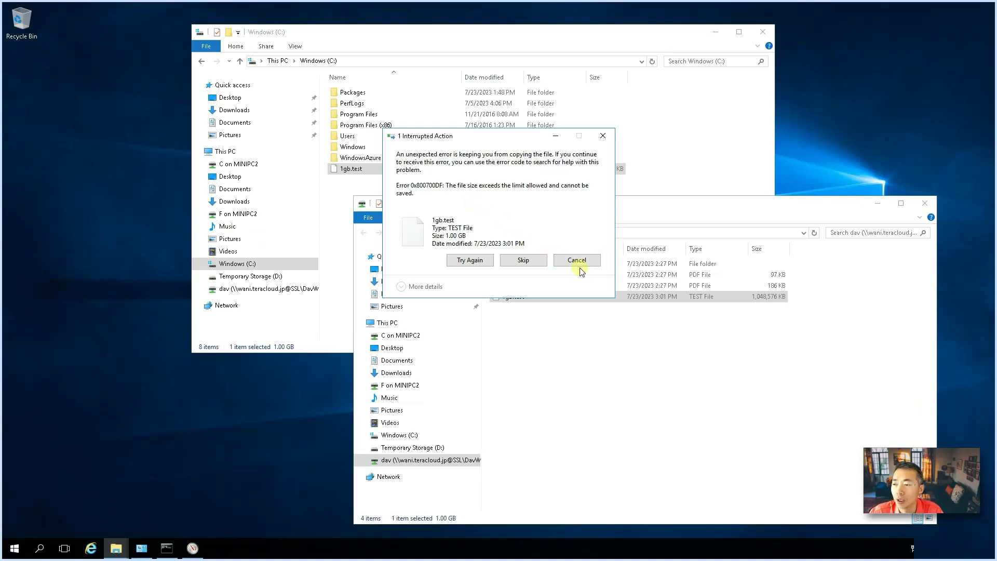
pyautogui.click(577, 260)
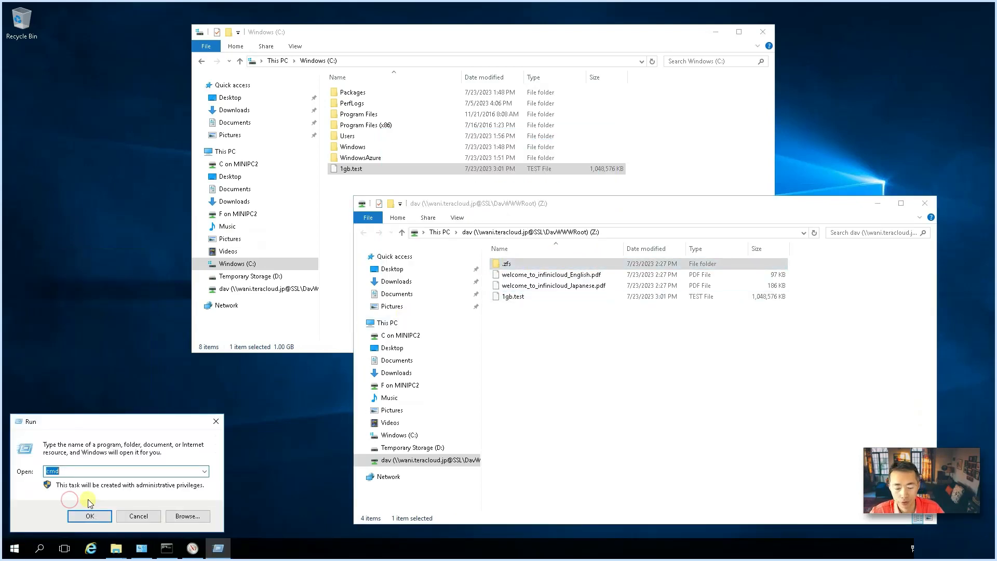
# Run regedit and open FileSizeLimitInBytes under WebClient\Parameters for editing.
pyautogui.write('rege')
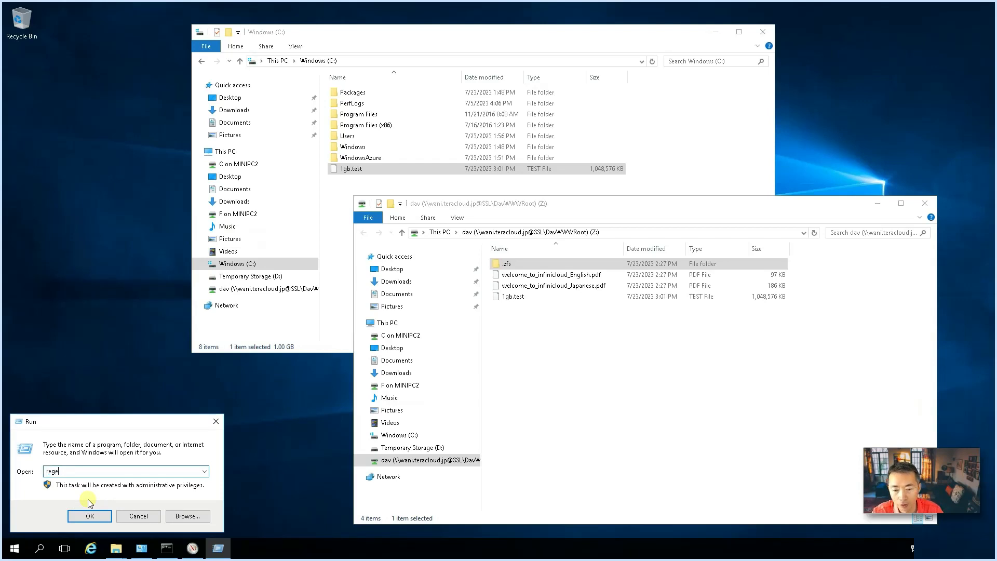
pyautogui.click(89, 517)
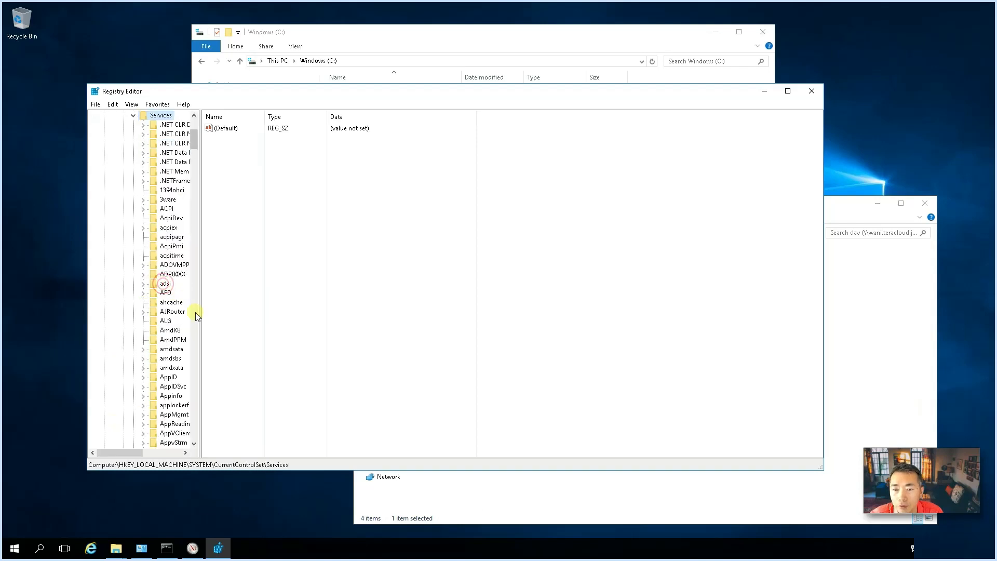
pyautogui.scroll(-3)
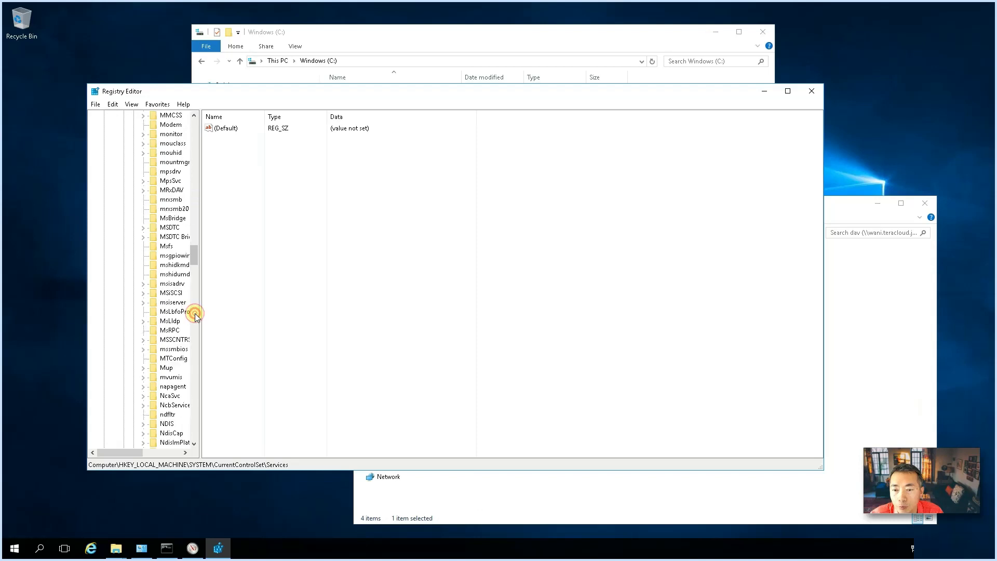
pyautogui.click(175, 424)
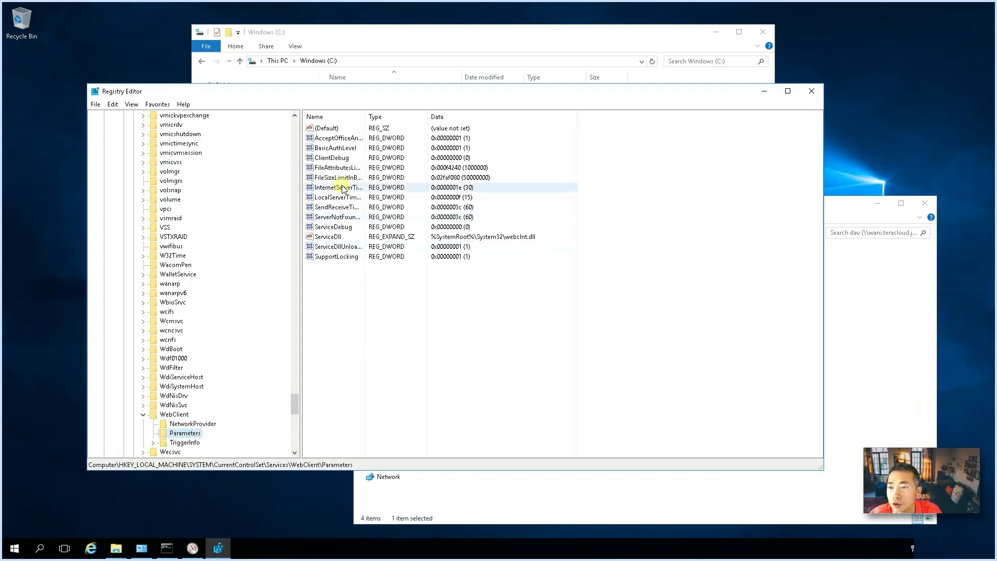
pyautogui.click(336, 177)
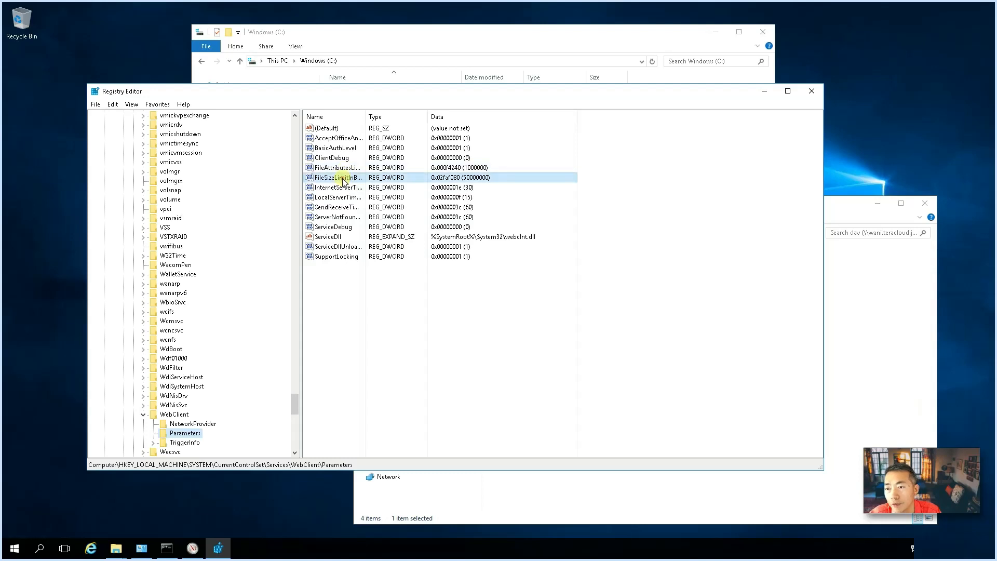
pyautogui.doubleClick(337, 176)
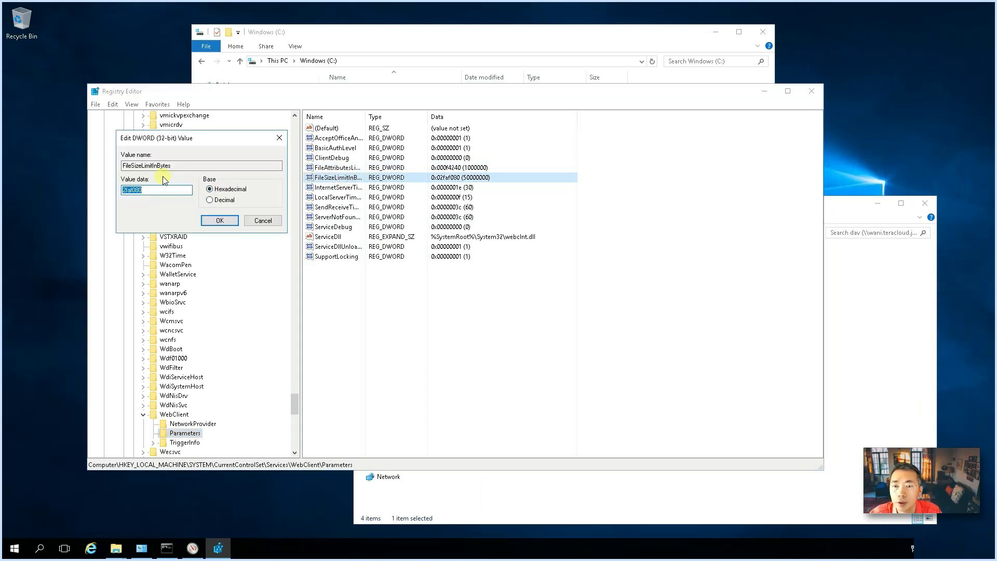
pyautogui.click(210, 201)
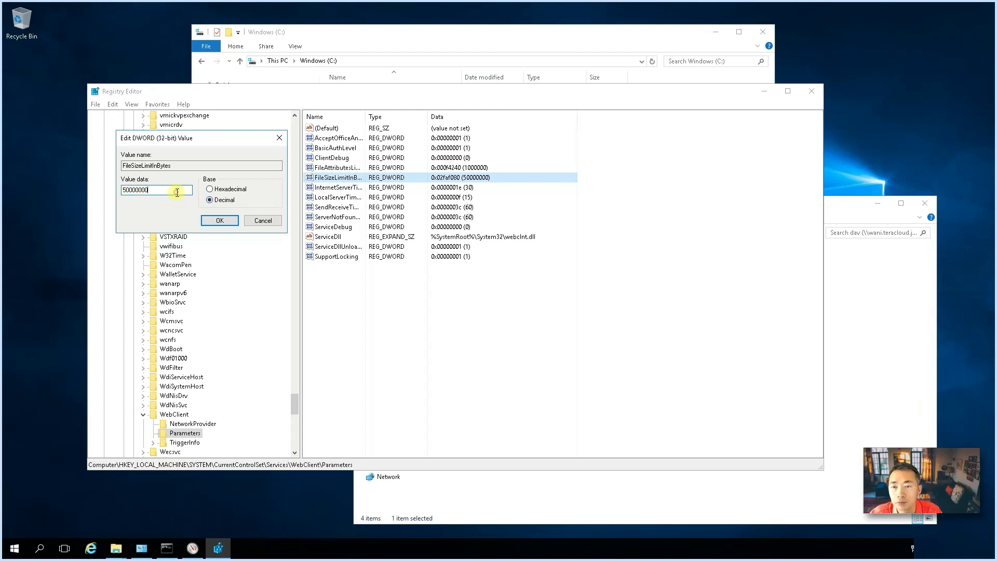
pyautogui.write('00')
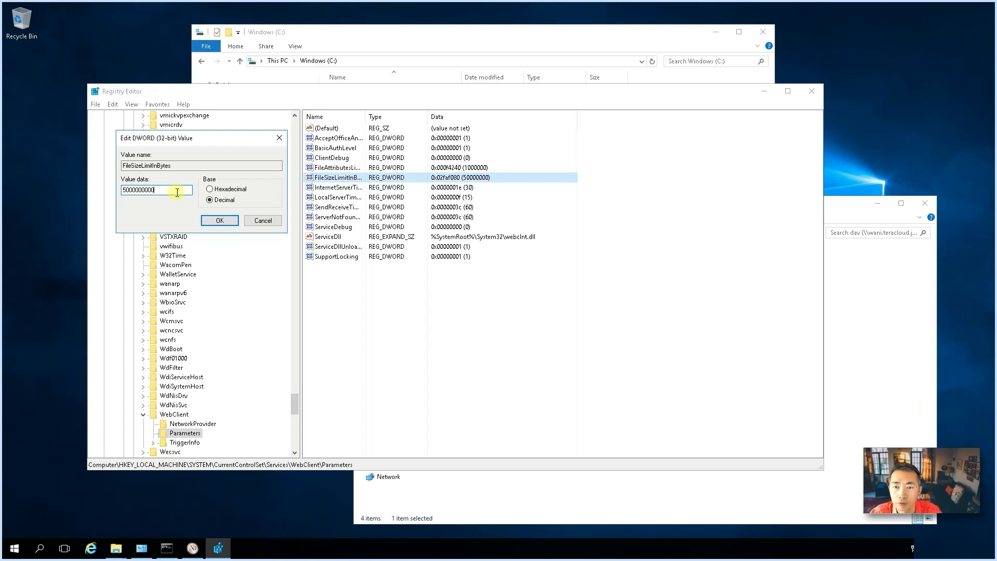
pyautogui.click(219, 221)
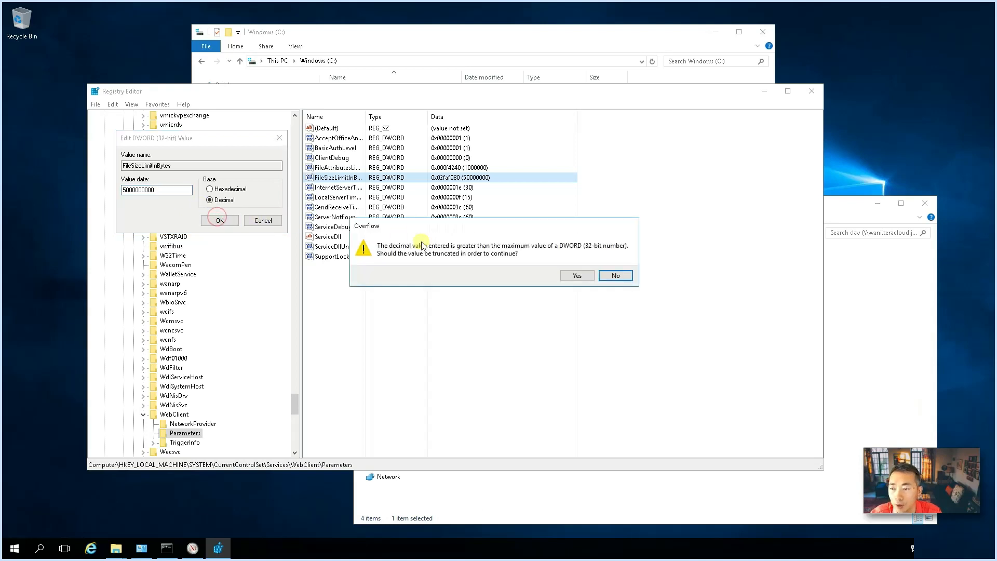
pyautogui.moveTo(569, 251)
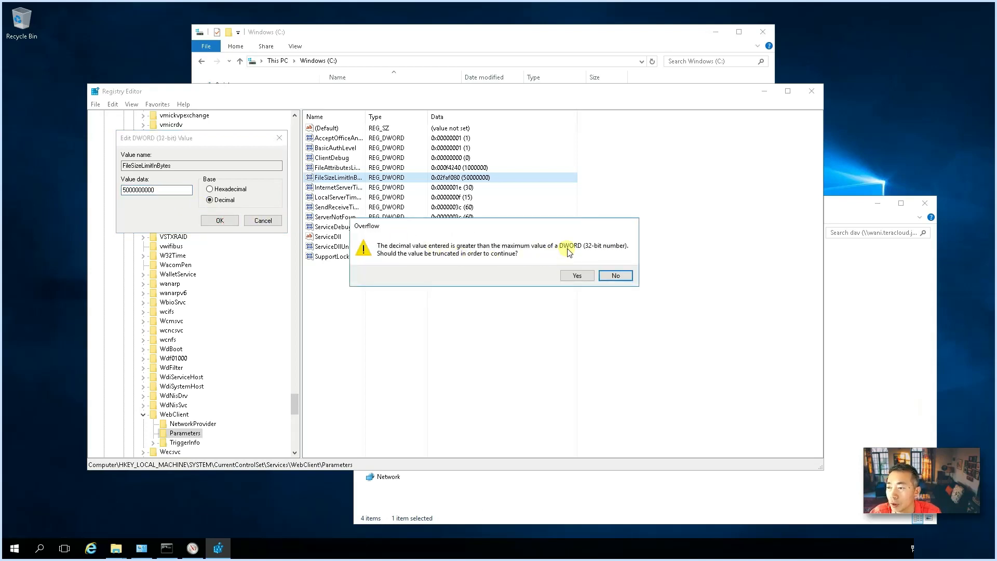
pyautogui.moveTo(522, 258)
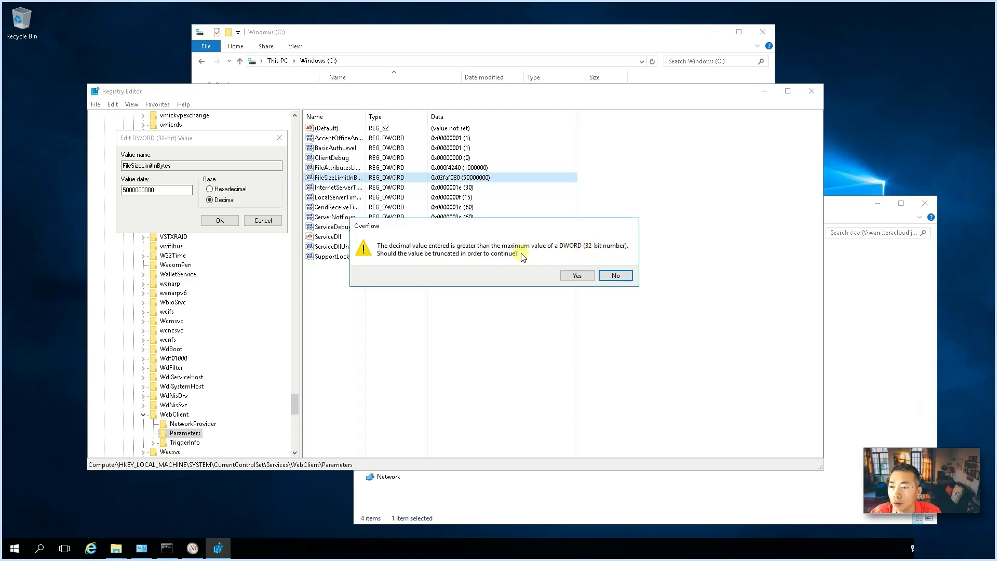
pyautogui.click(578, 275)
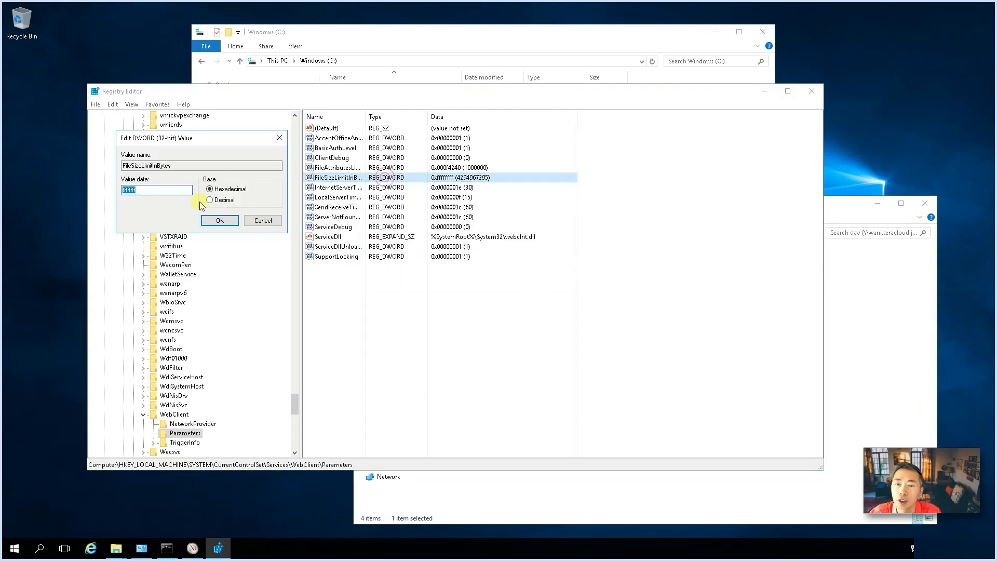
pyautogui.click(210, 201)
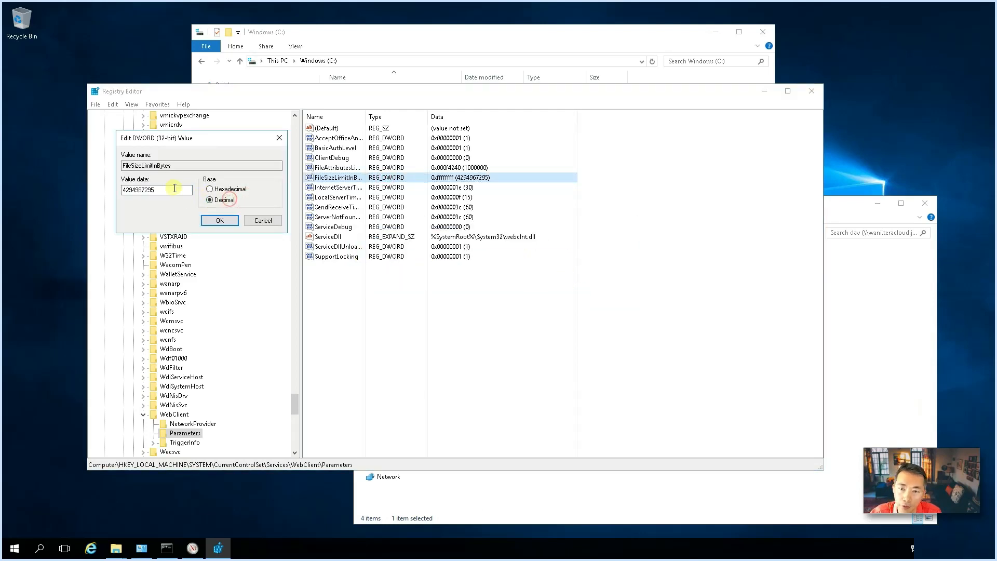
pyautogui.click(220, 220)
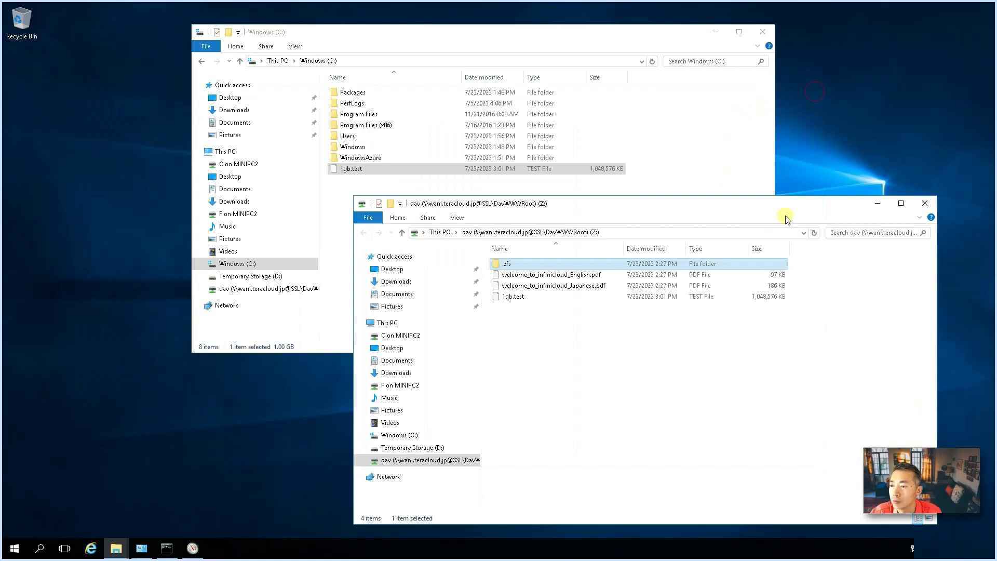
# Show the System information for win2016 Datacenter, then start File Explorer.
pyautogui.click(13, 548)
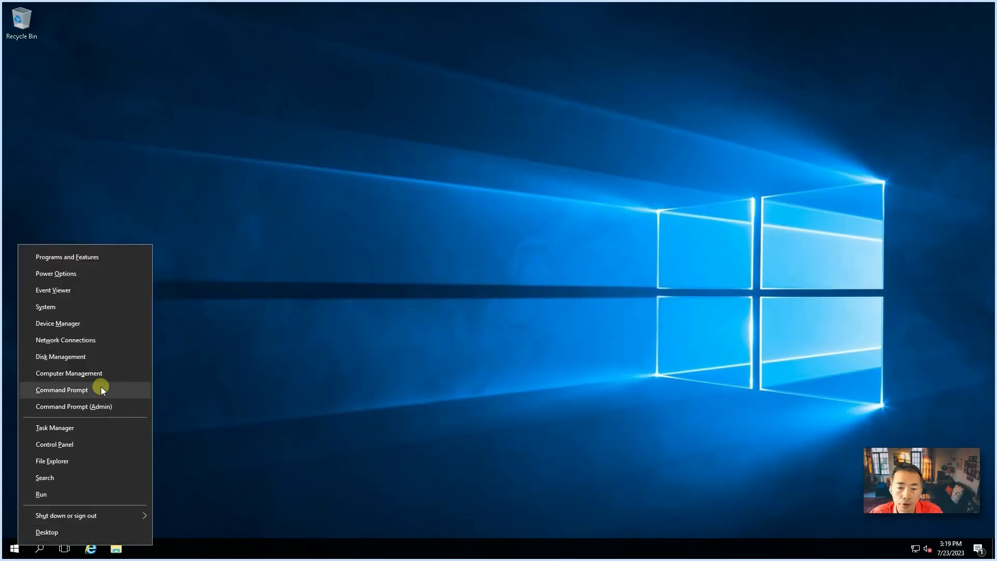
pyautogui.click(46, 307)
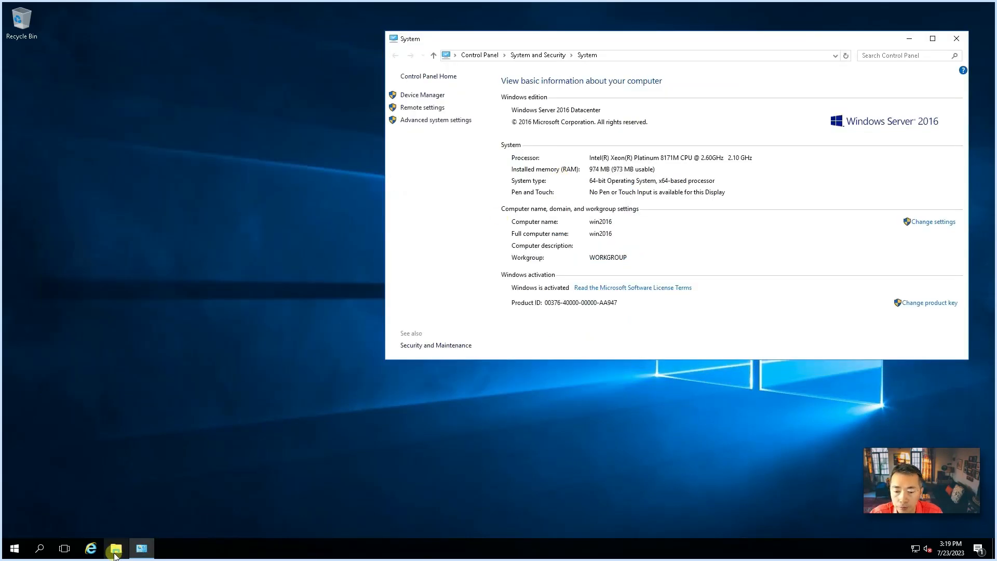
pyautogui.click(115, 549)
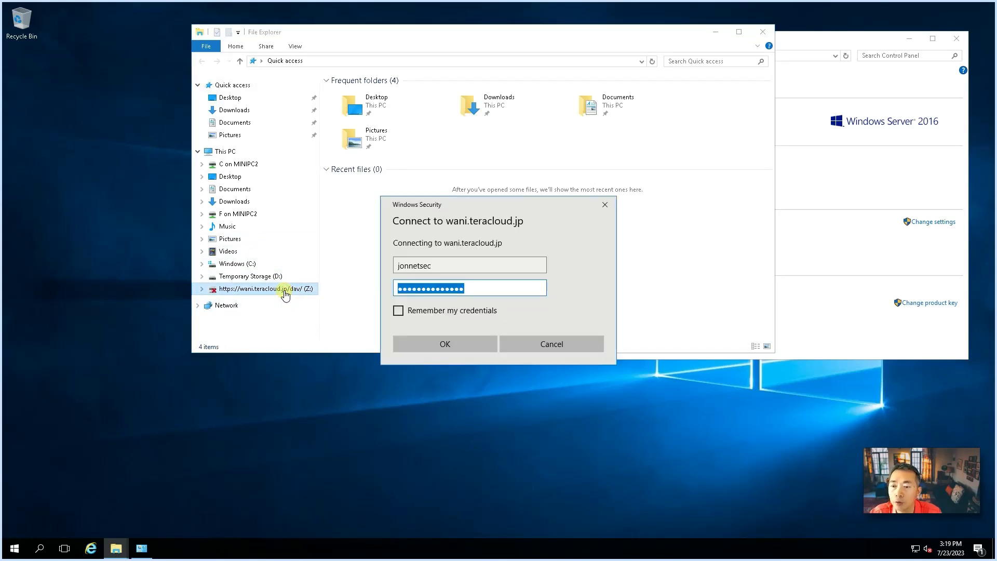
# Sign in to reconnect Z:, start copying 1gb.test to the Desktop and show copy details.
pyautogui.click(445, 343)
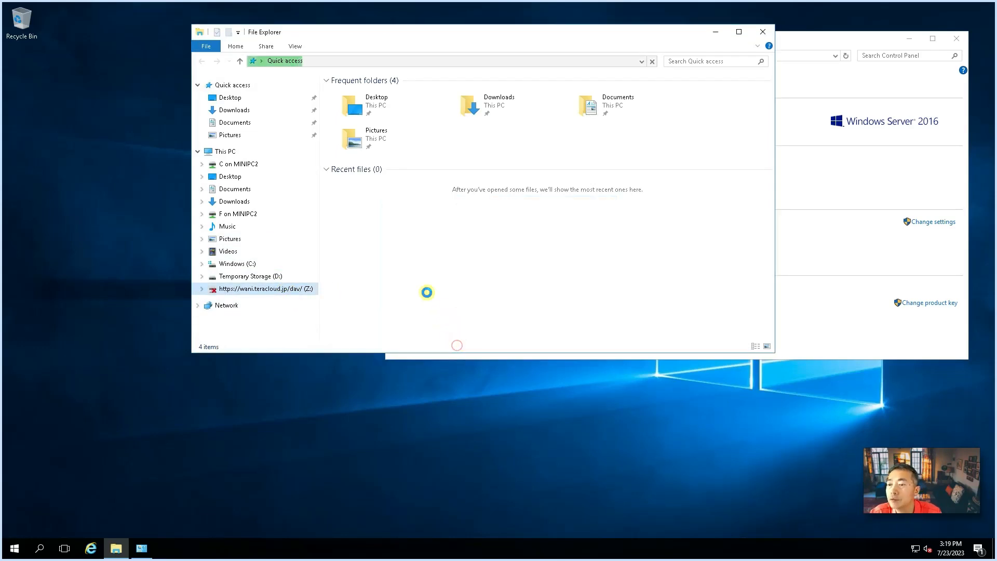
pyautogui.click(266, 288)
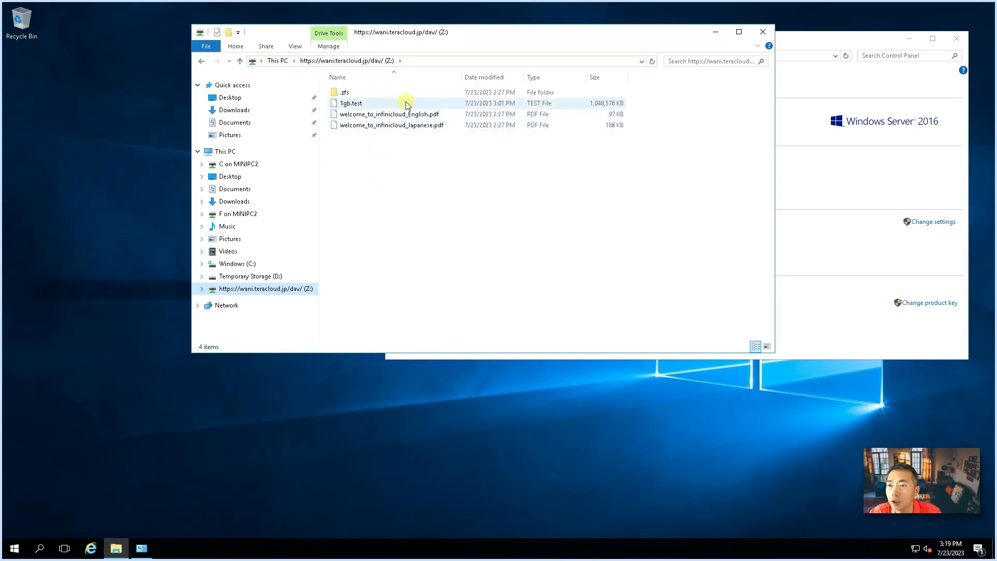
pyautogui.click(349, 103)
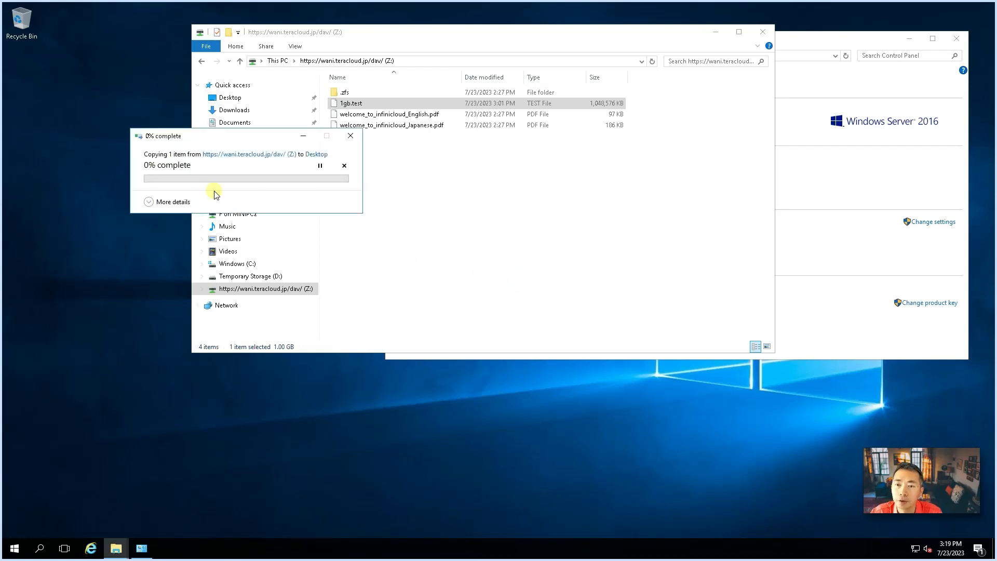
pyautogui.click(172, 201)
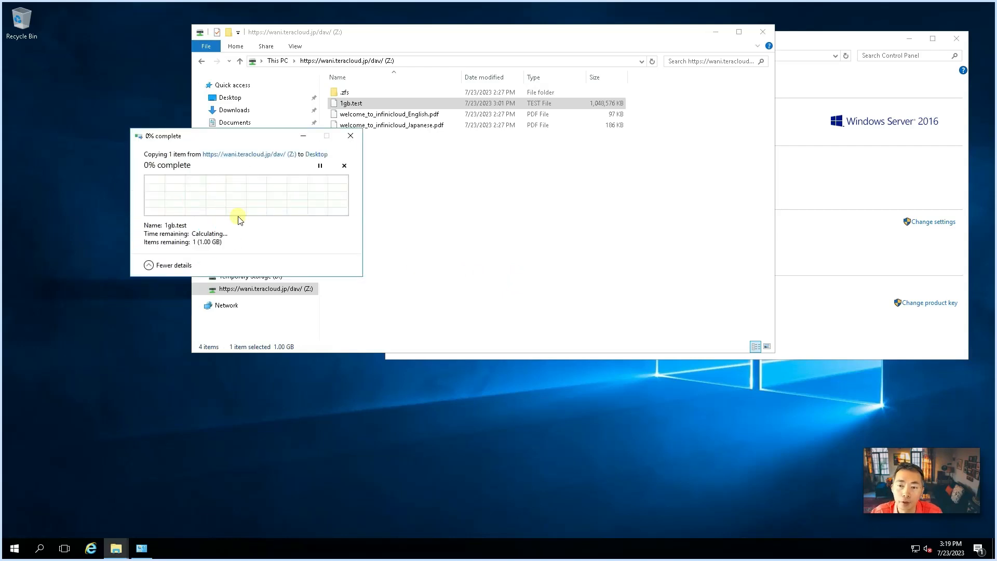
pyautogui.moveTo(245, 244)
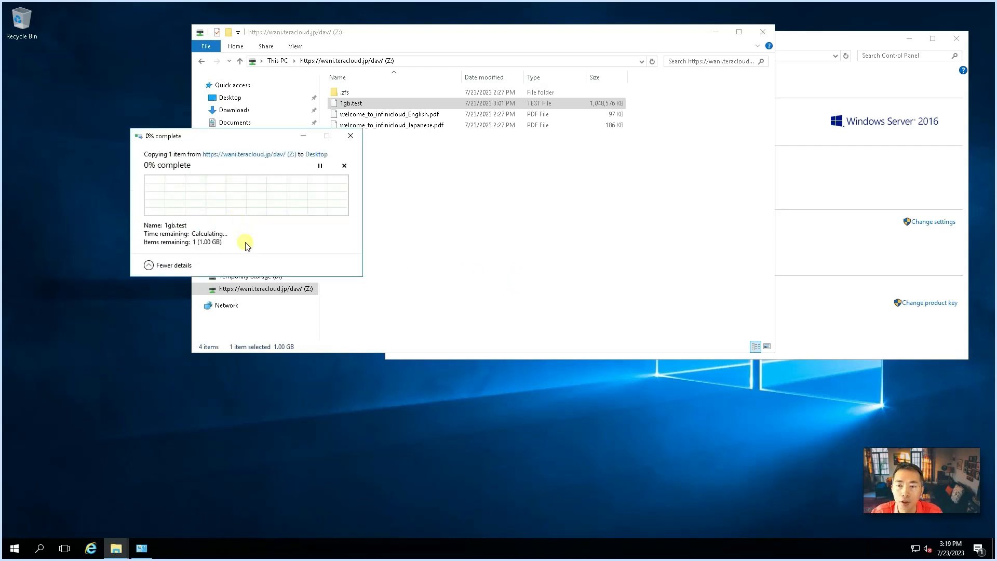
pyautogui.moveTo(237, 284)
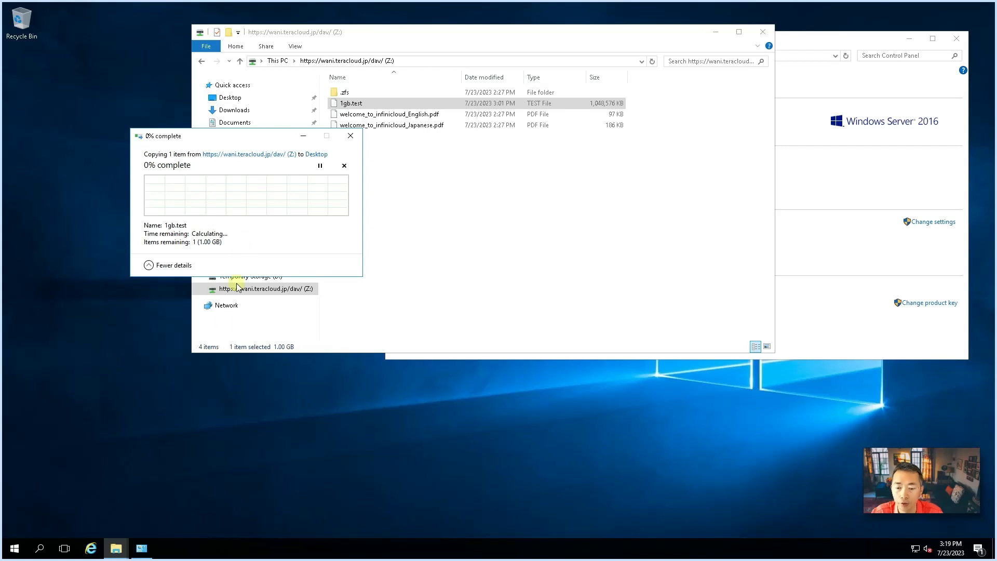
# Monitor the download's network throughput in Task Manager's Performance view.
pyautogui.click(141, 549)
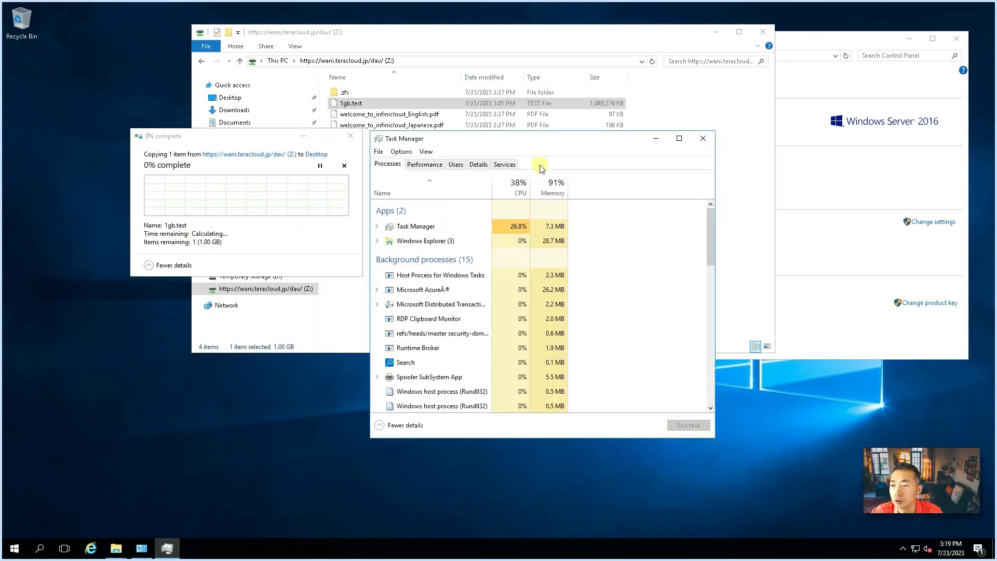
pyautogui.click(425, 164)
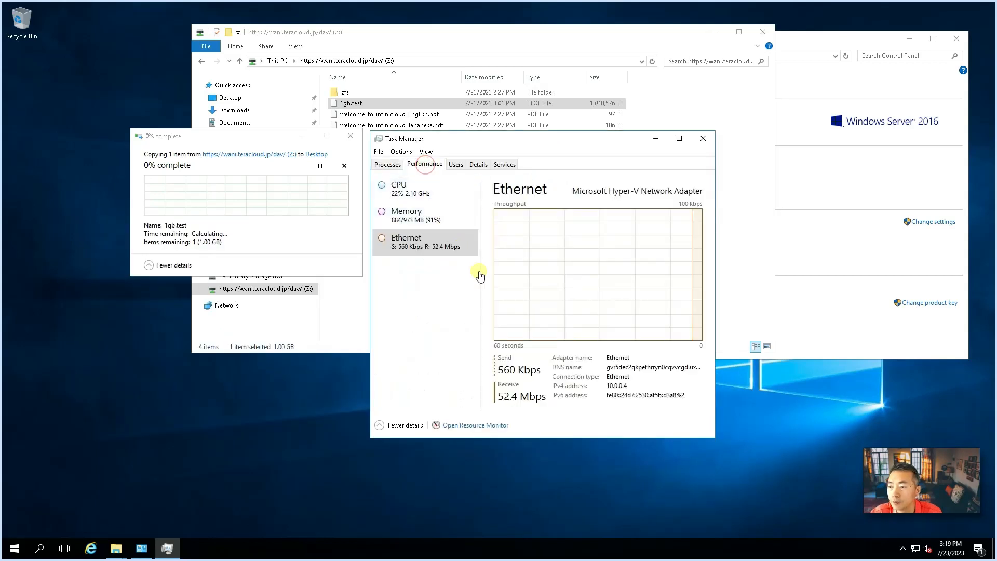